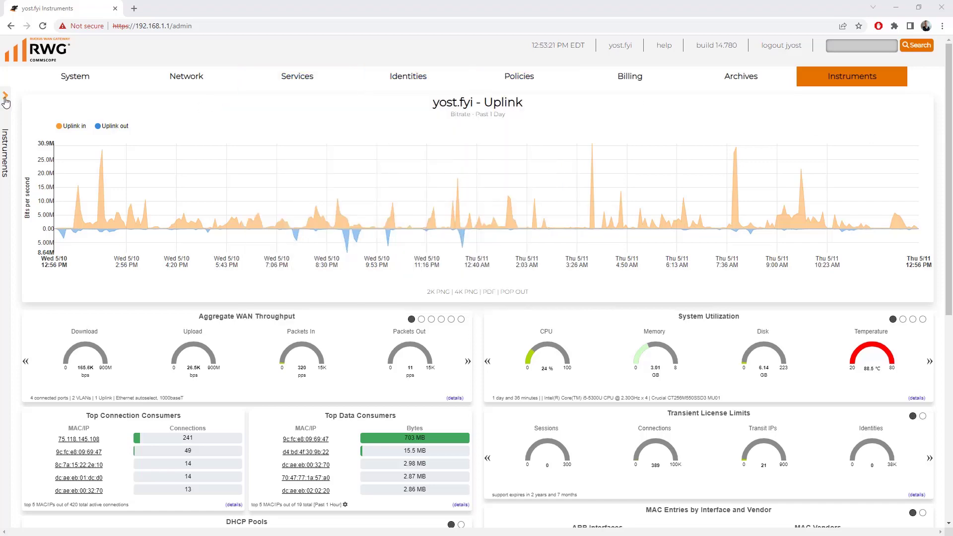
Expand the Instruments side menu and scroll to its Options section
click(6, 100)
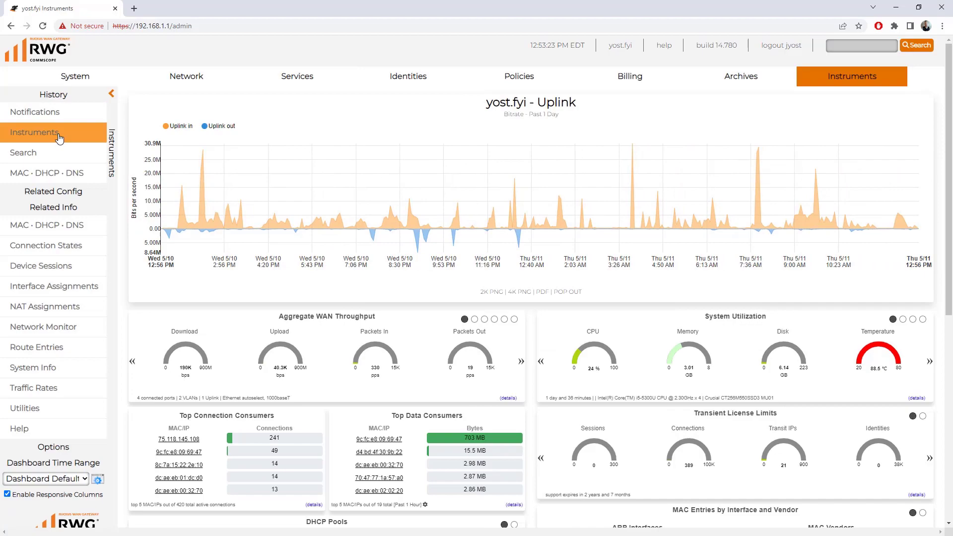
scroll(down, 3)
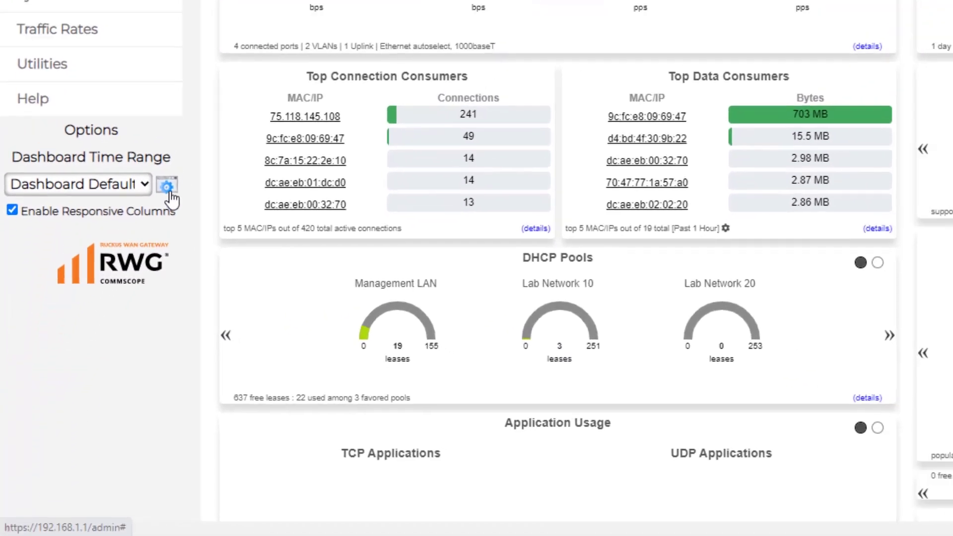
Set the dashboard time range to Past 7 Days and apply it
click(167, 186)
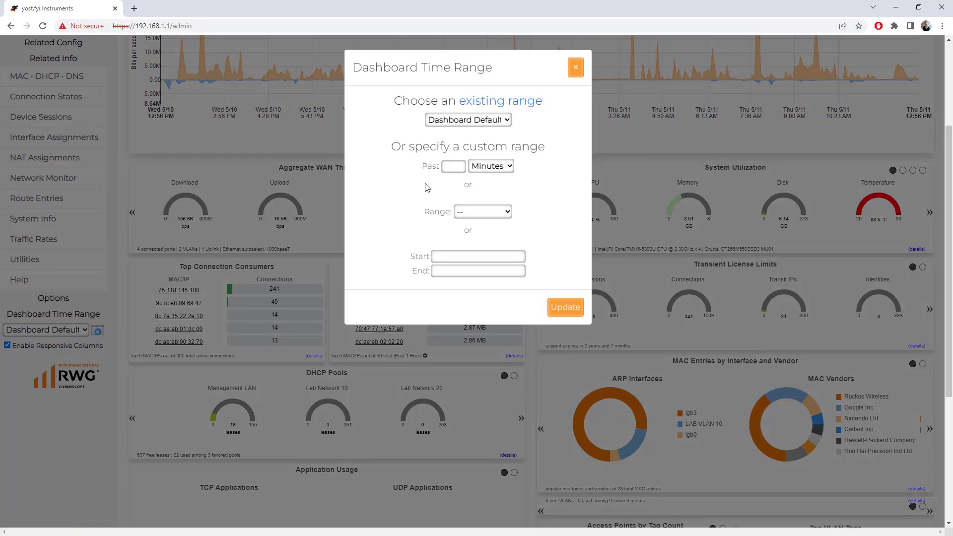
click(468, 119)
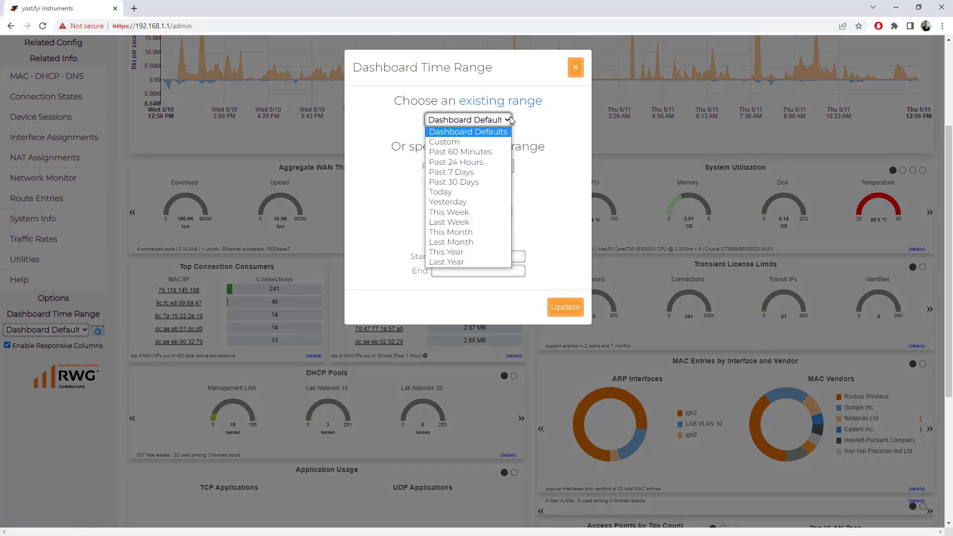
click(451, 172)
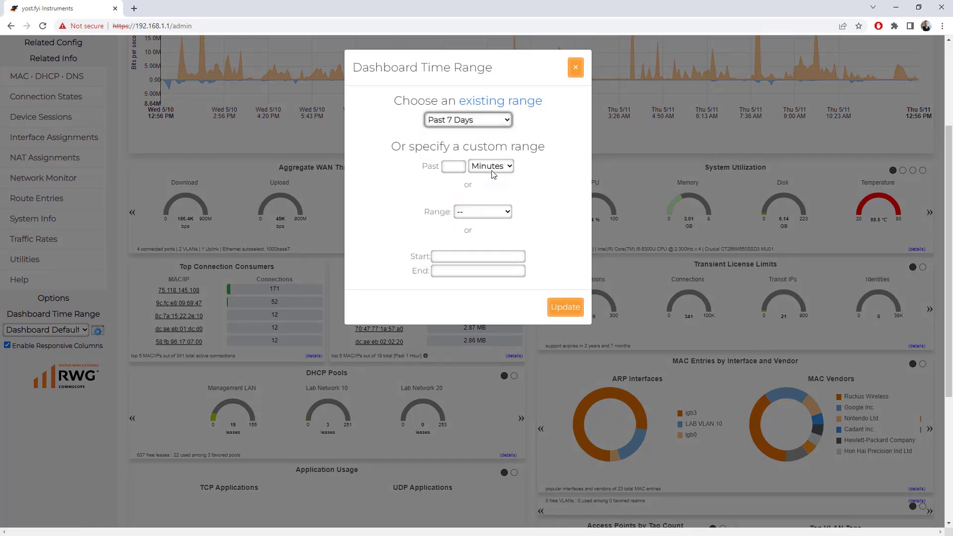
click(575, 67)
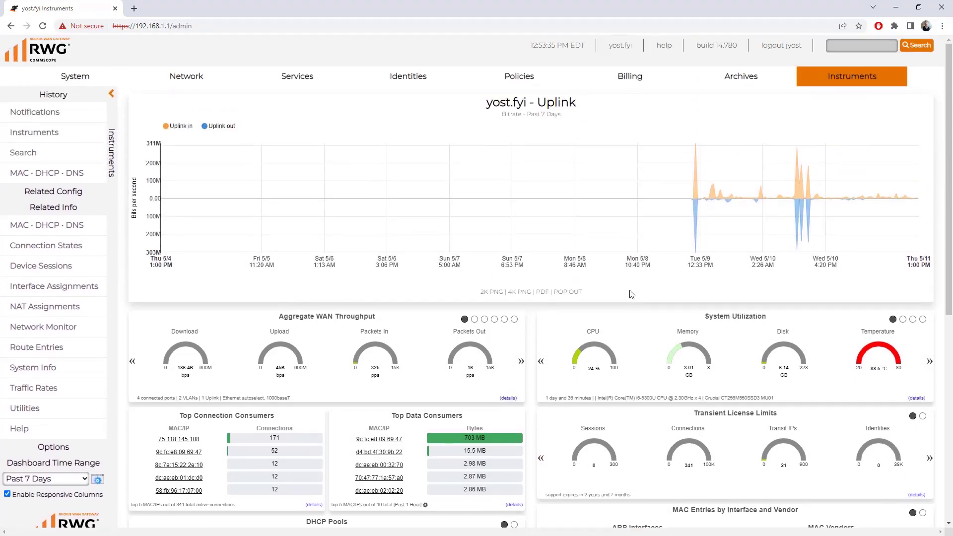
mouse_move(530, 263)
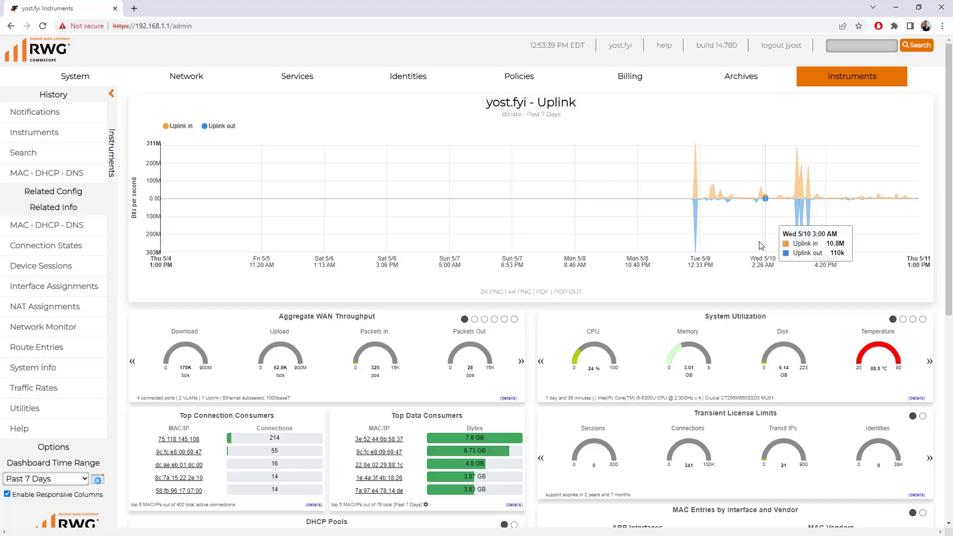
mouse_move(682, 303)
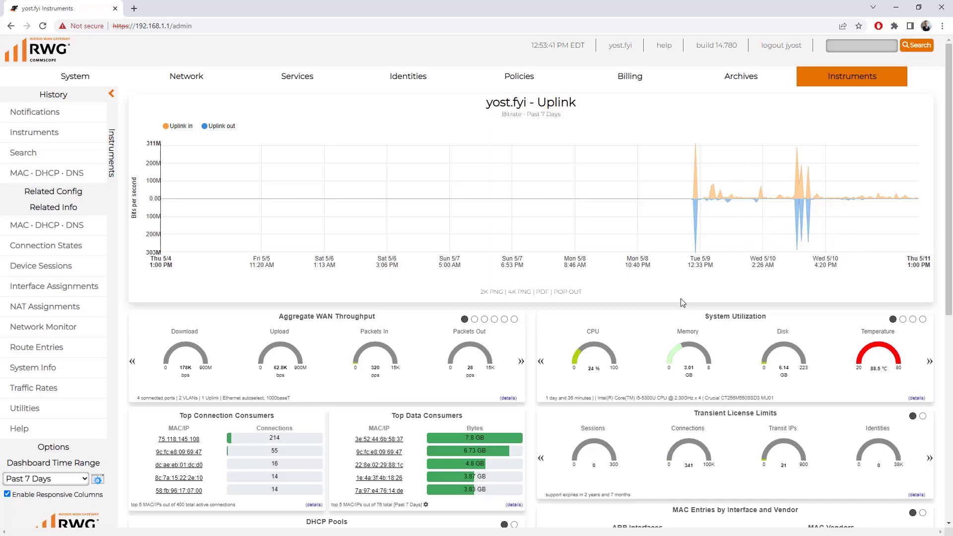
scroll(down, 3)
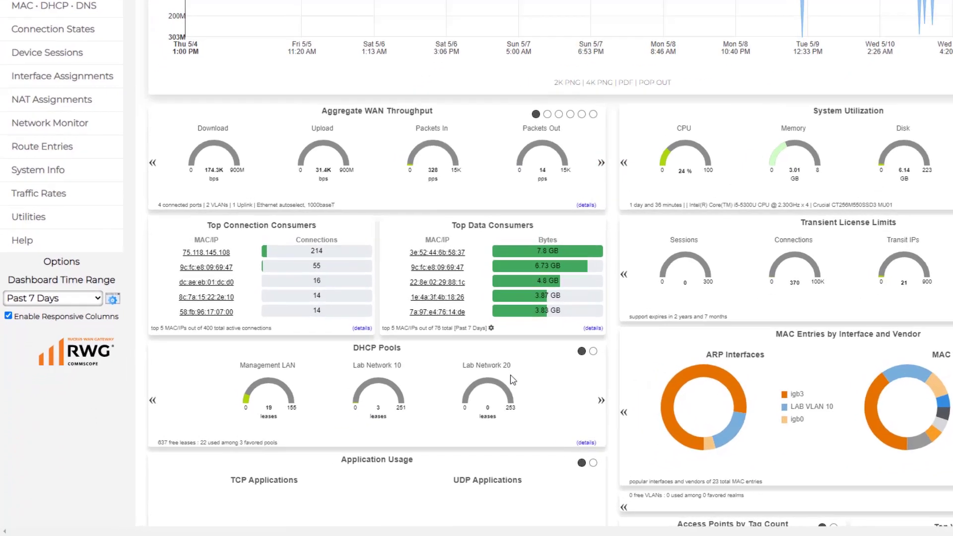
scroll(down, 3)
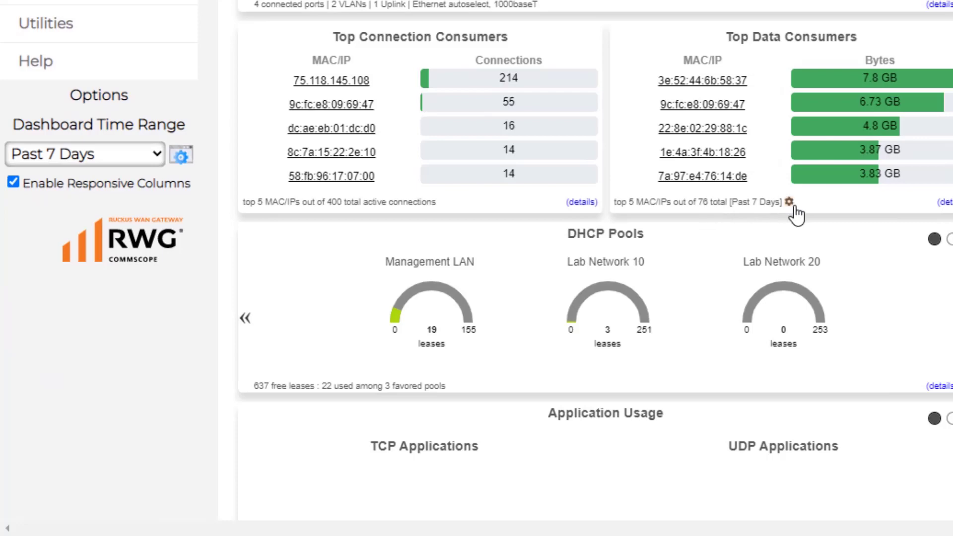
mouse_move(808, 217)
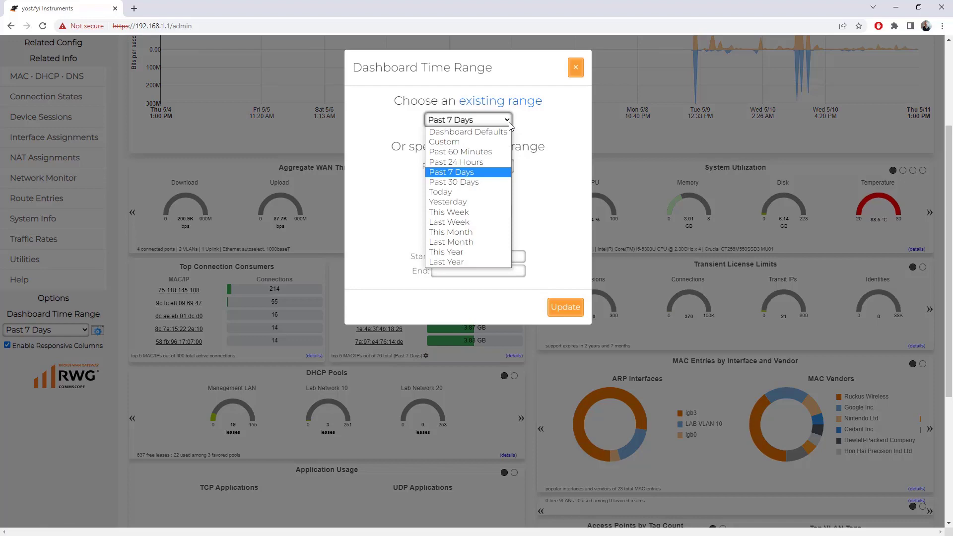
mouse_move(454, 181)
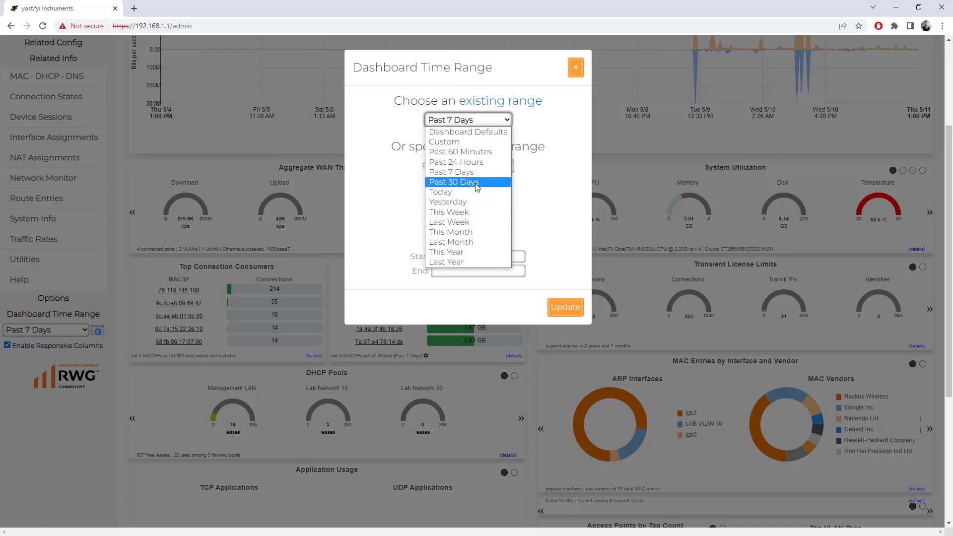
Choose the Past 30 Days dashboard time range
click(453, 182)
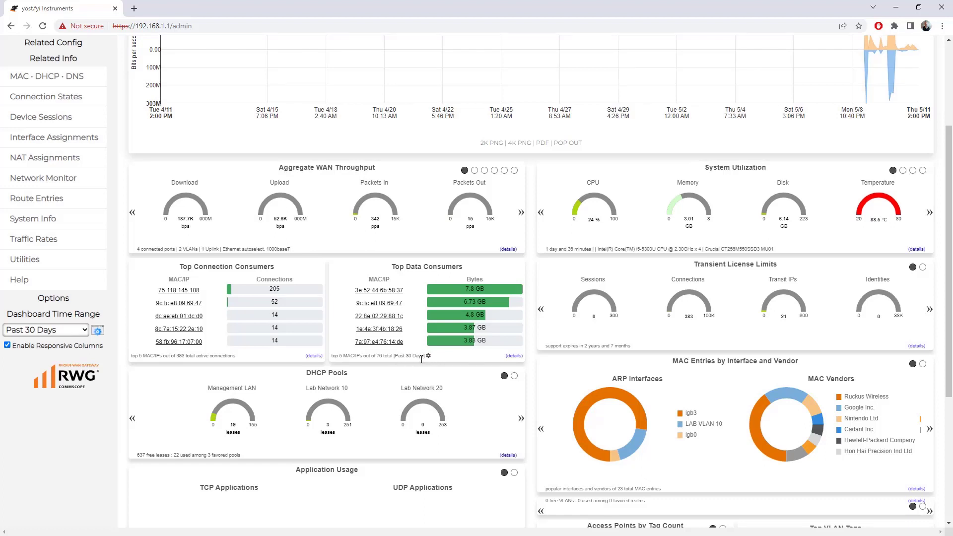
mouse_move(454, 297)
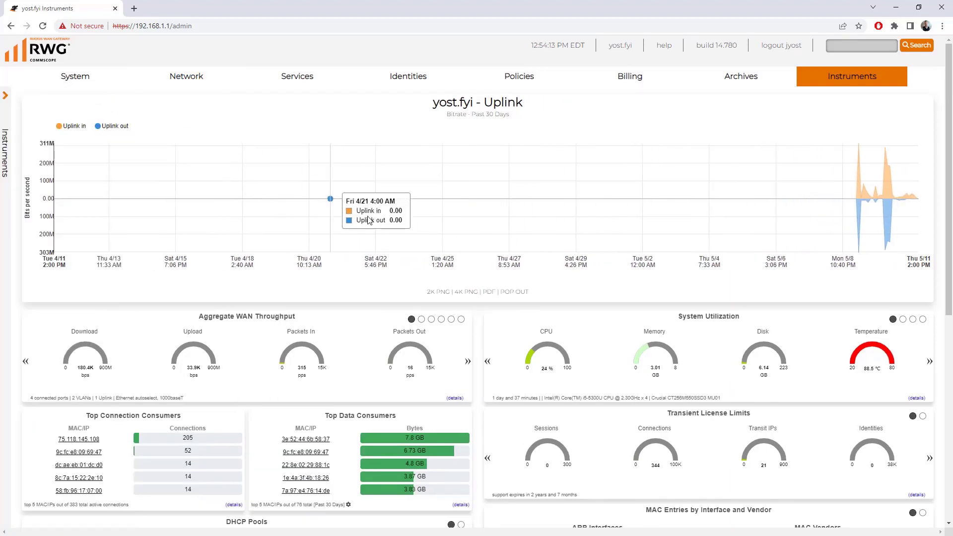
mouse_move(413, 295)
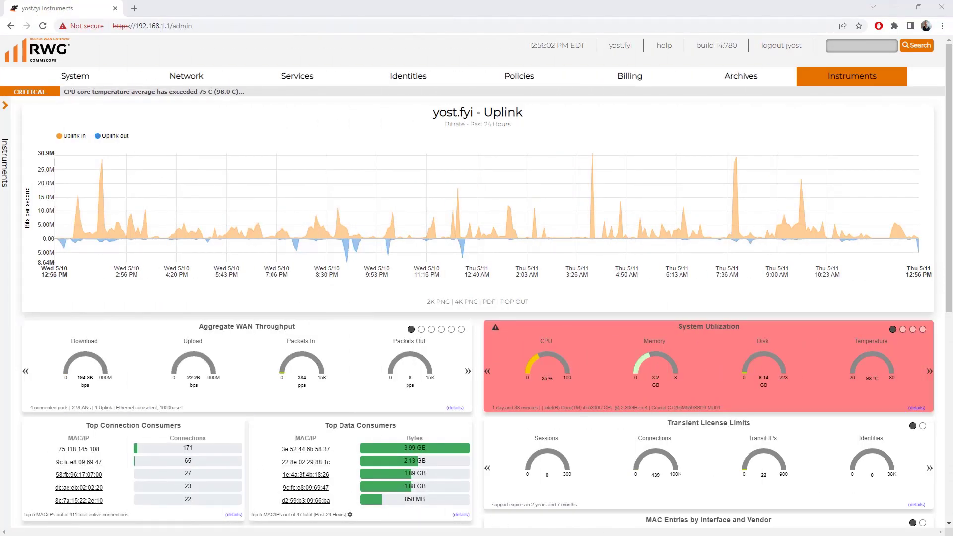
Visit the Network and Identities dashboards, then return to Instruments via the RWG logo
scroll(down, 3)
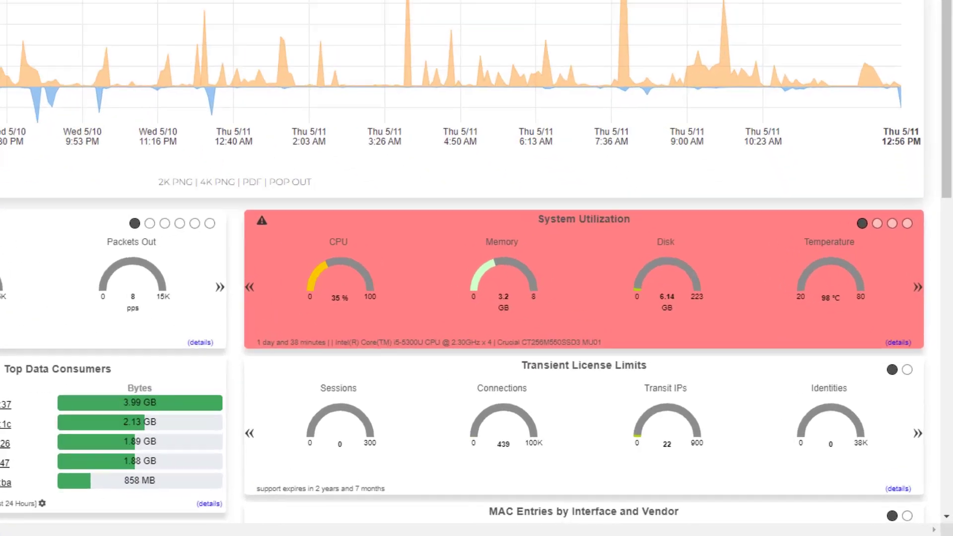
scroll(down, 3)
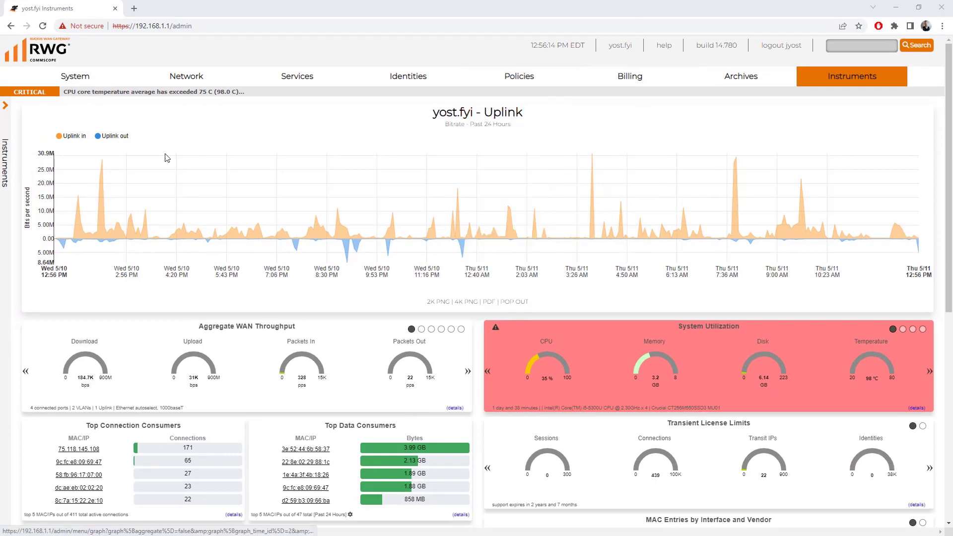
click(75, 76)
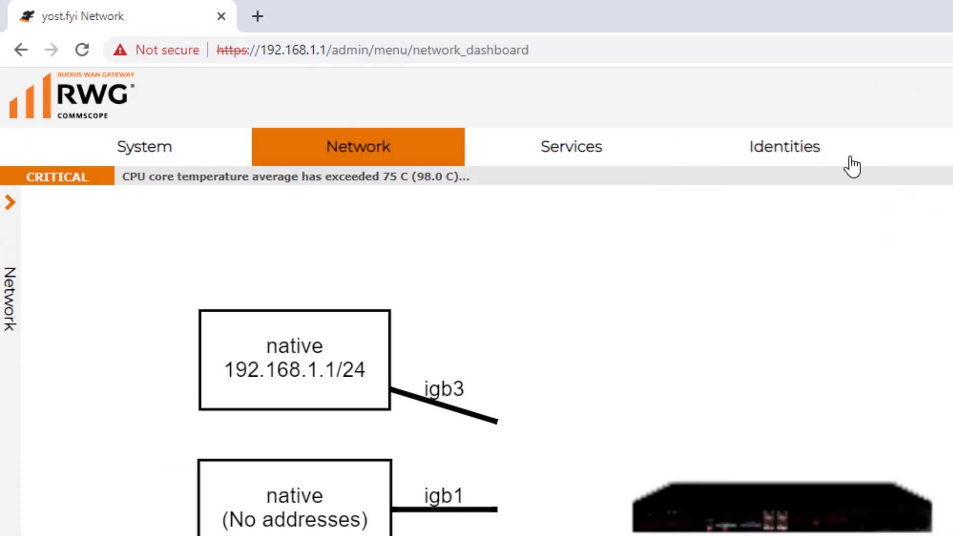
click(783, 146)
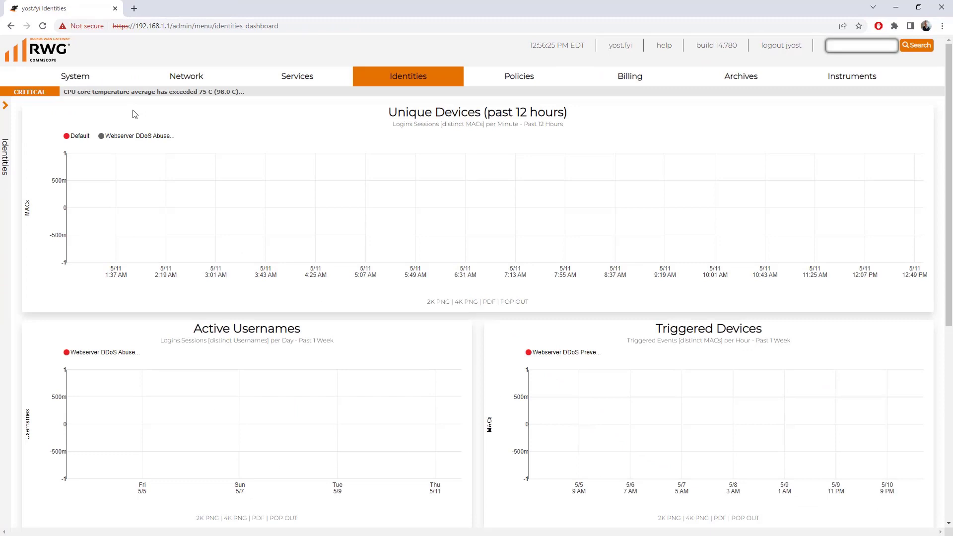
click(852, 76)
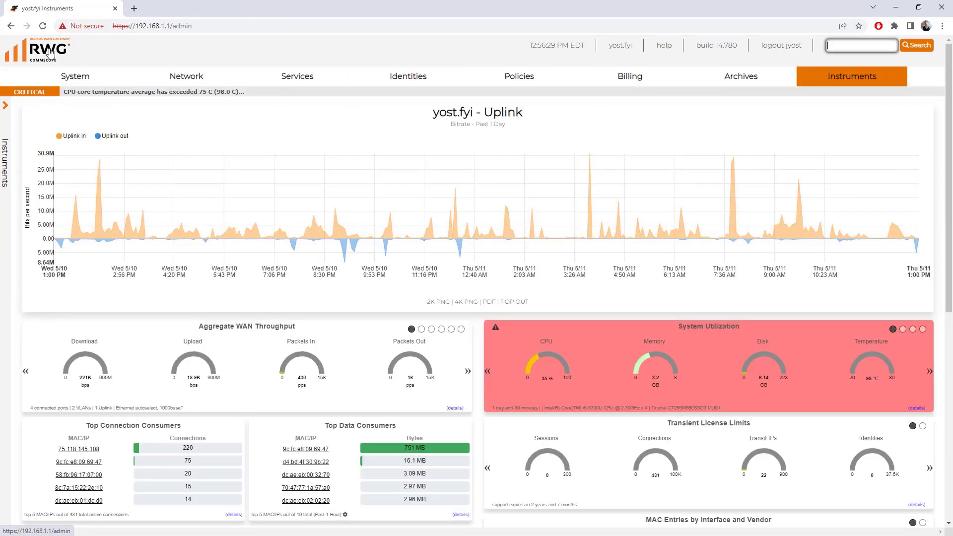
Go to Services > Notifications and scroll through the notification thresholds
click(297, 76)
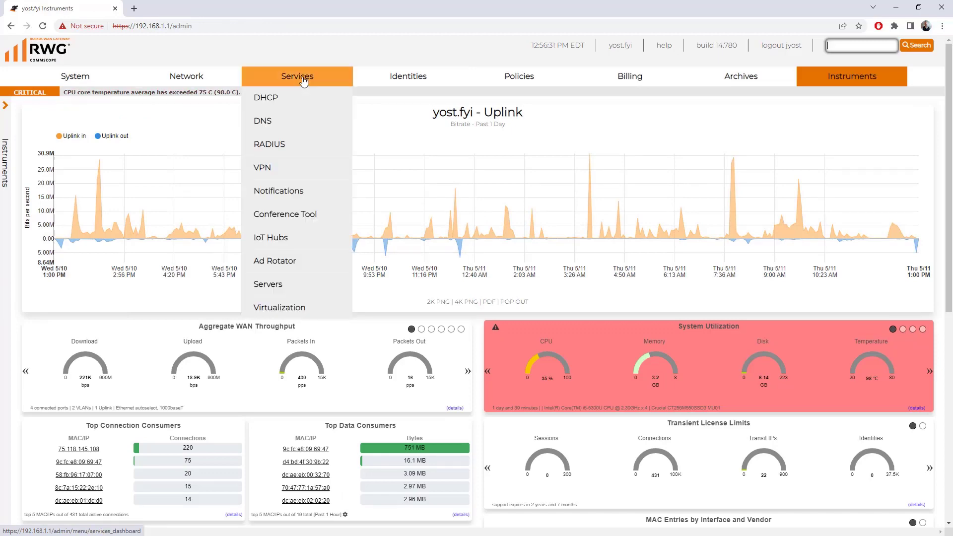
click(278, 190)
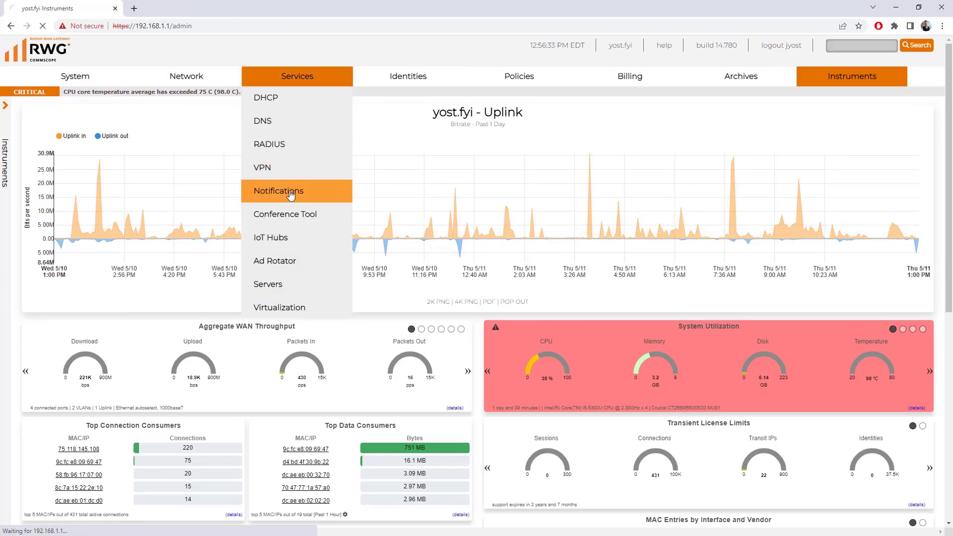
click(278, 190)
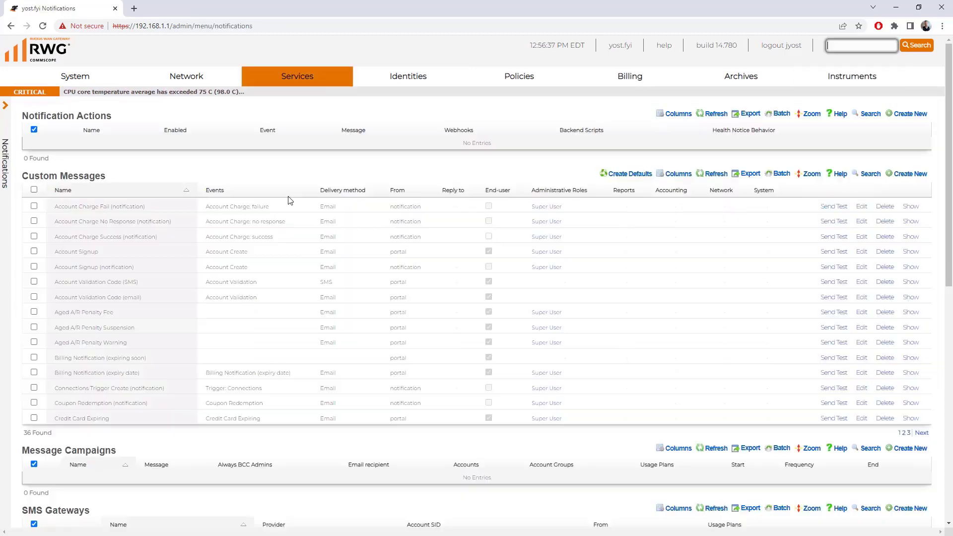
scroll(down, 3)
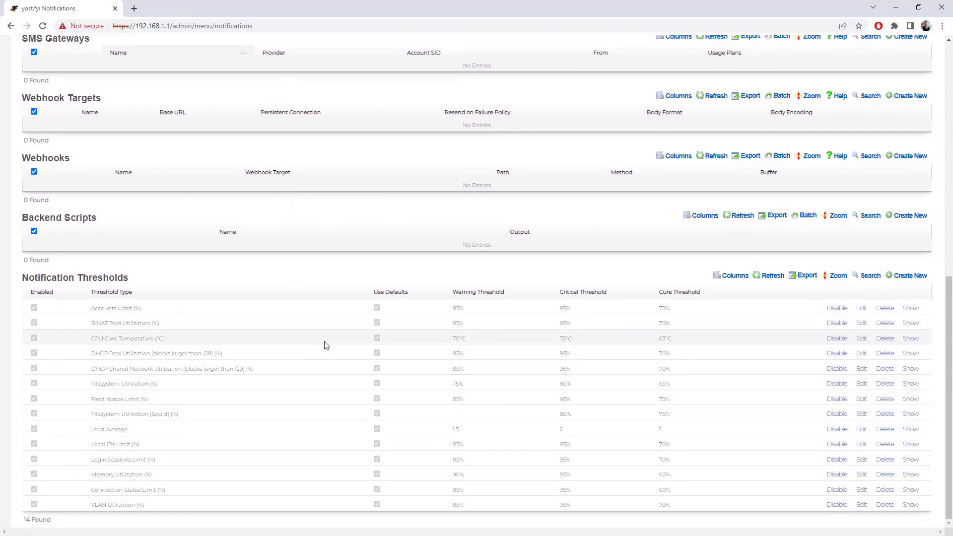
mouse_move(323, 336)
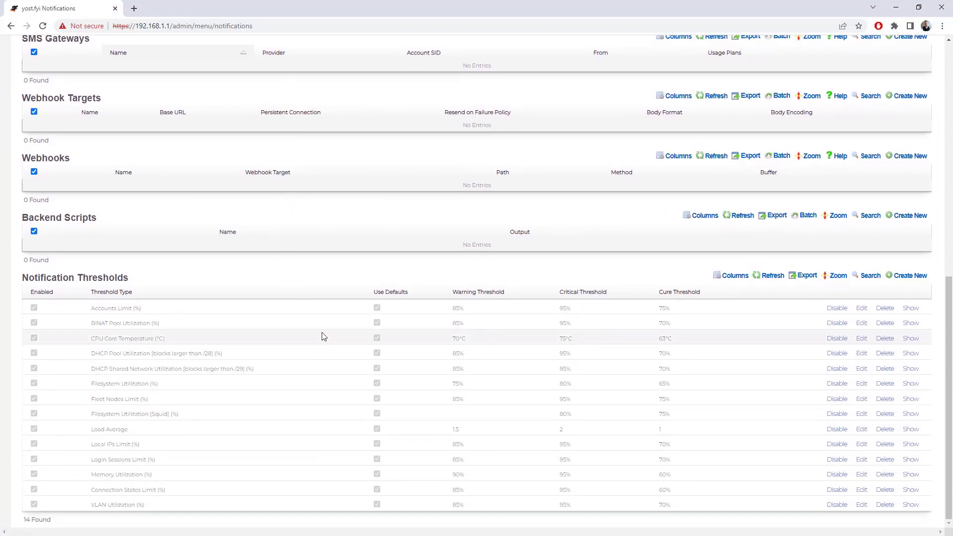
mouse_move(535, 345)
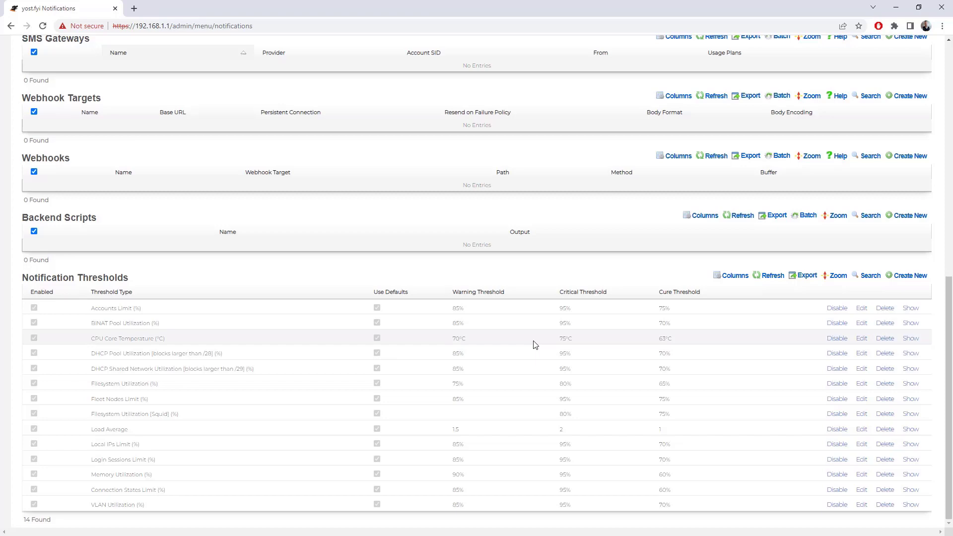
mouse_move(874, 324)
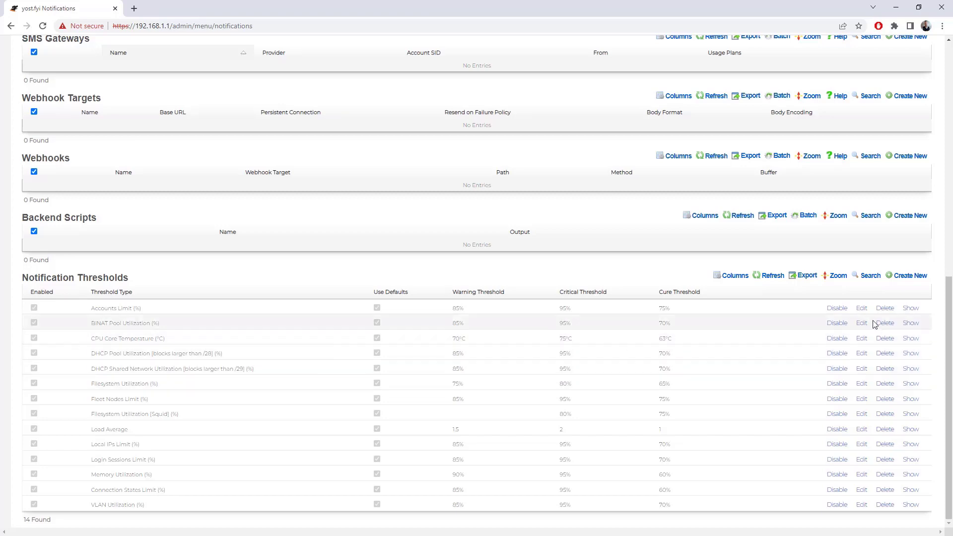
scroll(down, 3)
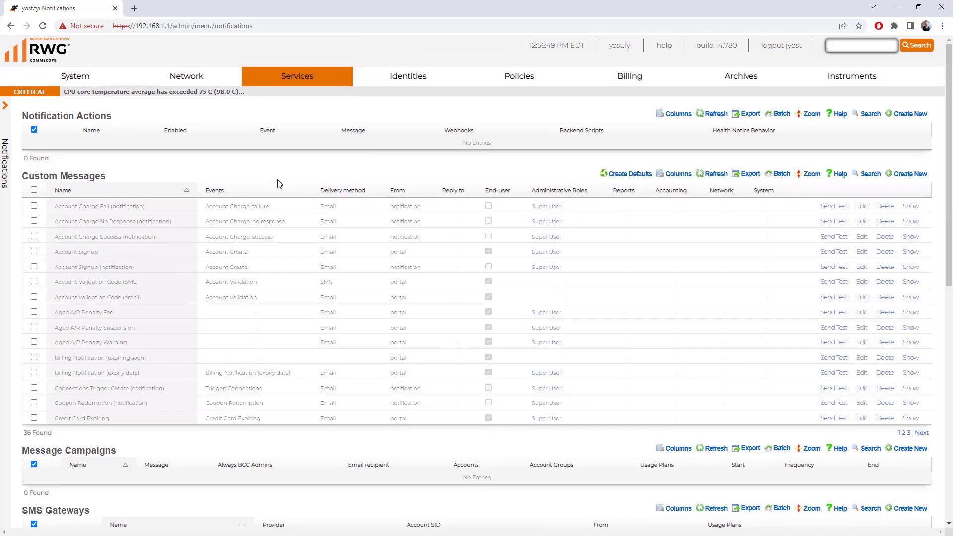
mouse_move(224, 155)
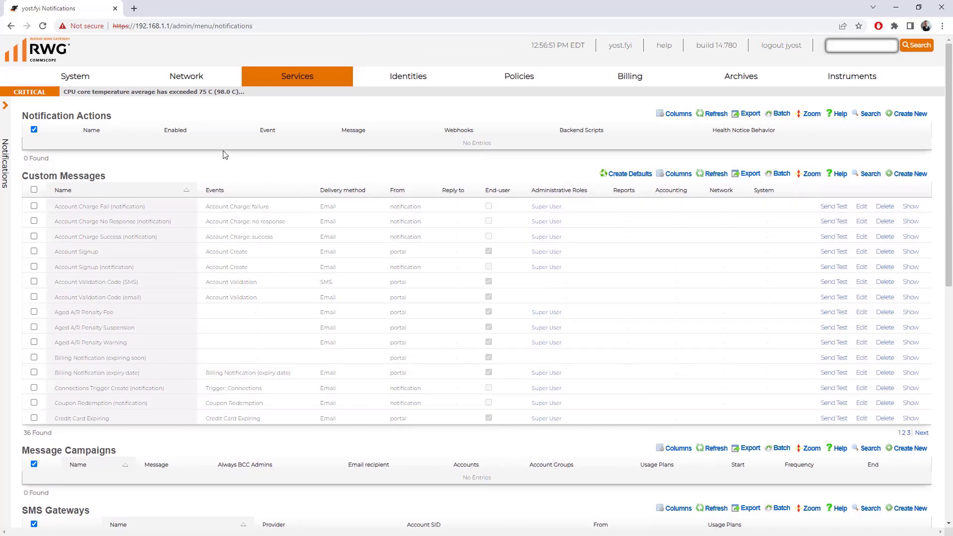
mouse_move(208, 160)
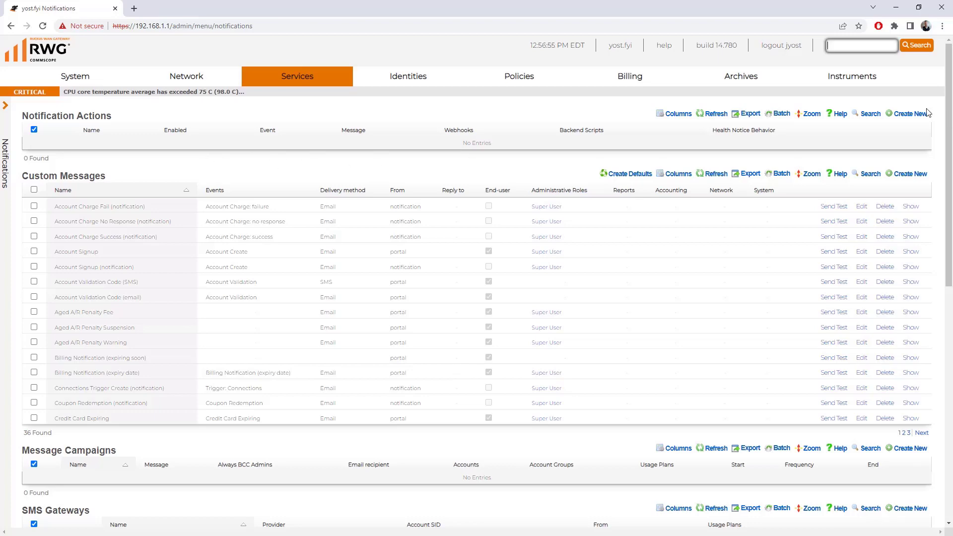
click(911, 113)
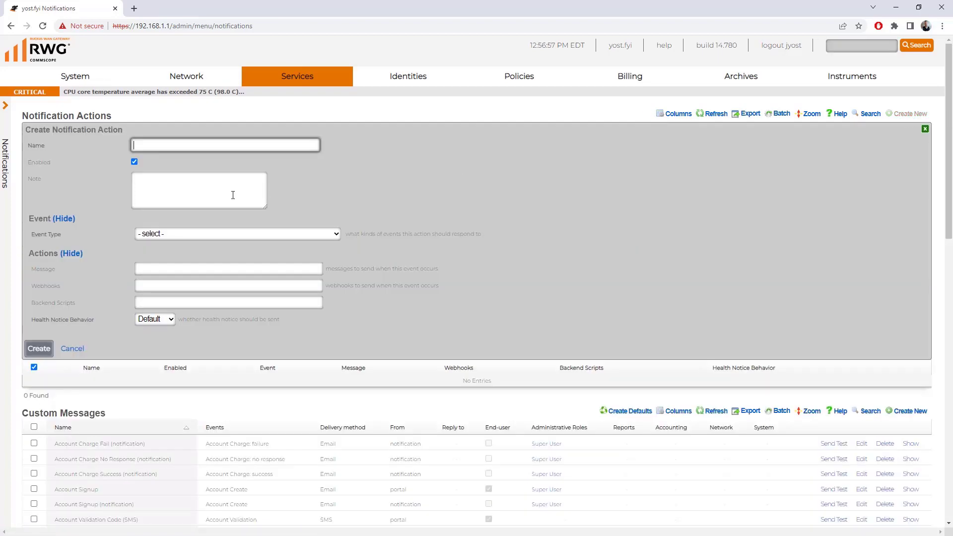
click(236, 234)
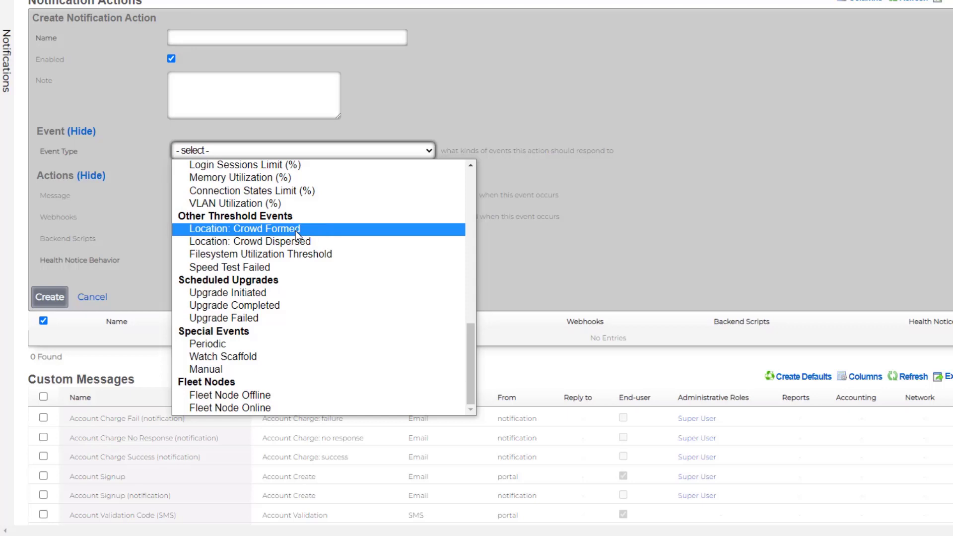
click(245, 230)
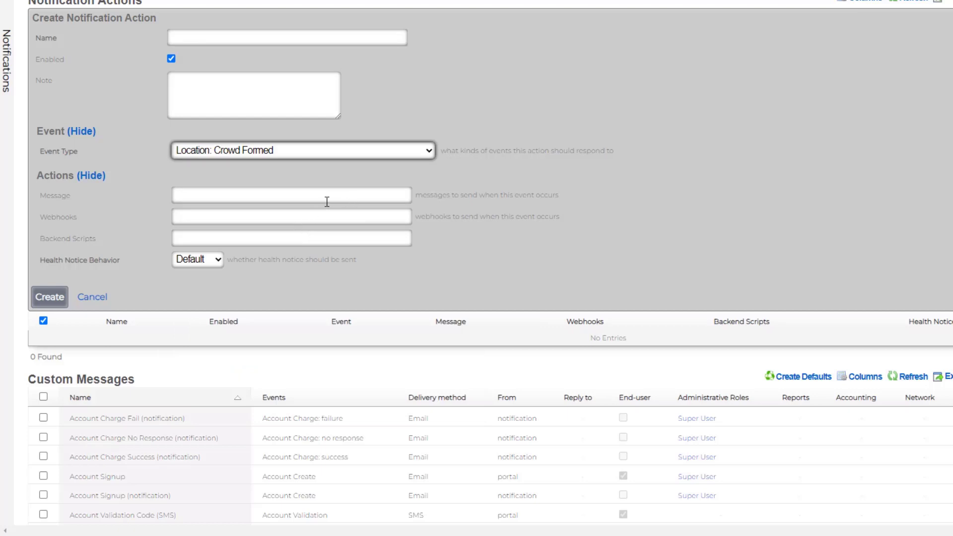
mouse_move(255, 213)
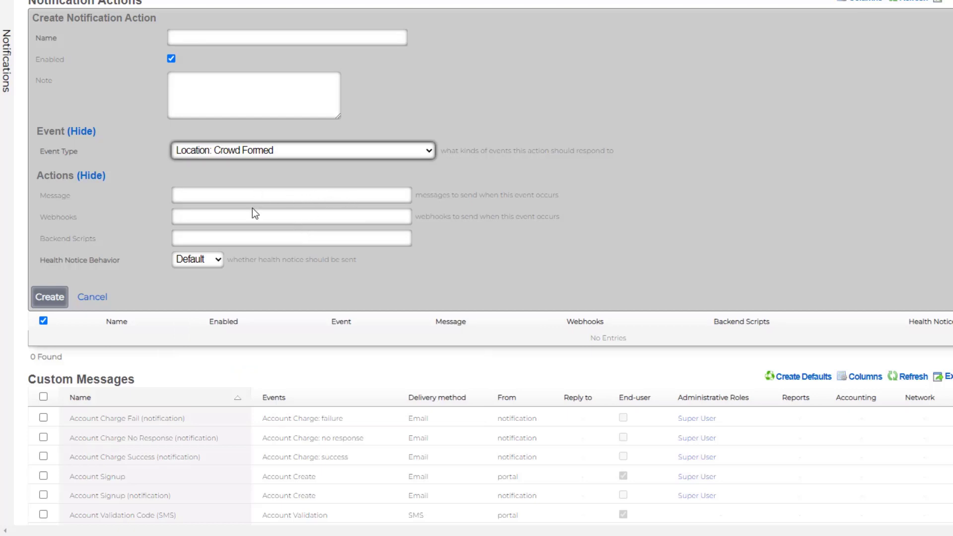
mouse_move(265, 257)
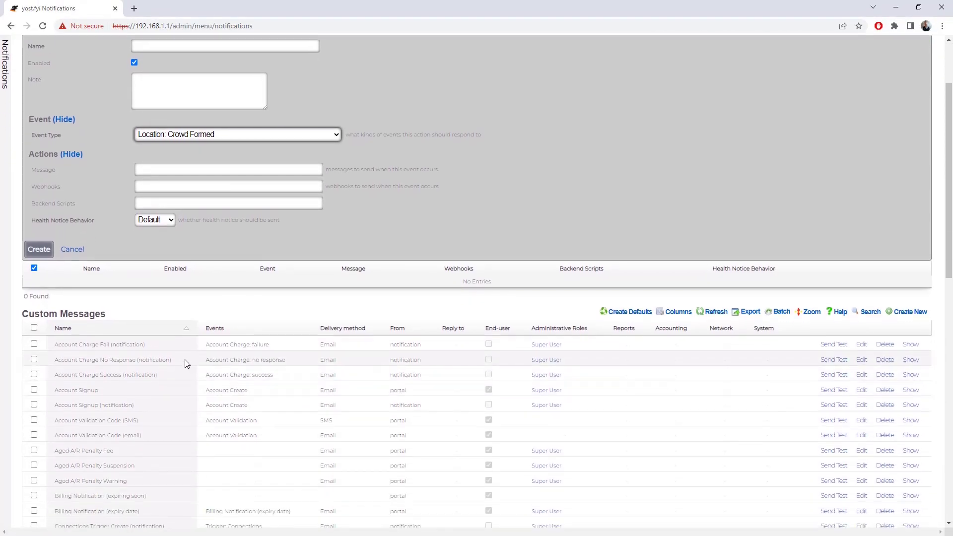
mouse_move(117, 360)
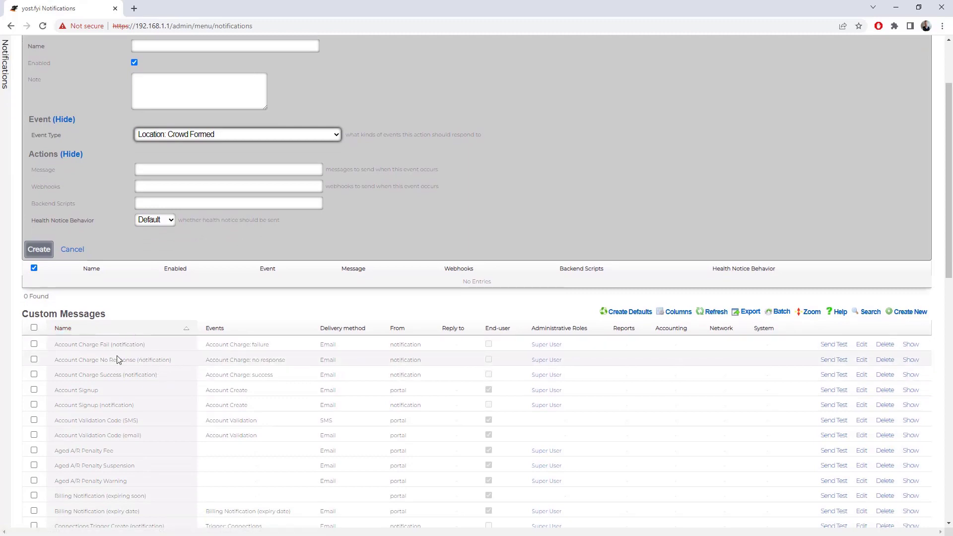
scroll(down, 3)
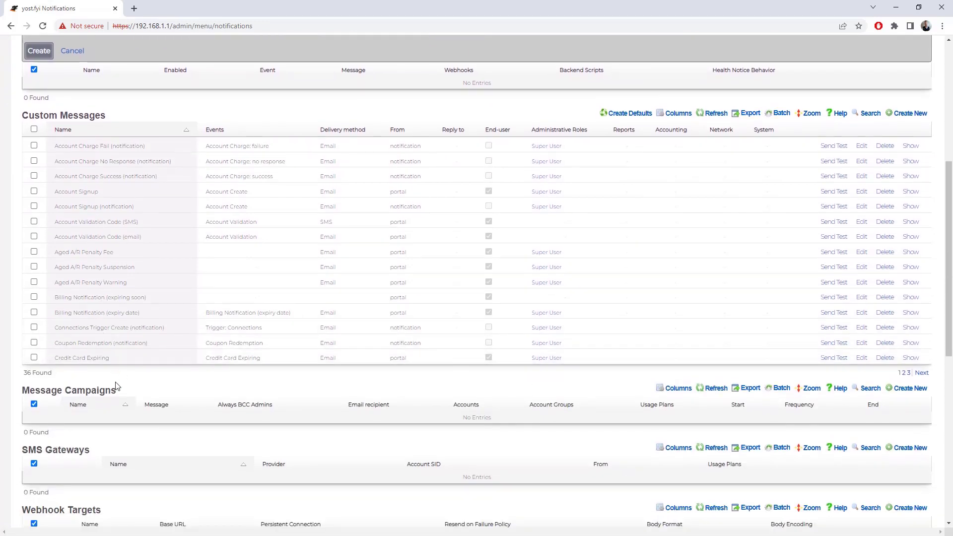
scroll(down, 3)
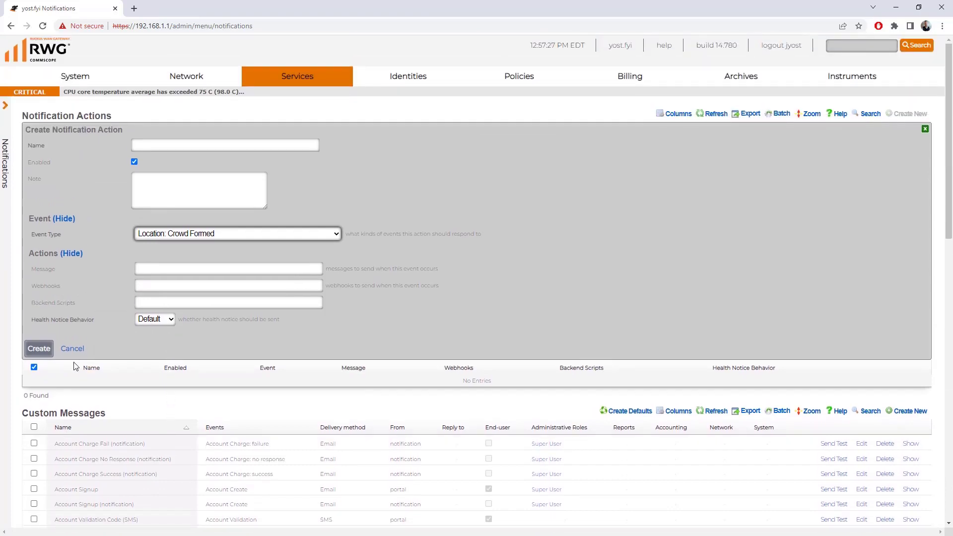
click(72, 349)
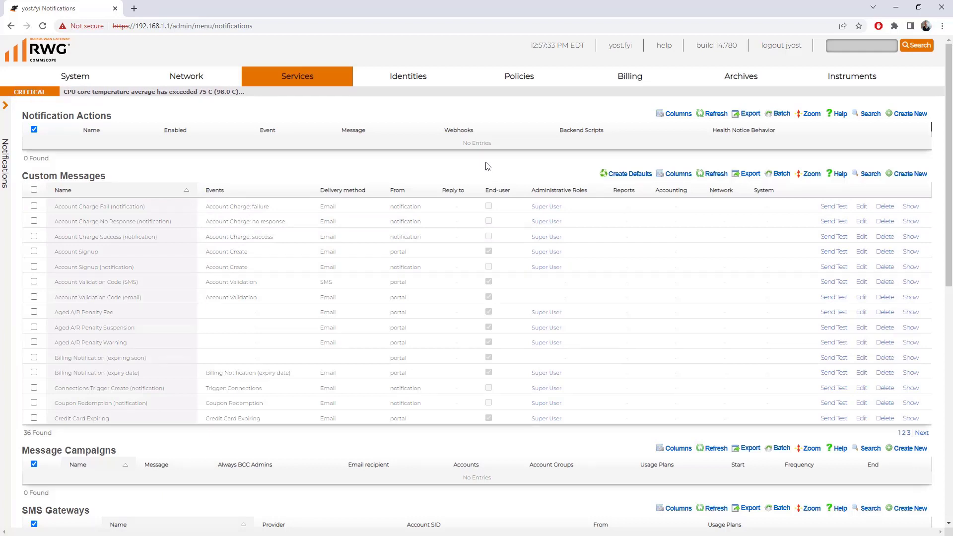
mouse_move(494, 145)
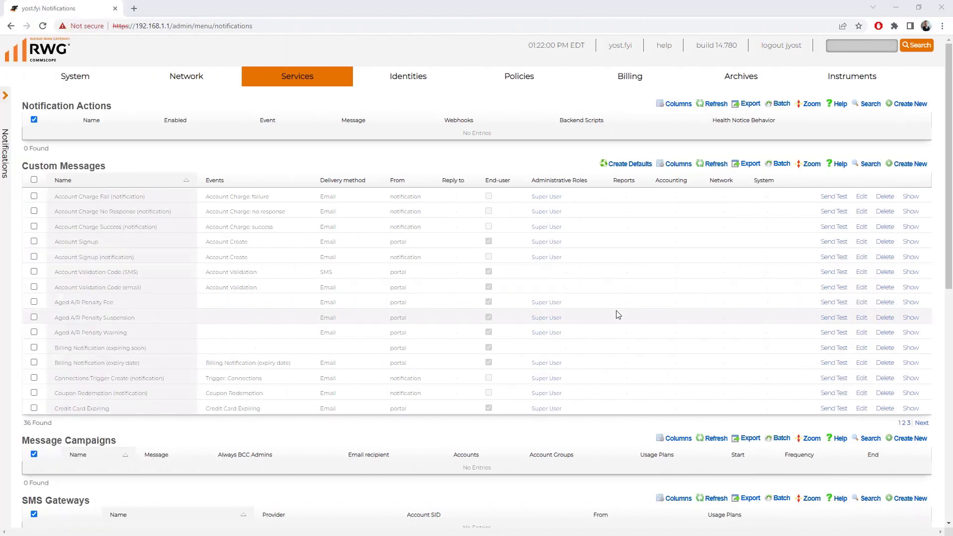
Show the System dashboard and scroll down to the Backup History panel
click(74, 77)
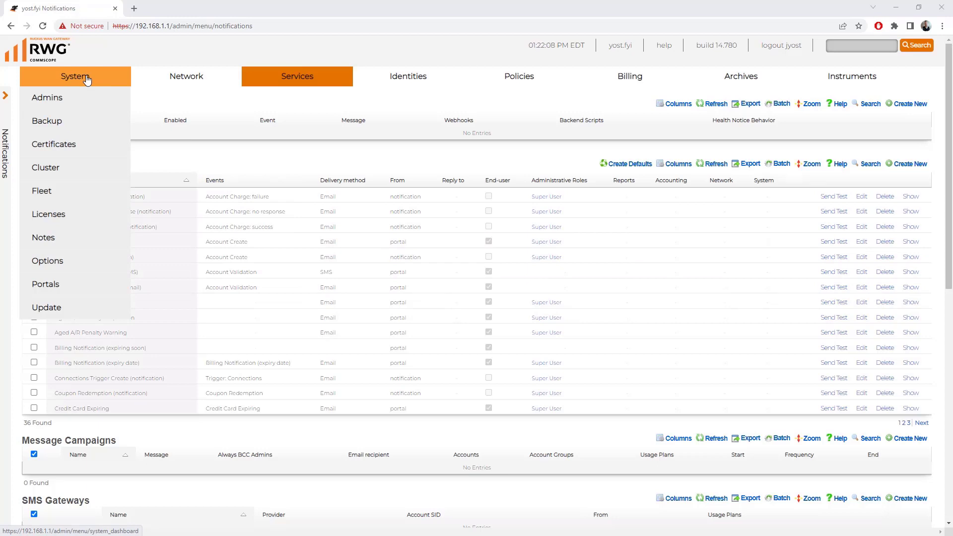
click(74, 76)
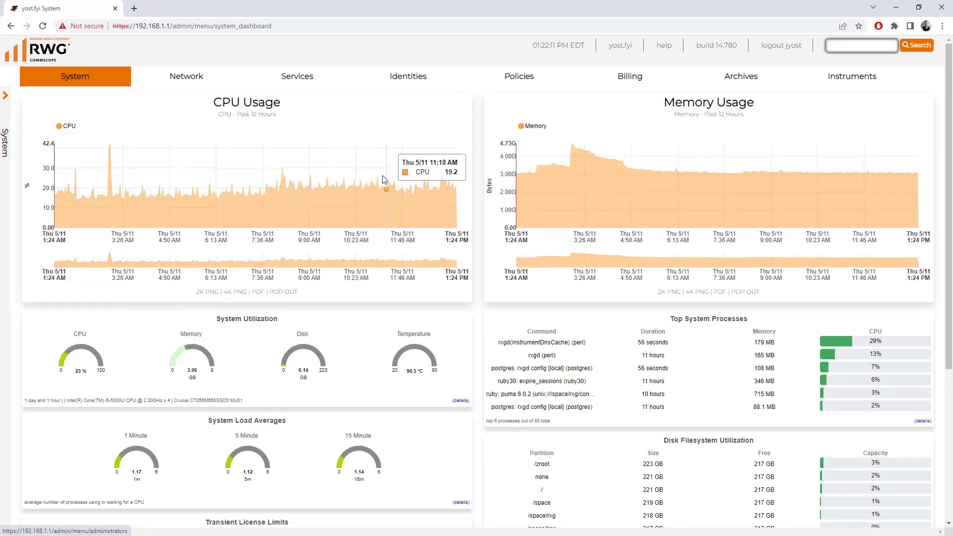
mouse_move(573, 208)
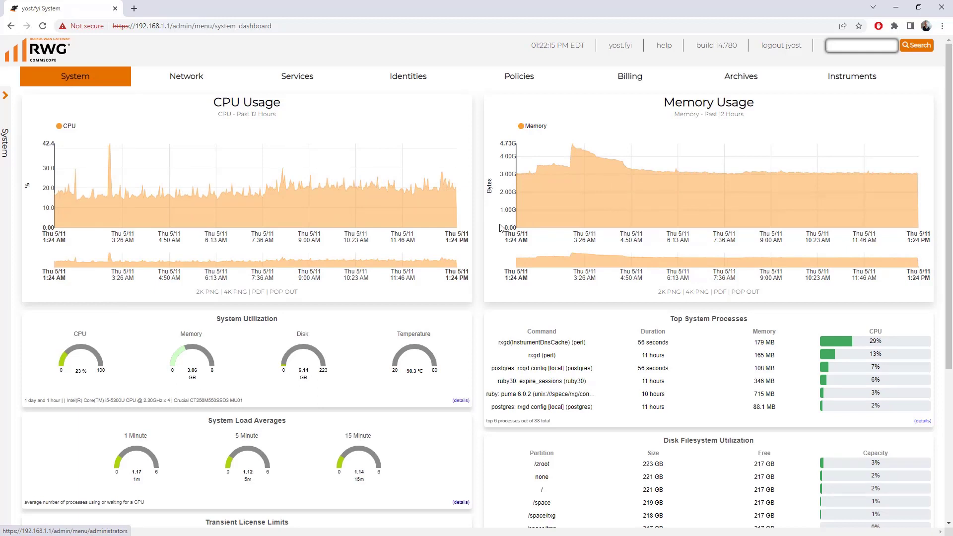
scroll(down, 3)
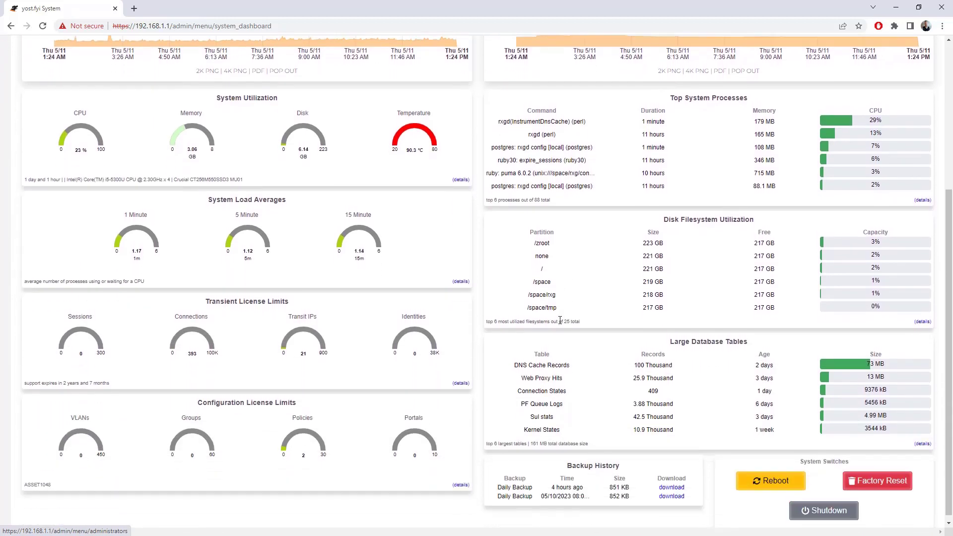
scroll(down, 3)
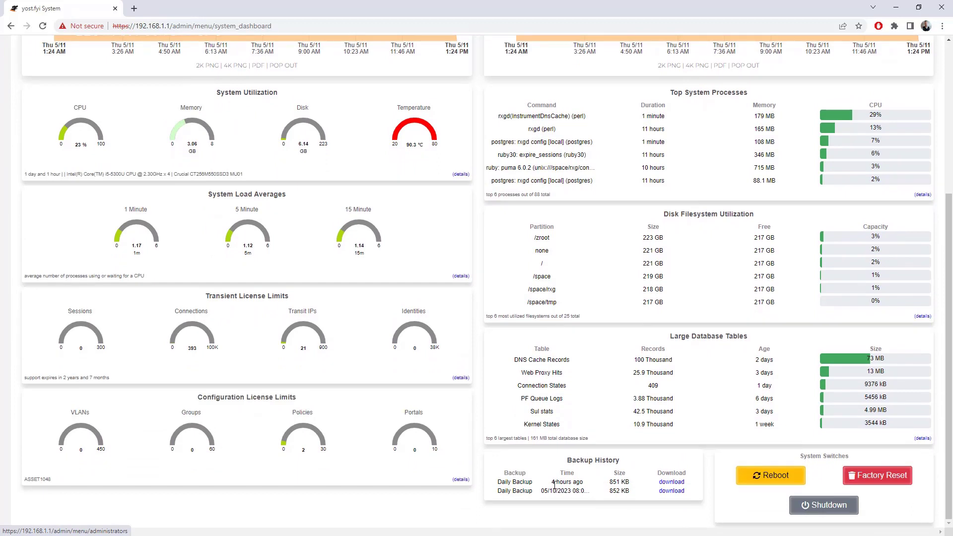
mouse_move(672, 482)
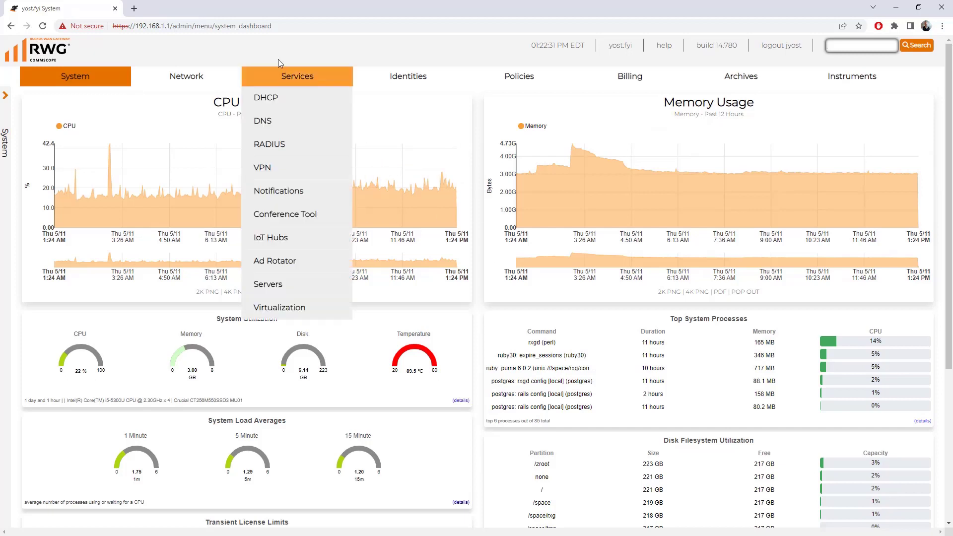
click(297, 76)
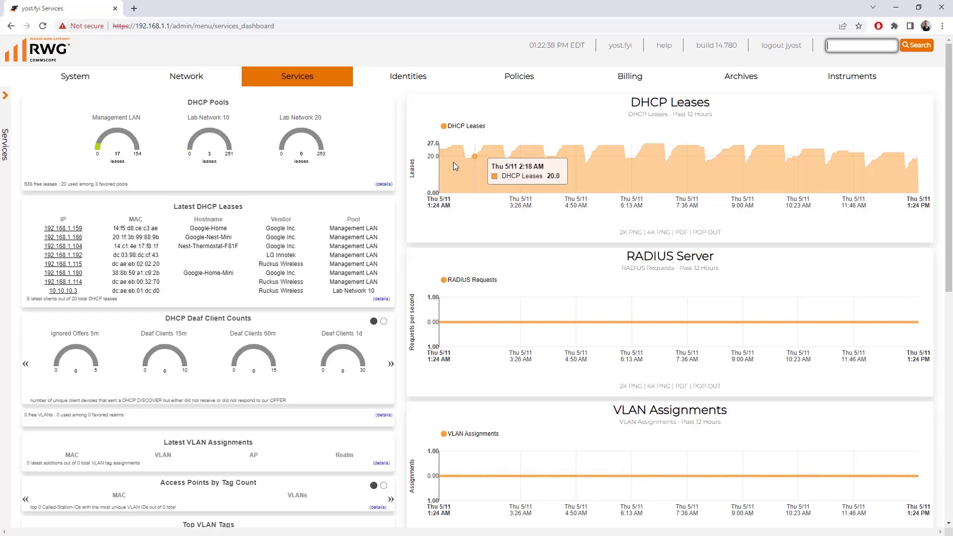
mouse_move(169, 180)
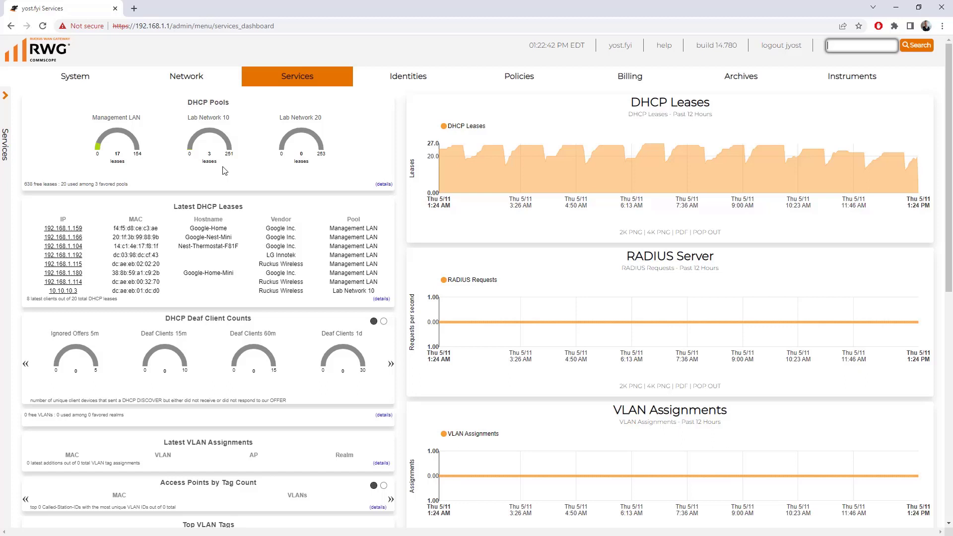
mouse_move(307, 174)
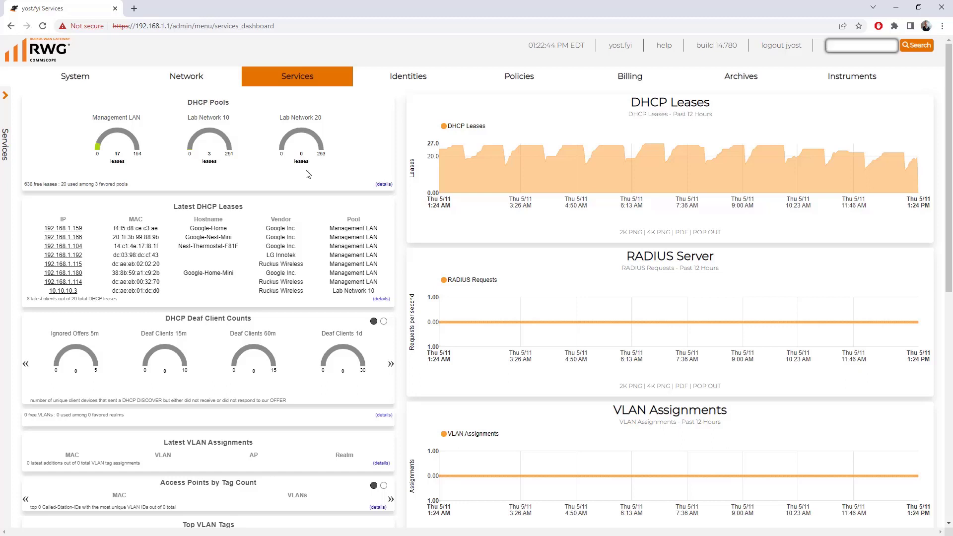
mouse_move(260, 243)
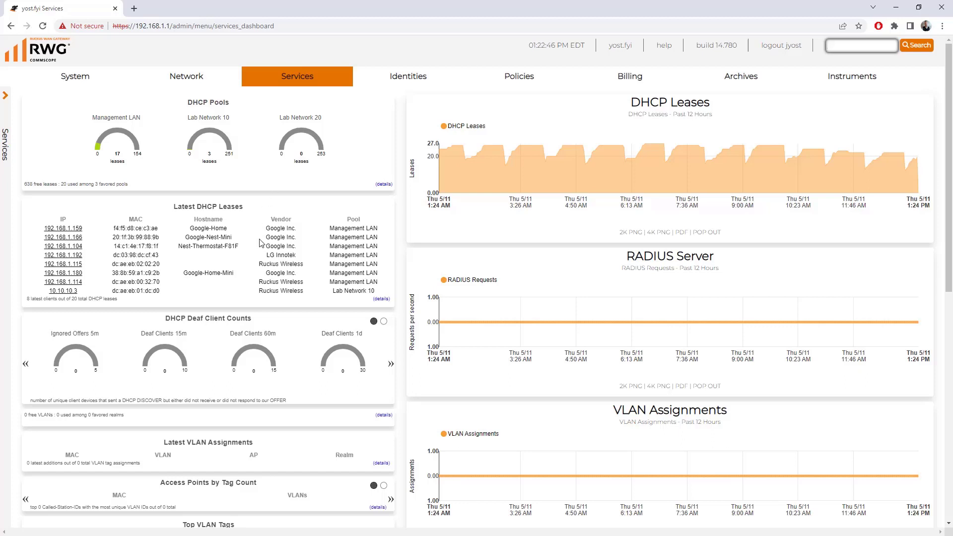
mouse_move(242, 244)
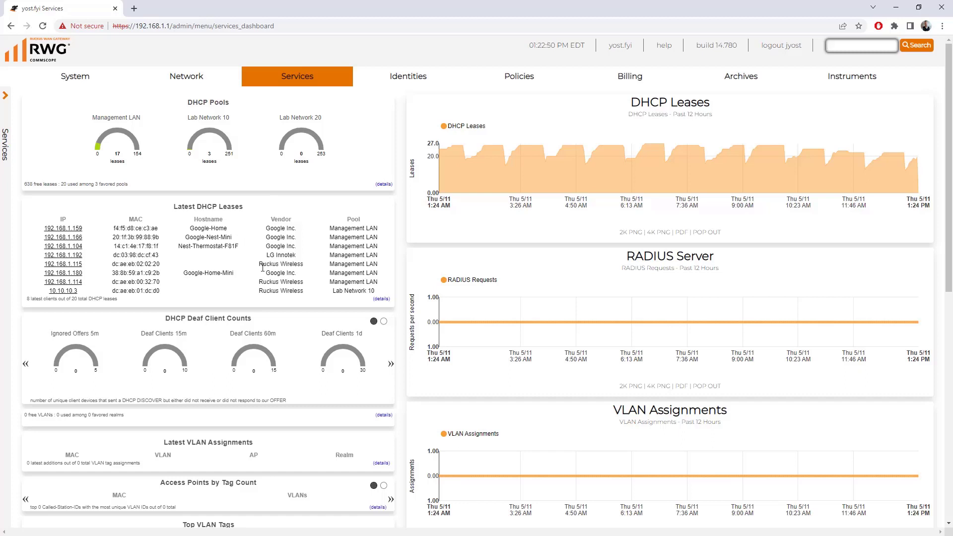
mouse_move(515, 312)
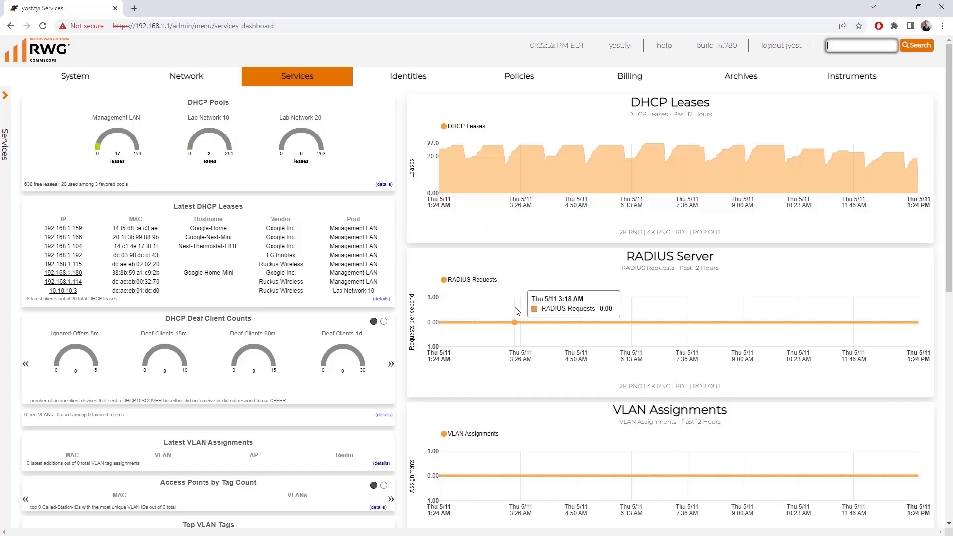
mouse_move(502, 312)
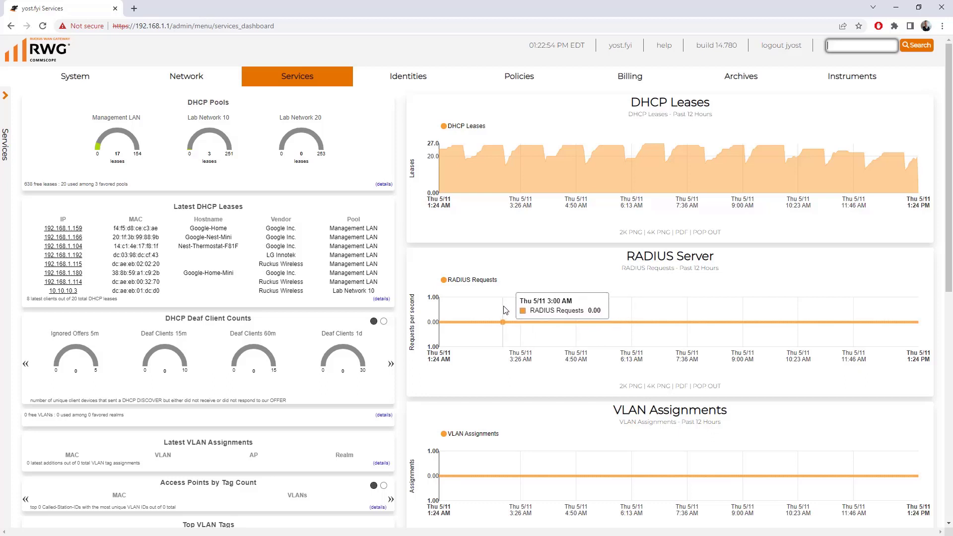
scroll(down, 3)
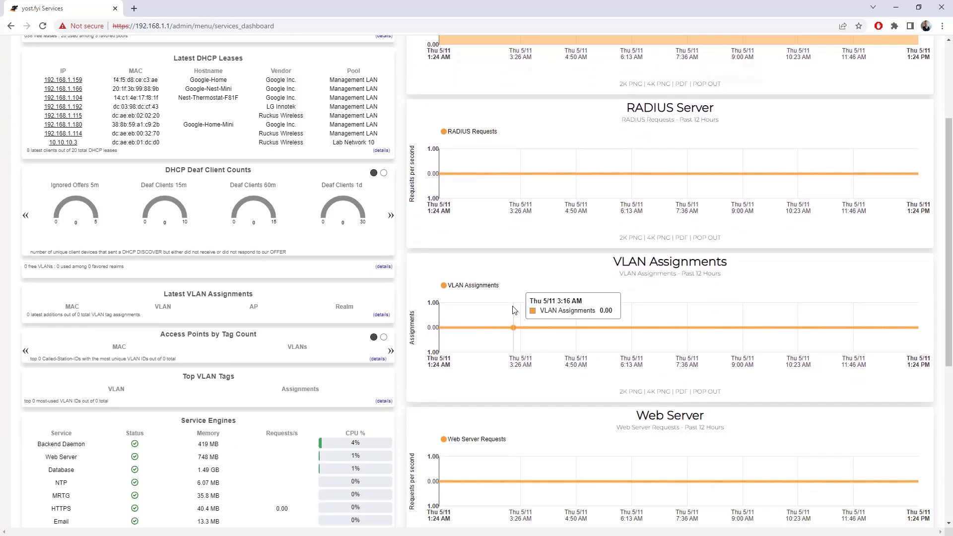
scroll(down, 3)
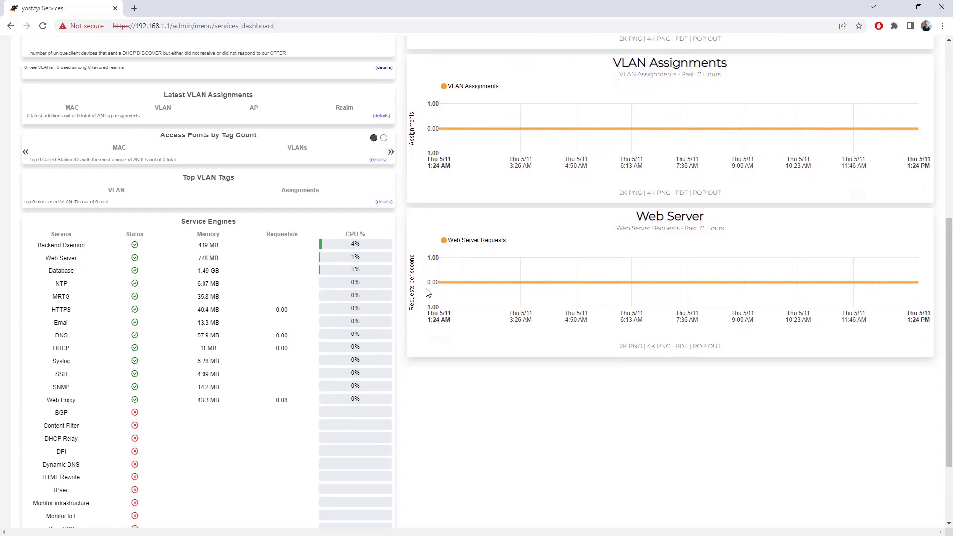
scroll(down, 3)
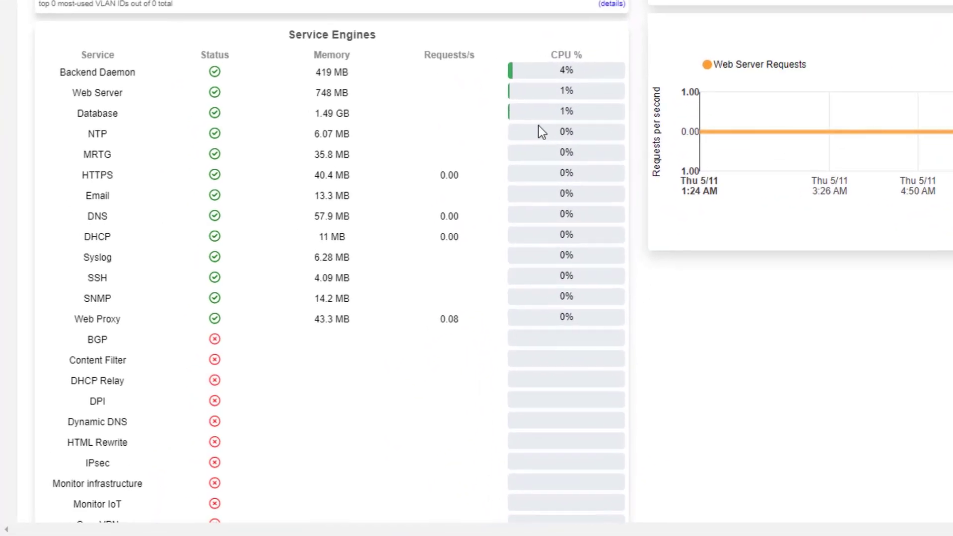
mouse_move(277, 85)
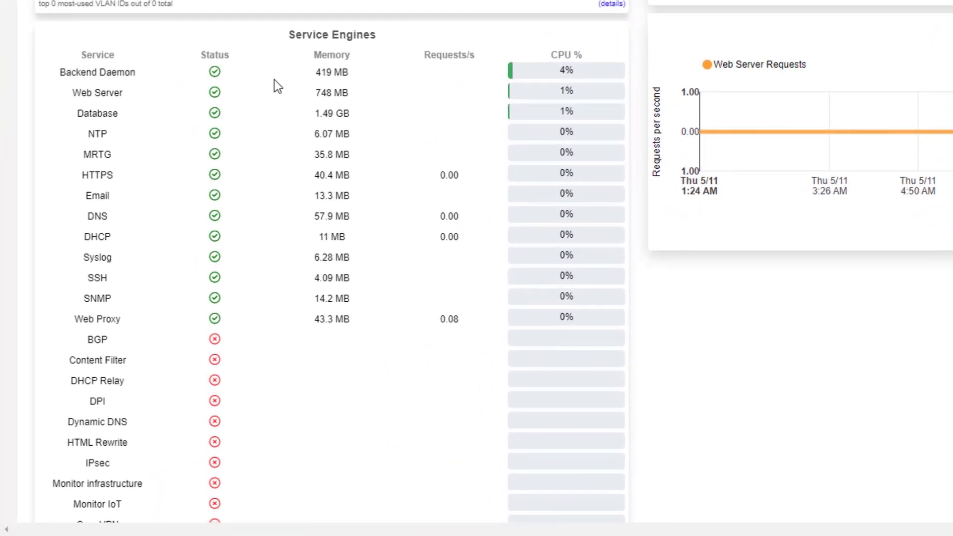
scroll(down, 3)
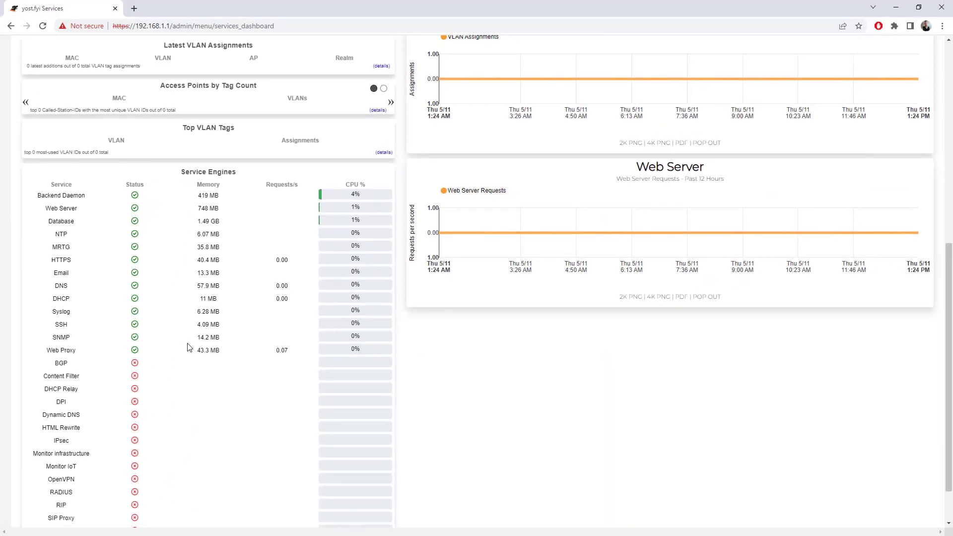
mouse_move(134, 299)
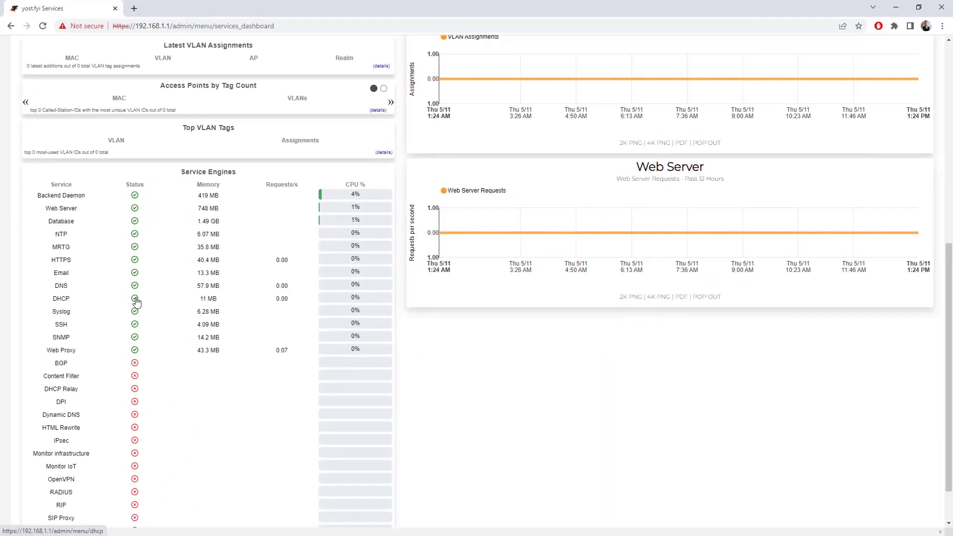
click(134, 299)
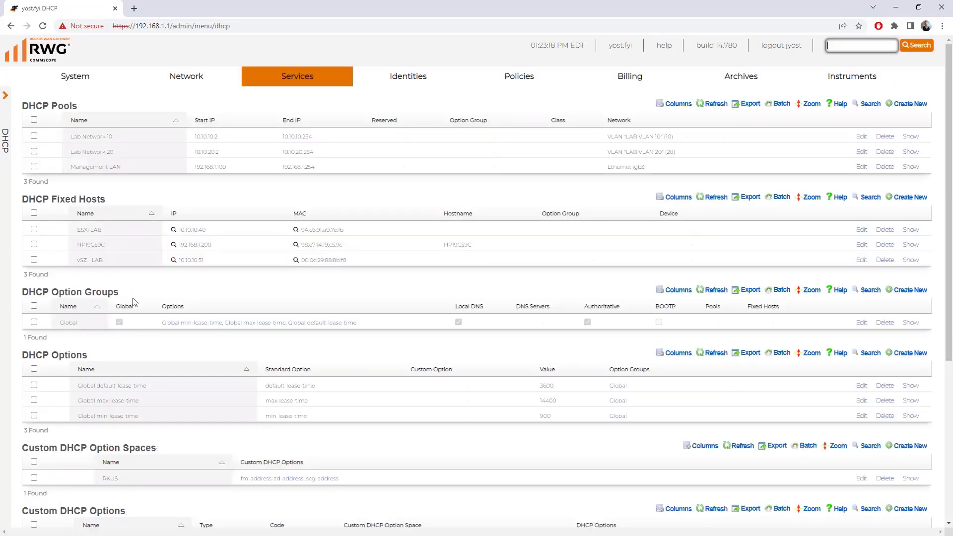
click(297, 77)
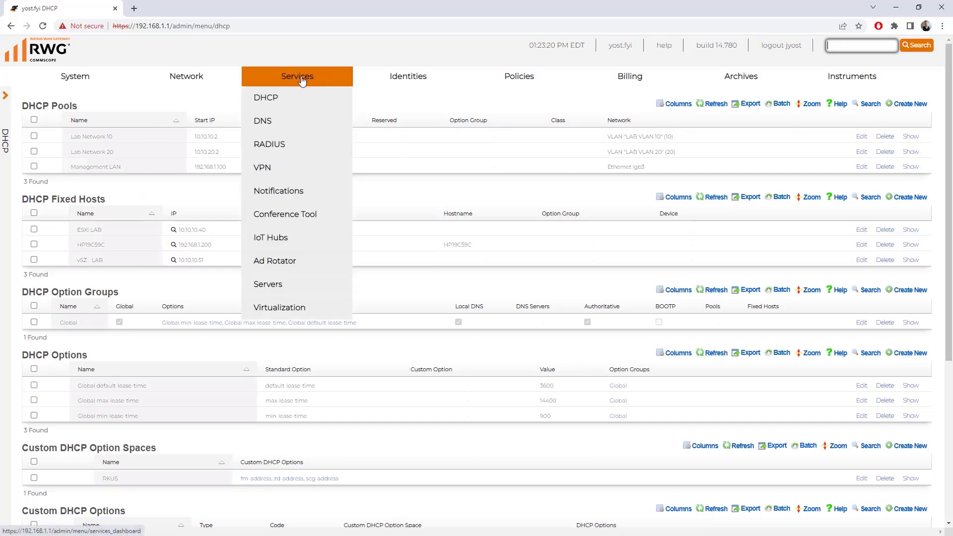
click(297, 77)
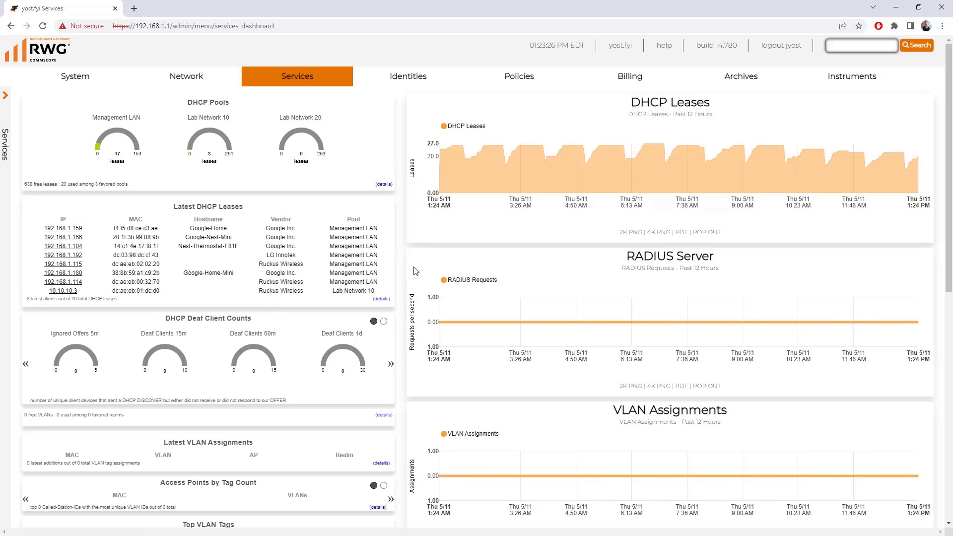
mouse_move(733, 92)
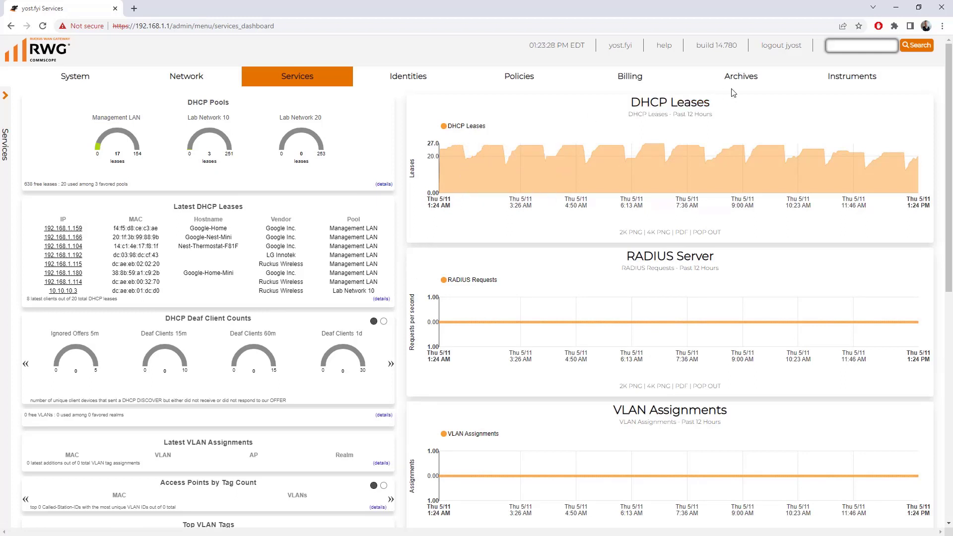
Choose MAC · DHCP · DNS from the Instruments menu
click(852, 76)
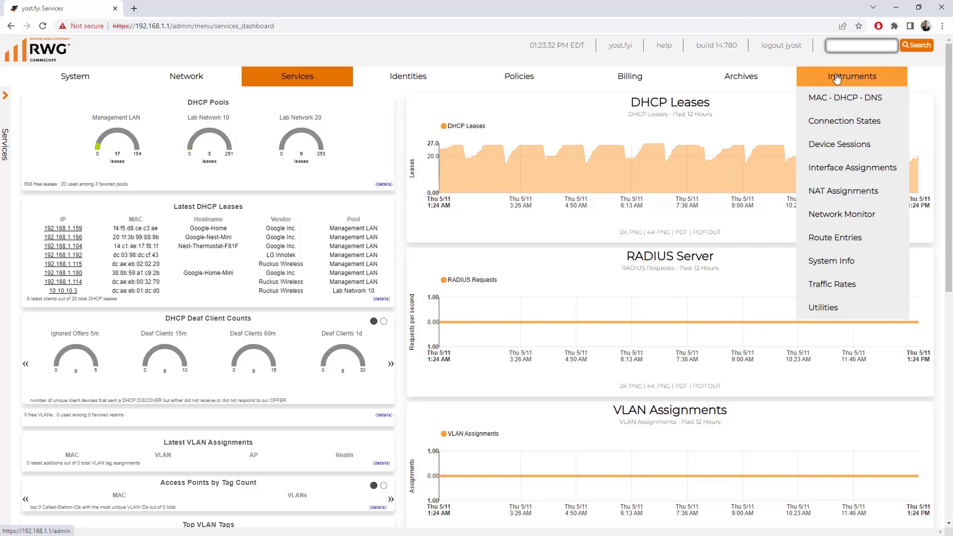
mouse_move(853, 97)
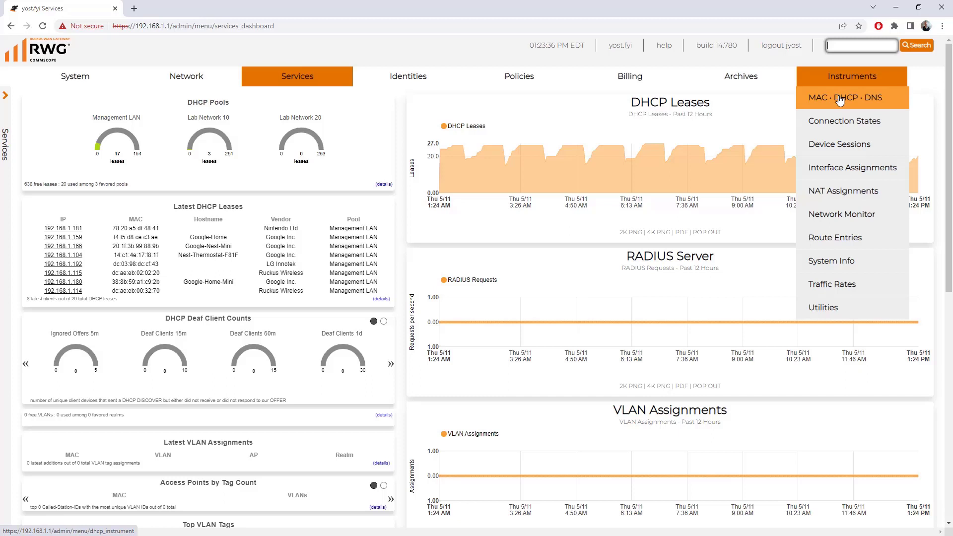
mouse_move(865, 101)
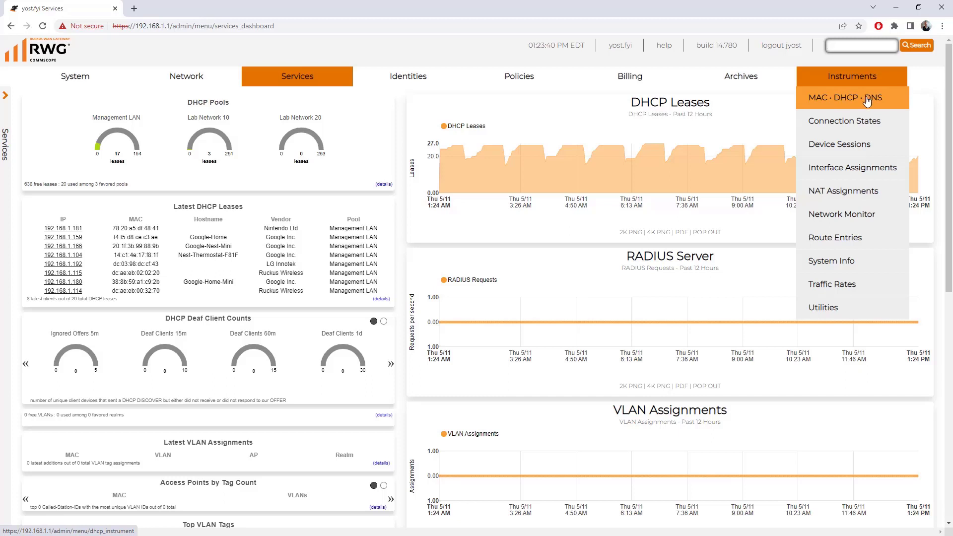
click(843, 99)
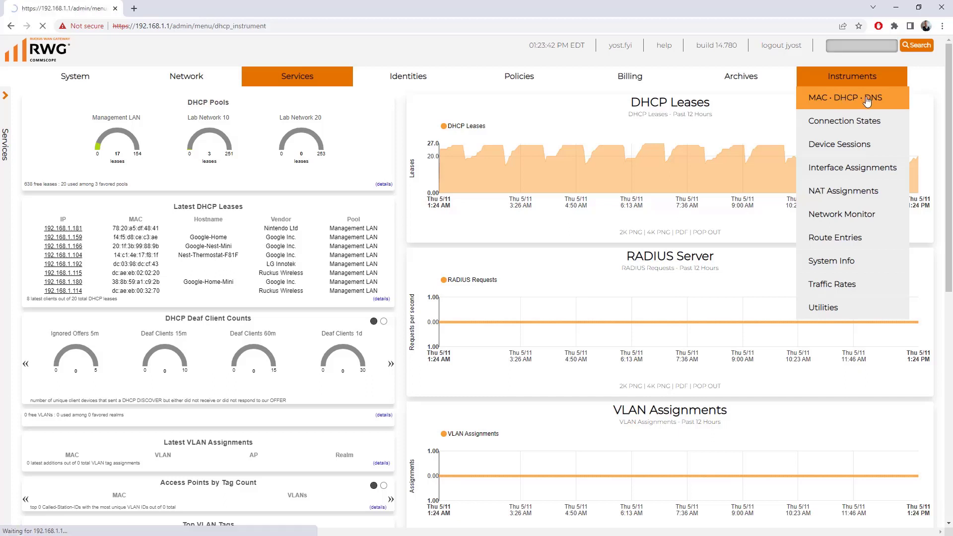
Go to page 2 of DHCP leases and select the LP-3KRCW33 hostname
click(841, 98)
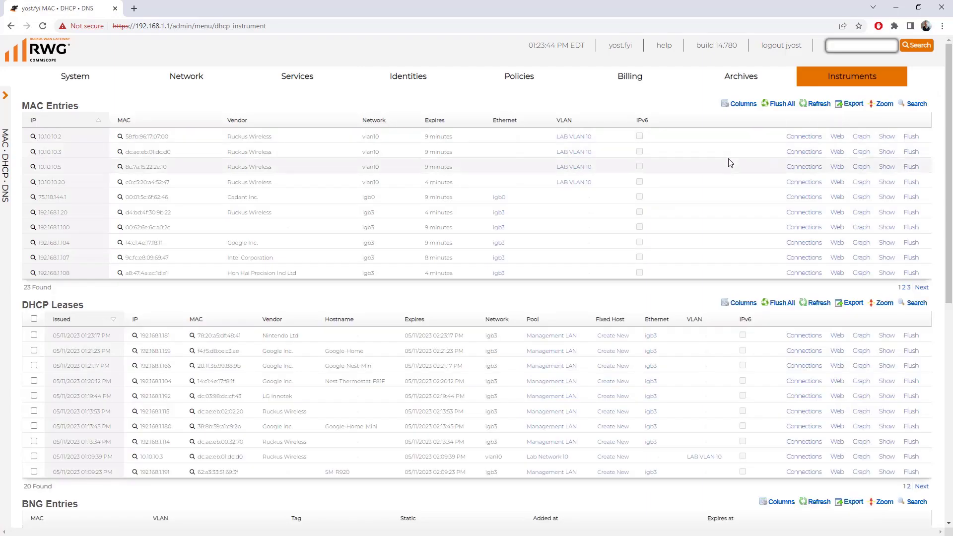
mouse_move(747, 163)
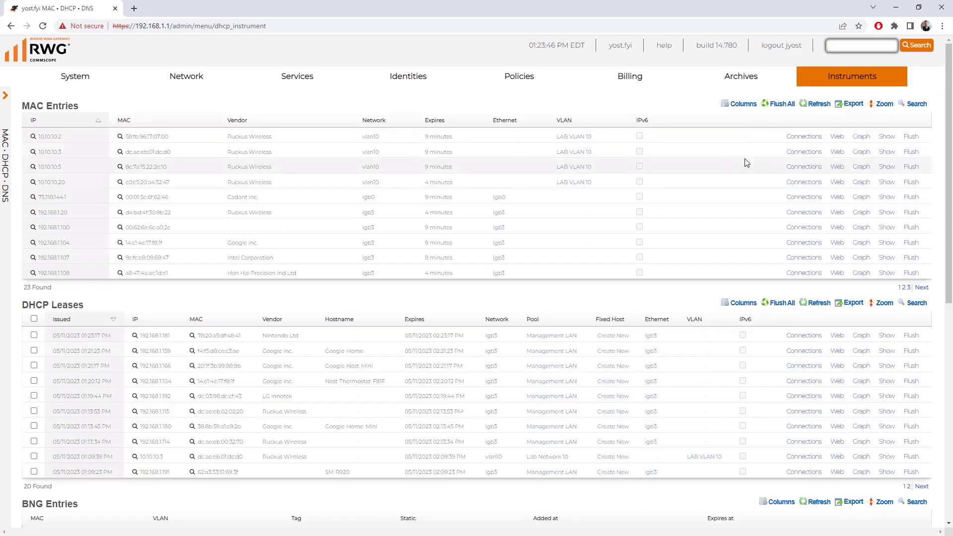
mouse_move(707, 162)
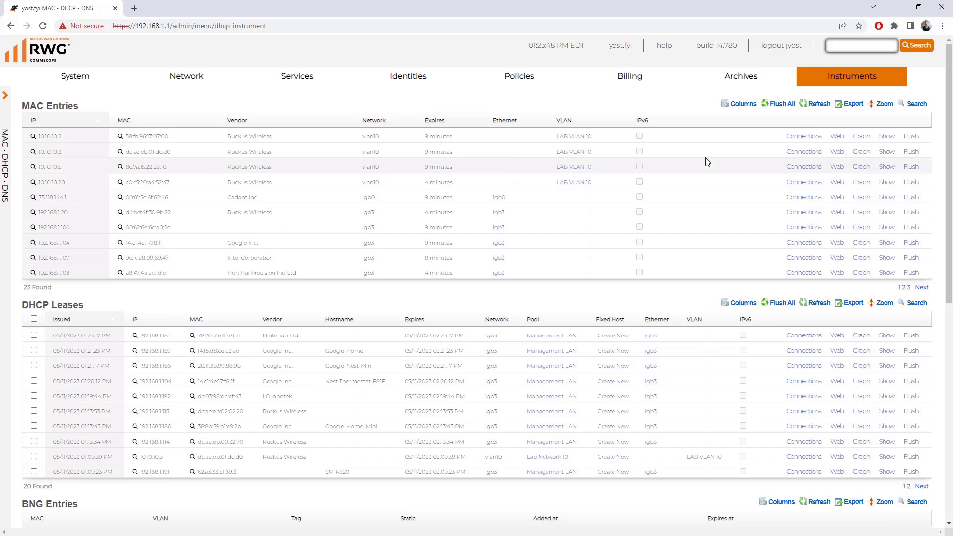
mouse_move(673, 158)
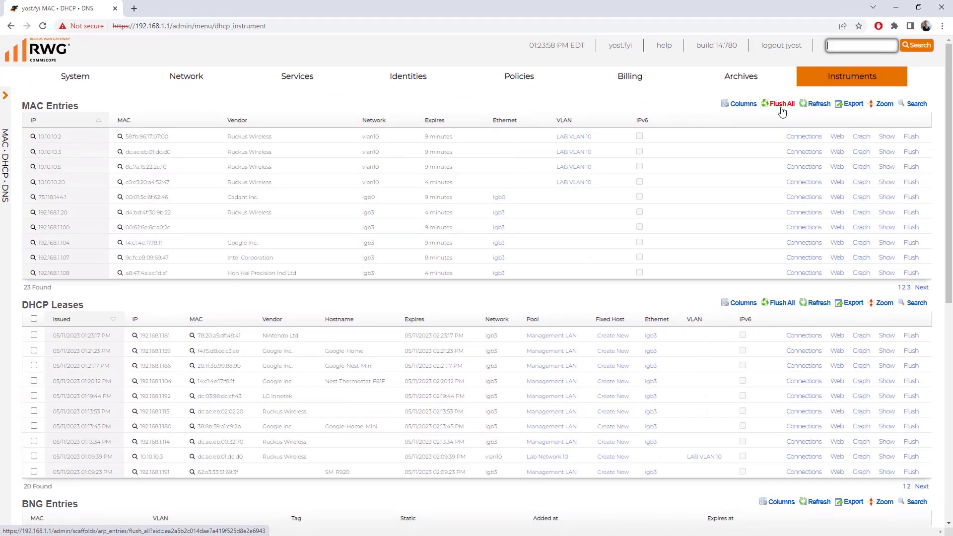
scroll(down, 3)
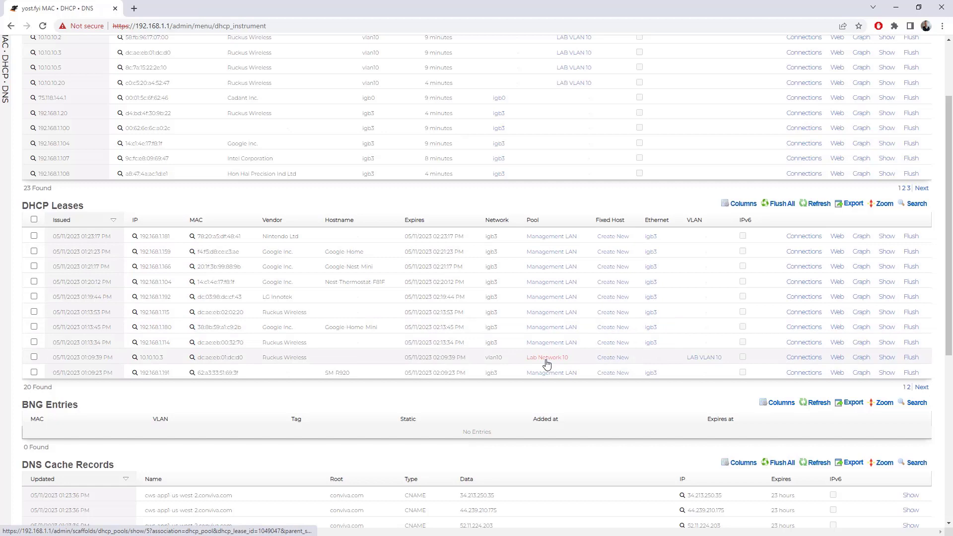
mouse_move(485, 366)
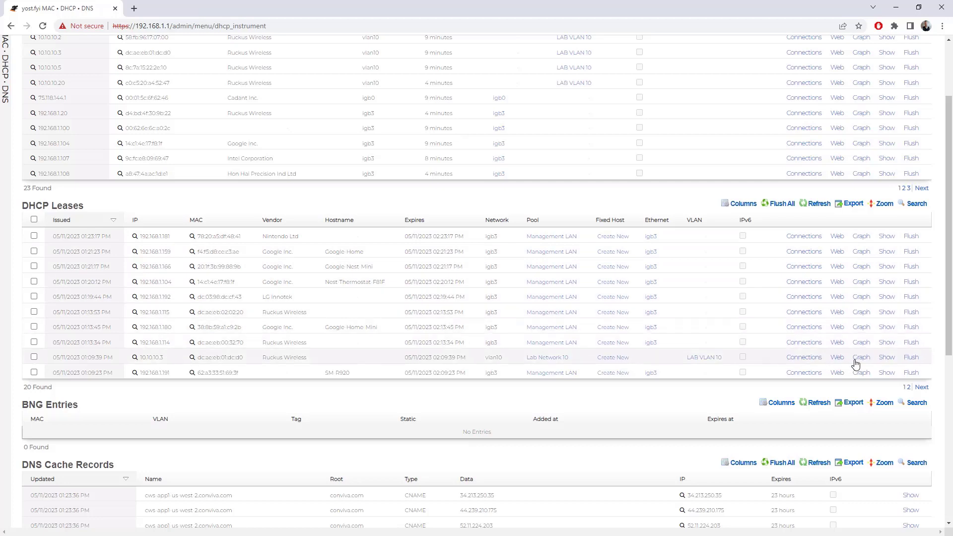
click(922, 387)
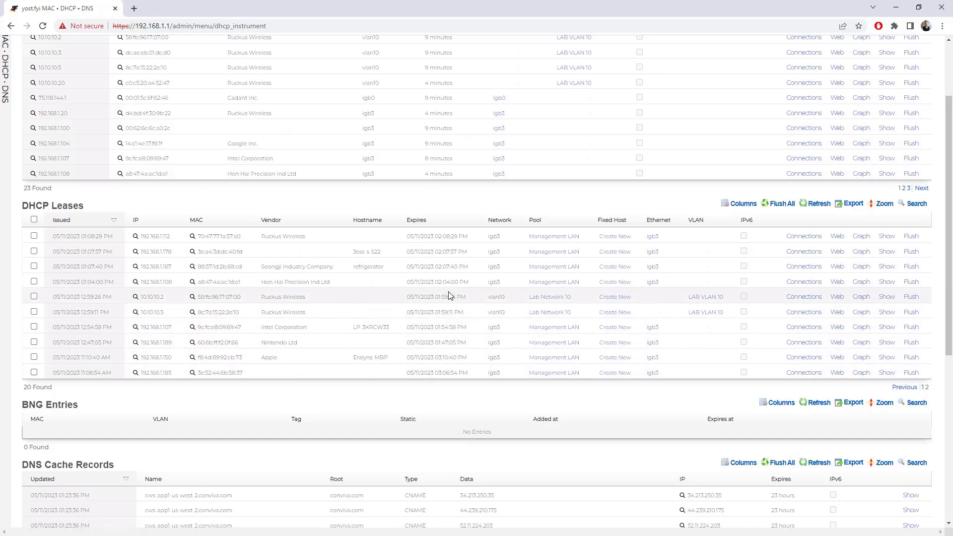
scroll(down, 3)
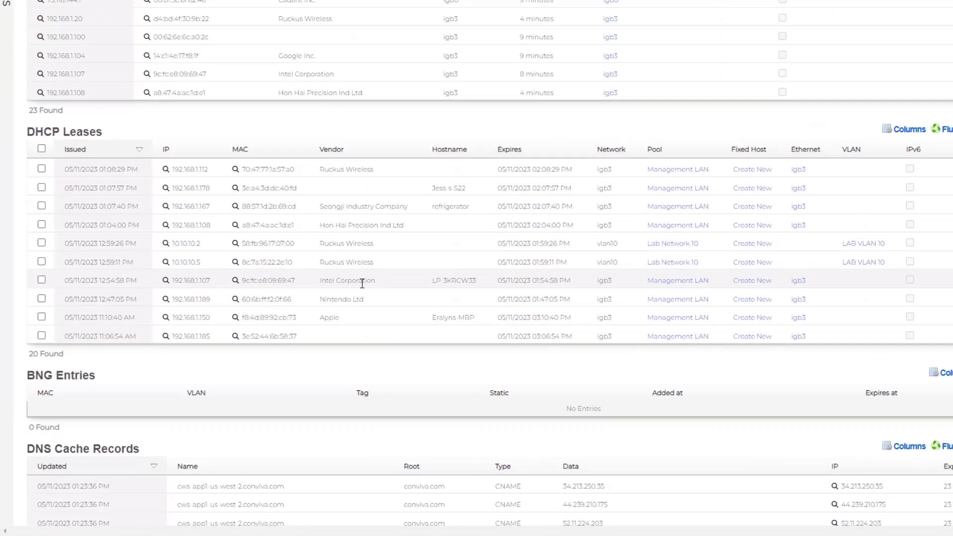
double_click(506, 253)
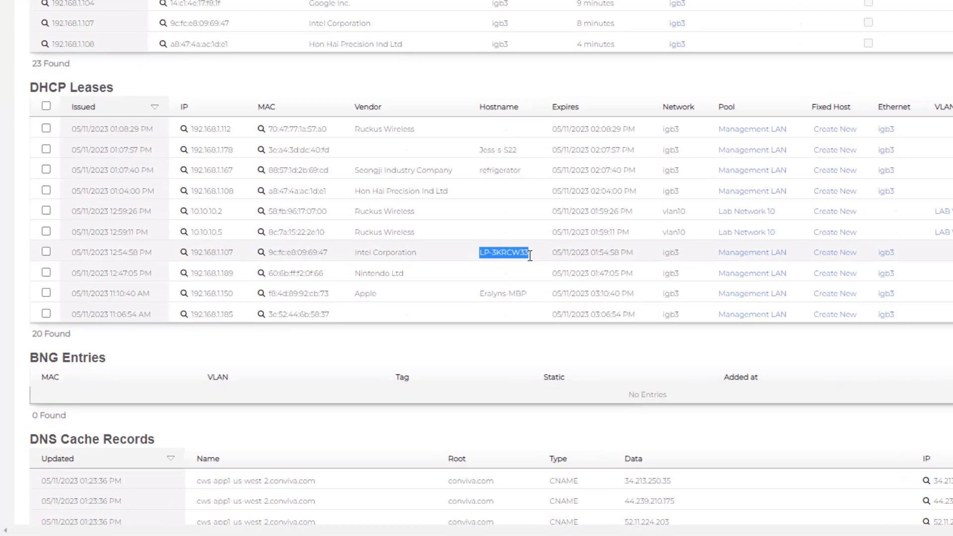
mouse_move(885, 252)
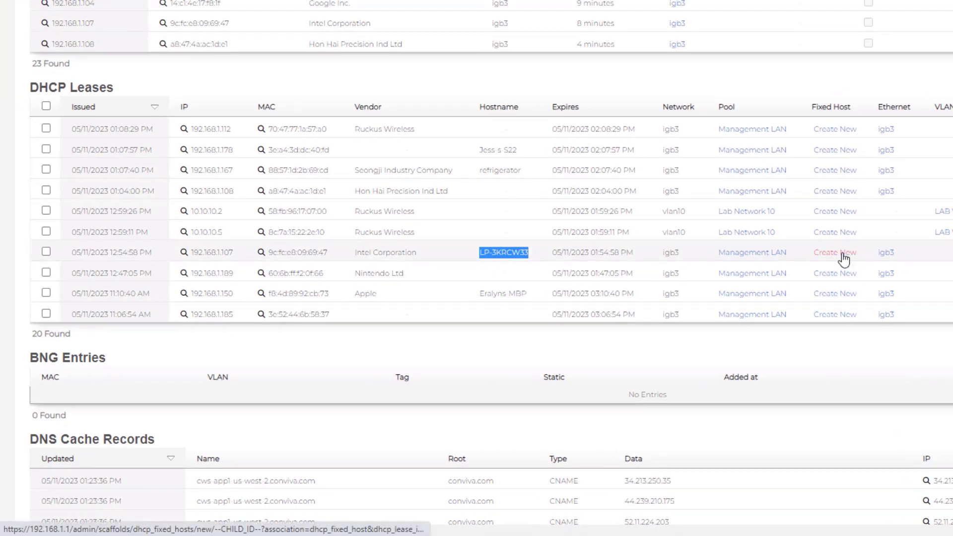
Reserve the 192.168.1.107 lease as DHCP fixed host LP-3KRCW33 via Create Now
click(835, 252)
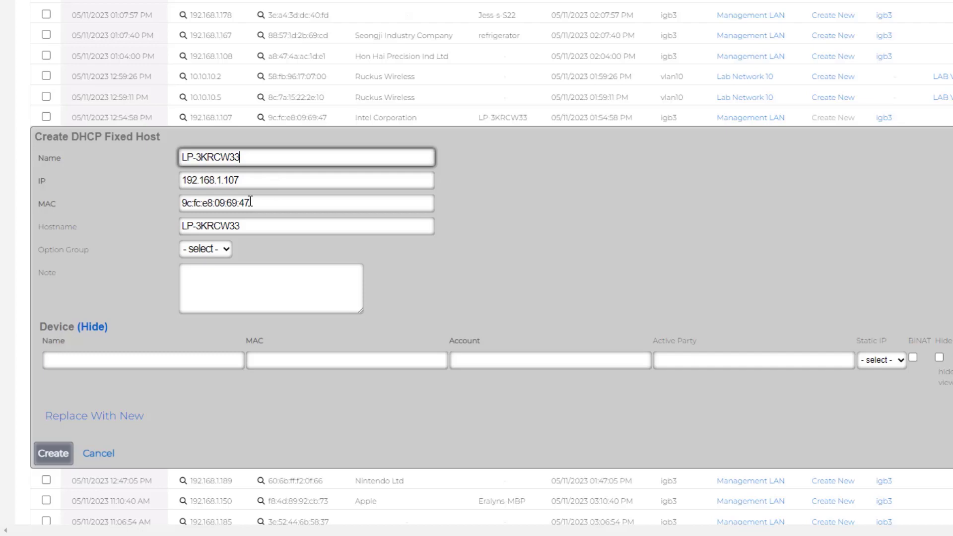
click(53, 454)
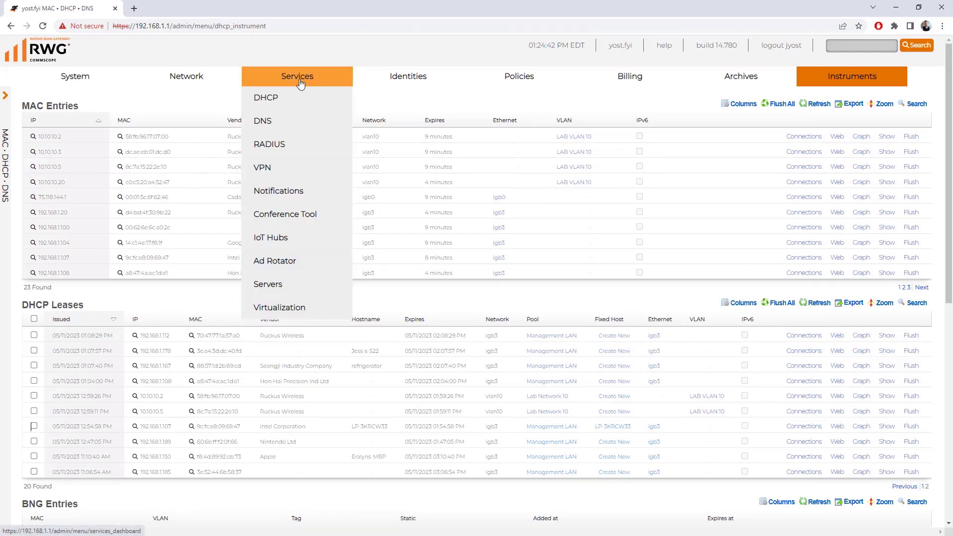
Go to Services > DHCP and select the new LP-3KRCW33 fixed host row
click(267, 98)
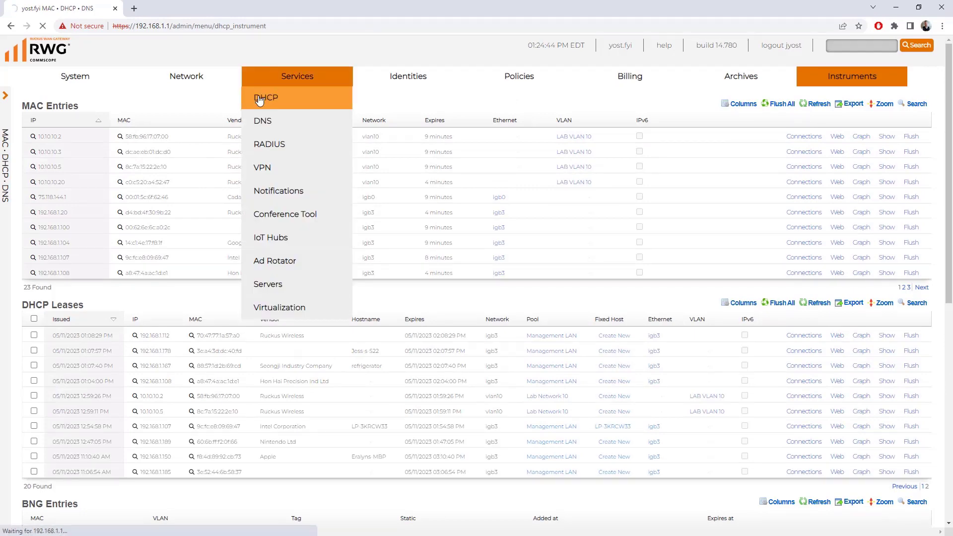
click(266, 97)
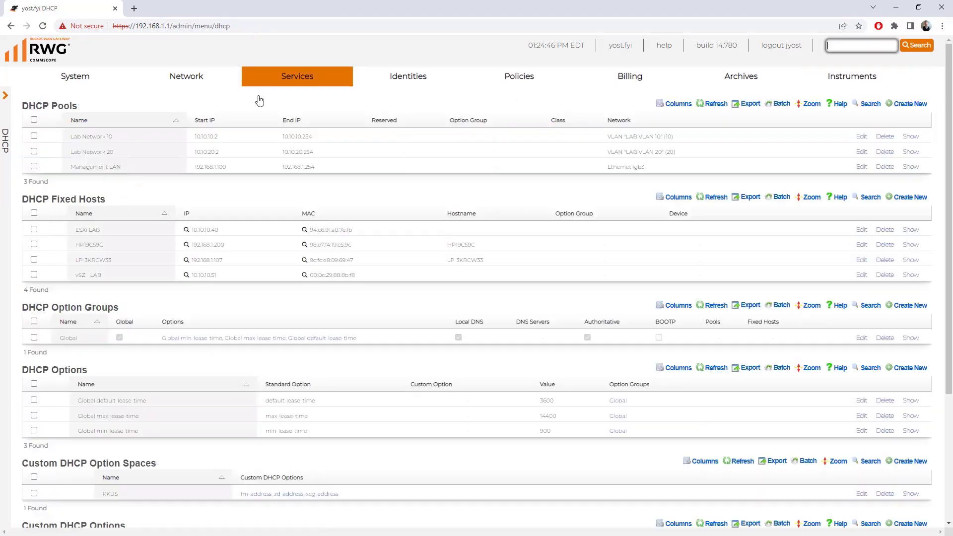
double_click(92, 260)
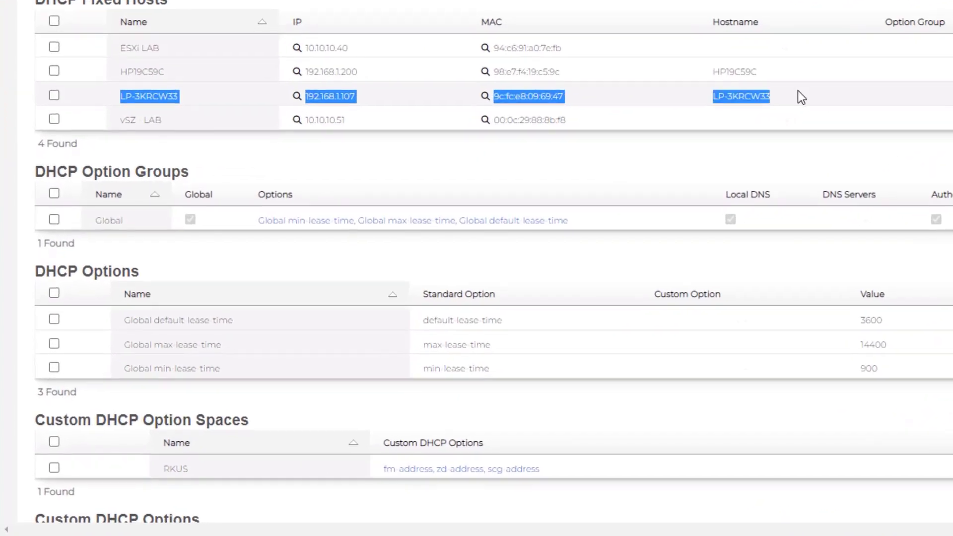
From the Instruments menu, head to the monitoring instruments list
click(852, 77)
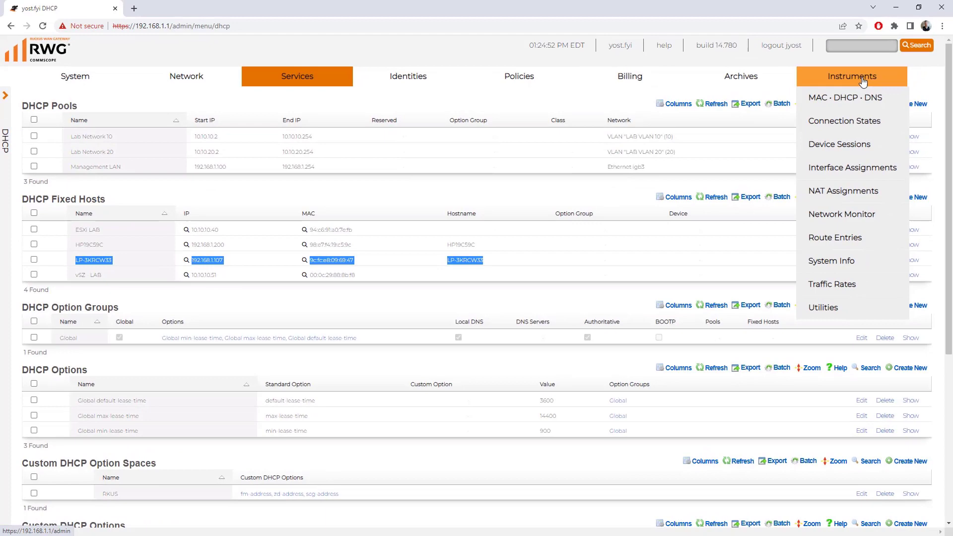
click(844, 121)
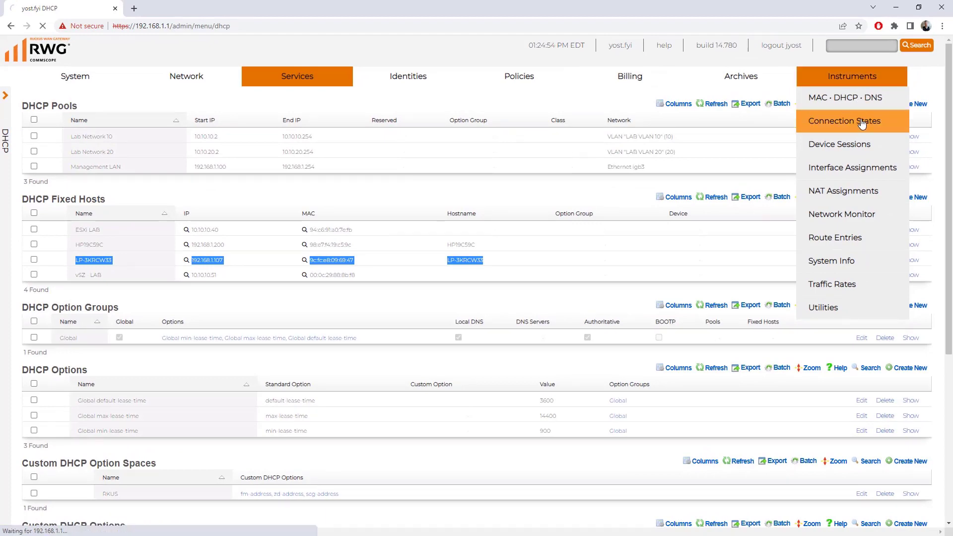
View the Connection States table, then move on to the Network Monitor instrument
click(844, 122)
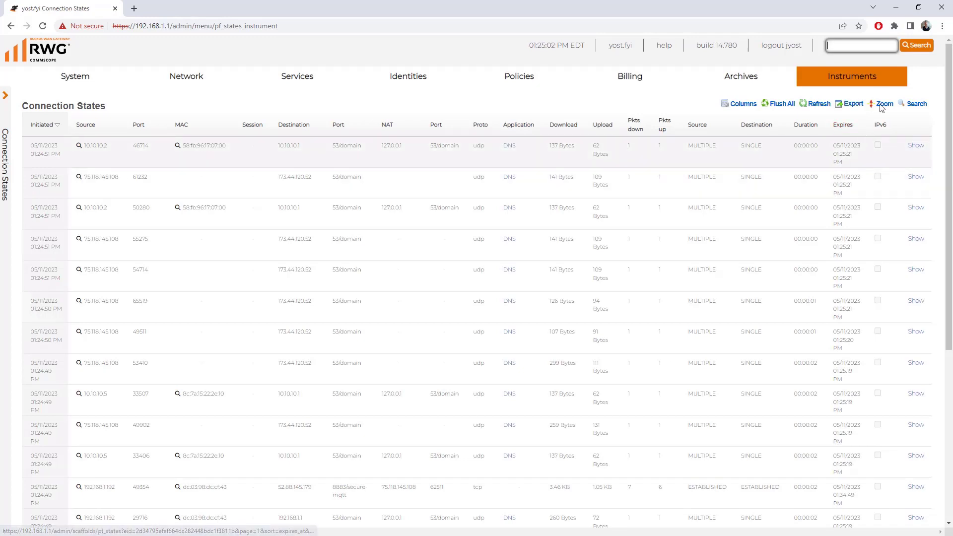
click(852, 76)
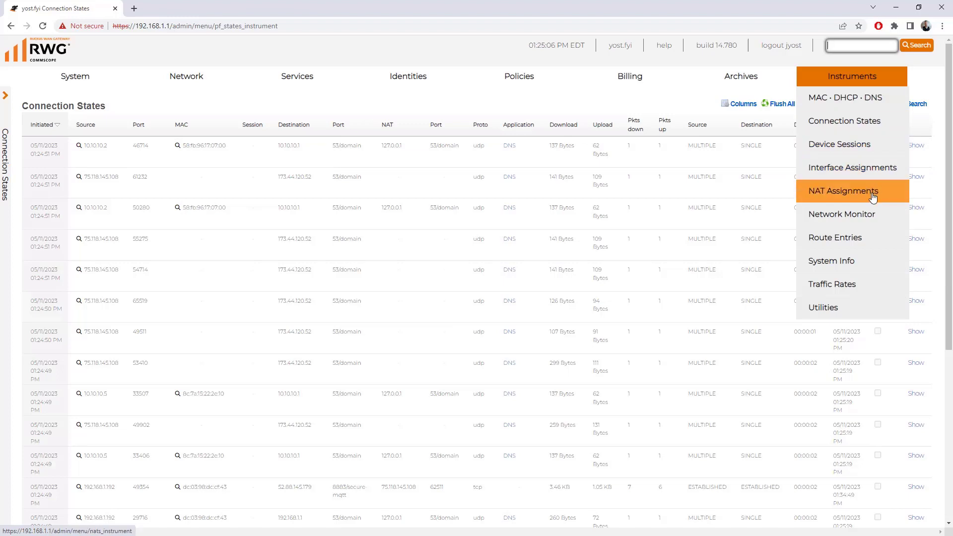
mouse_move(842, 215)
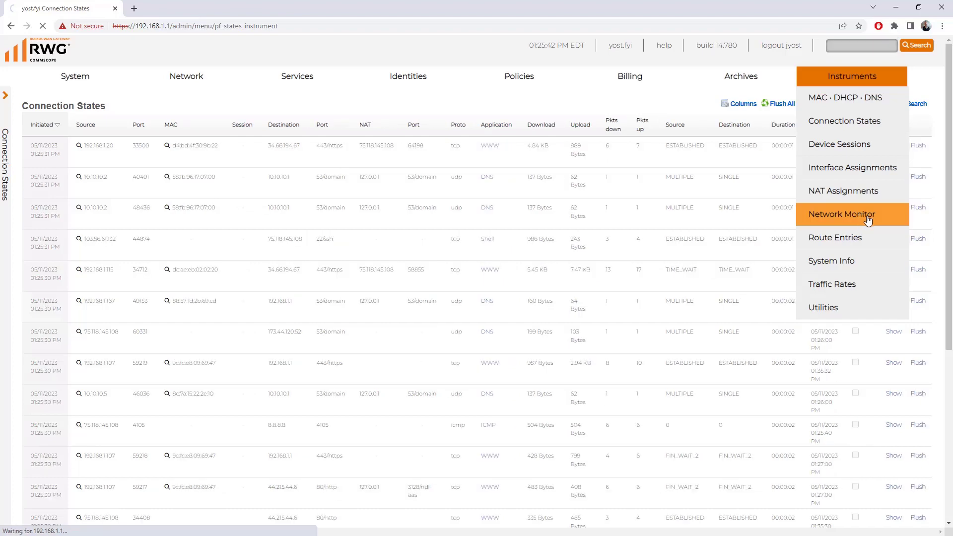
click(842, 214)
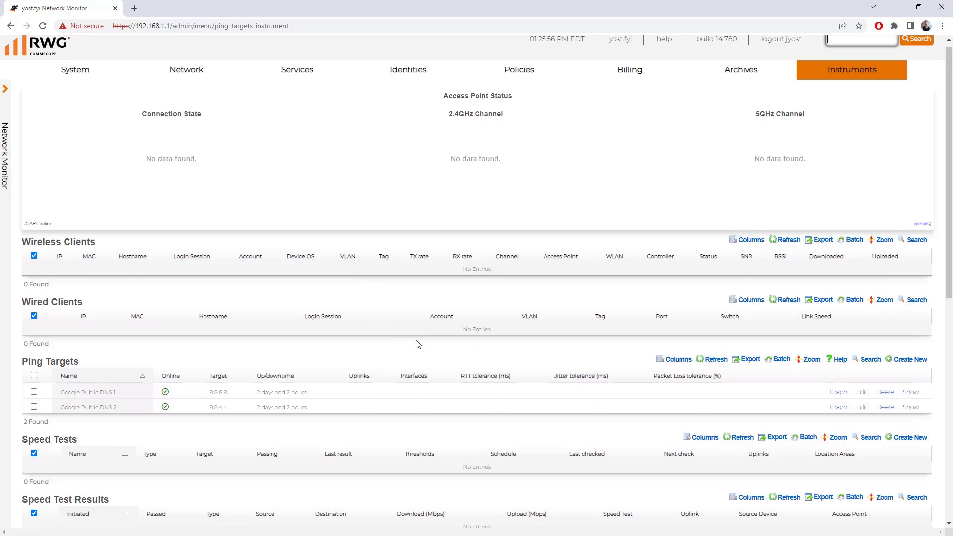
Review Network Monitor's ping targets, speed tests, SNMP traps and health notices
scroll(down, 3)
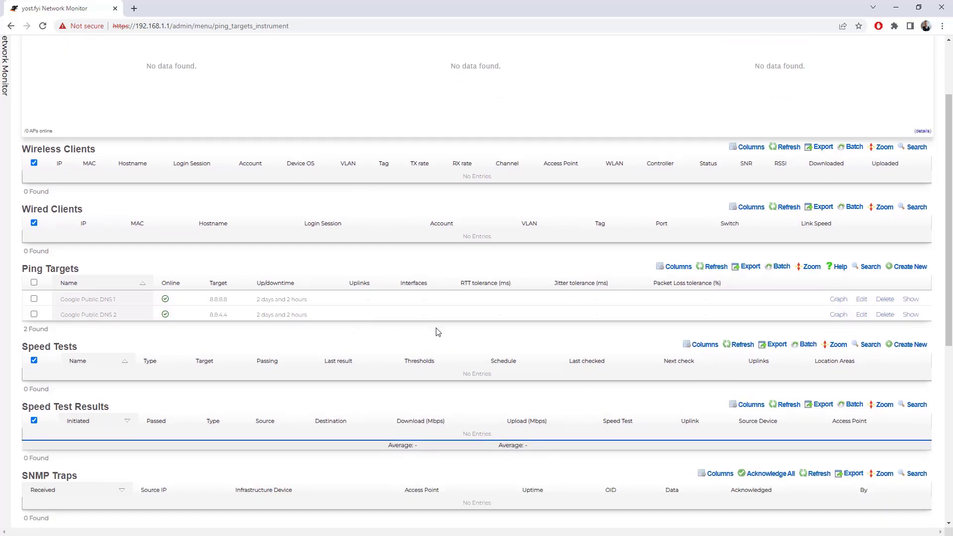
mouse_move(445, 338)
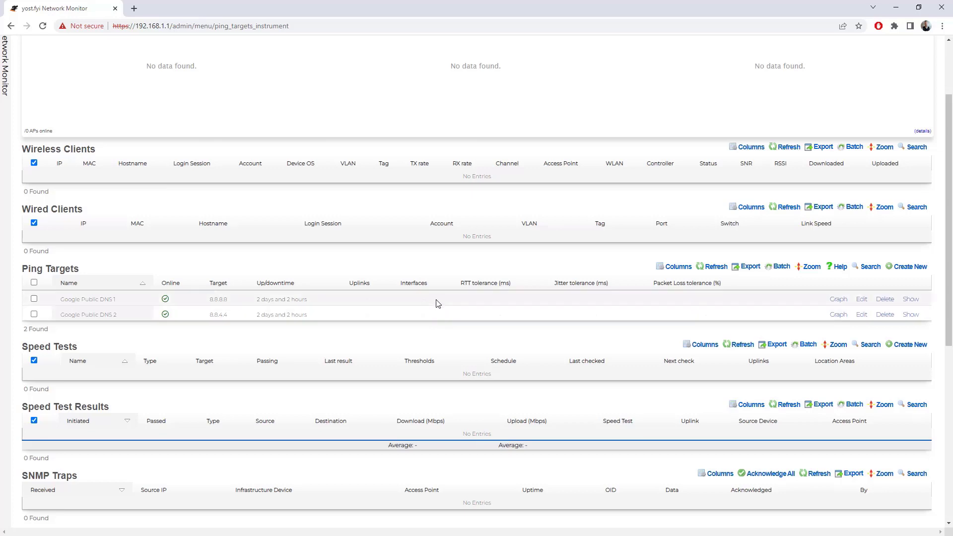
mouse_move(435, 294)
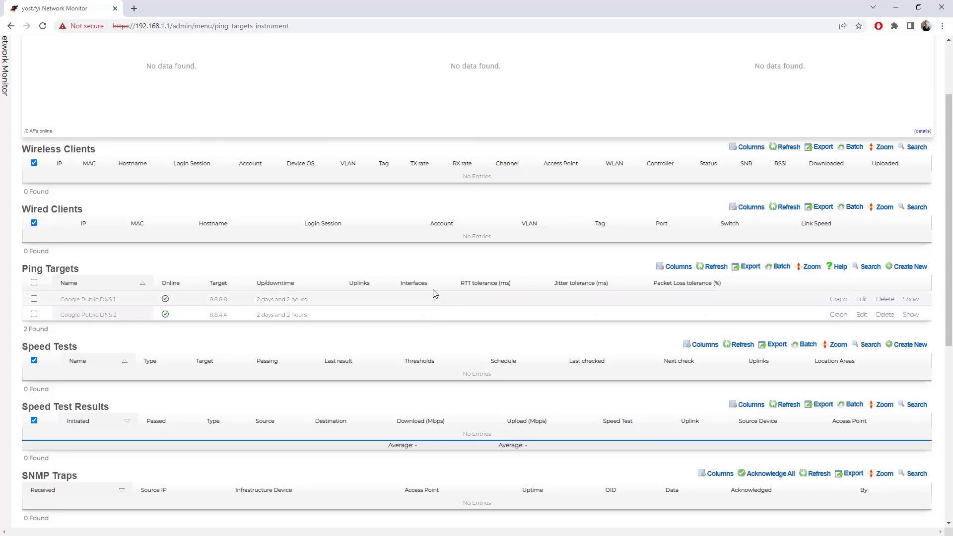
mouse_move(435, 305)
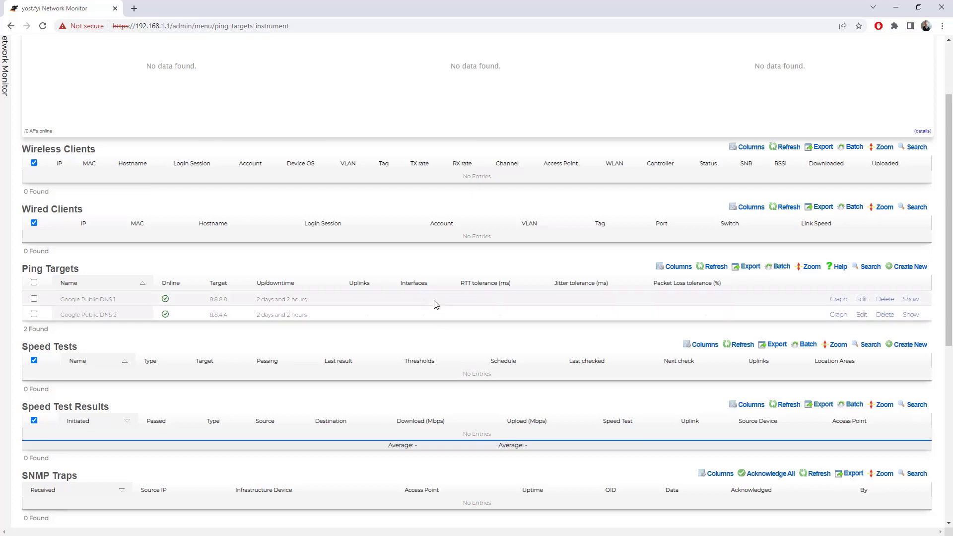
mouse_move(426, 304)
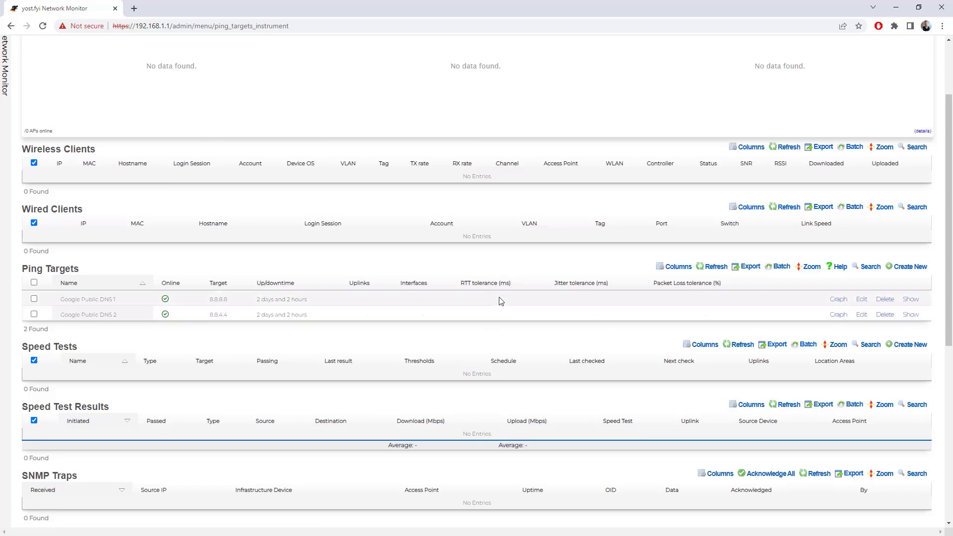
scroll(down, 3)
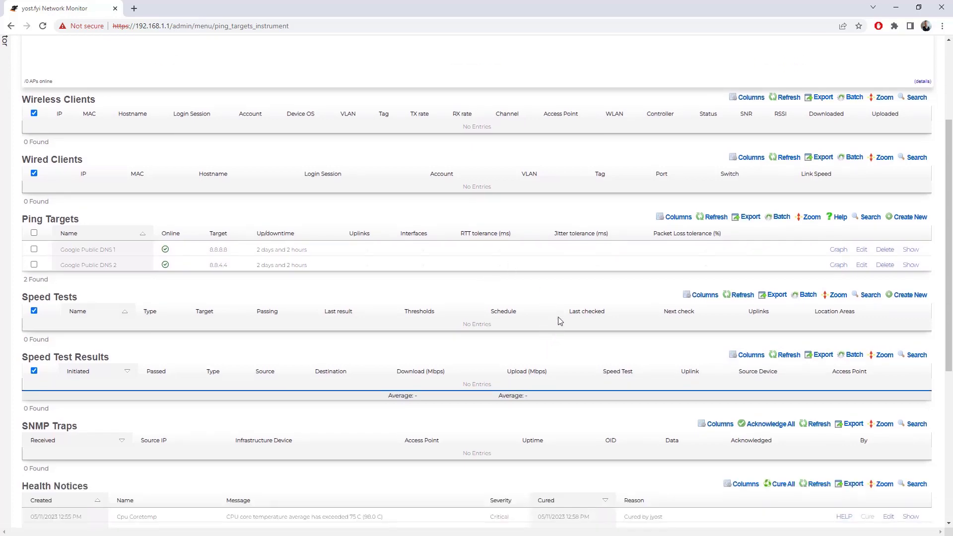
mouse_move(480, 288)
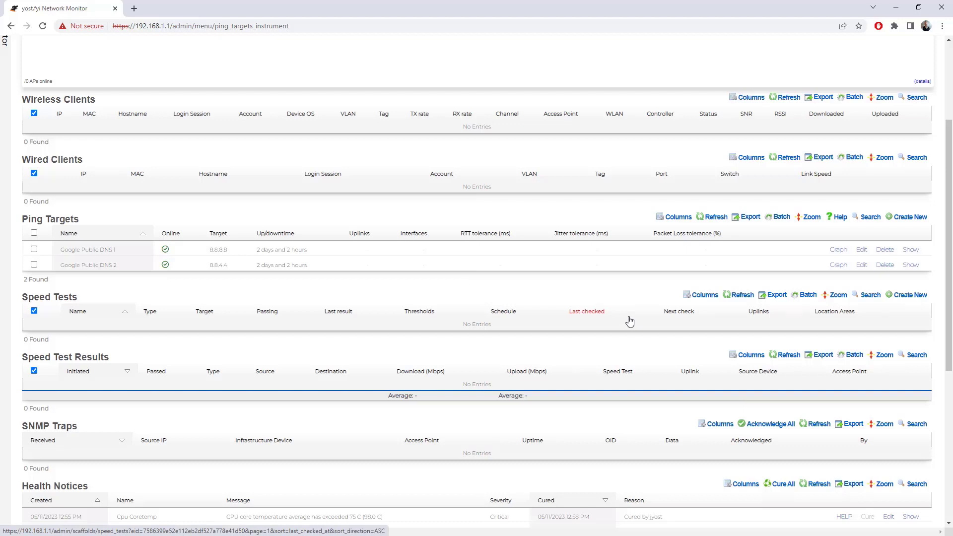
mouse_move(589, 321)
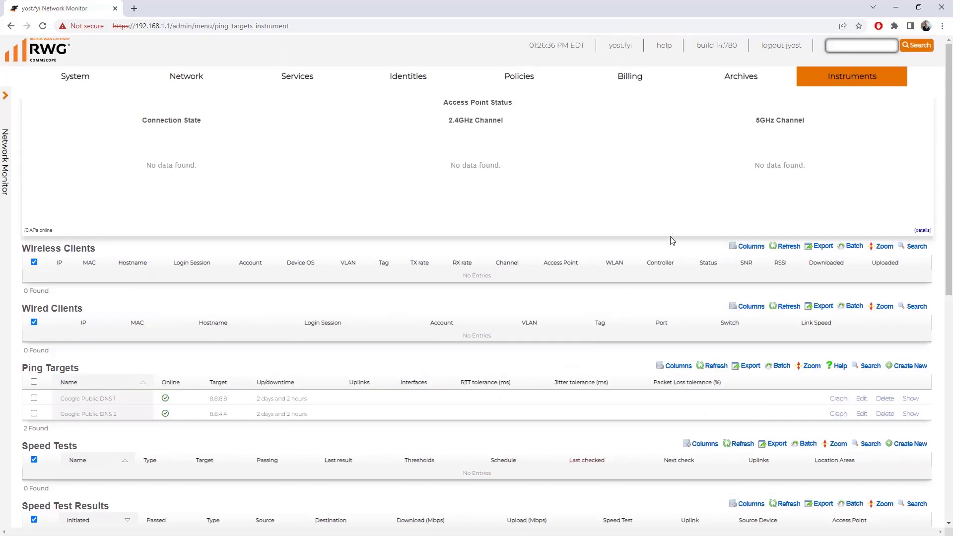
click(852, 77)
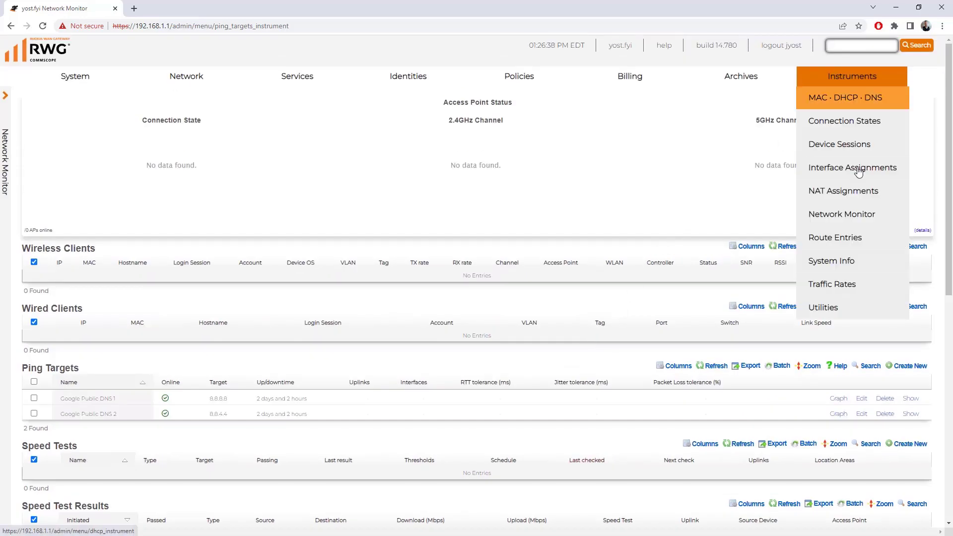
View the Route Entries page with its ten routes and empty OpenVPN, IPsec and BGP tables
click(836, 238)
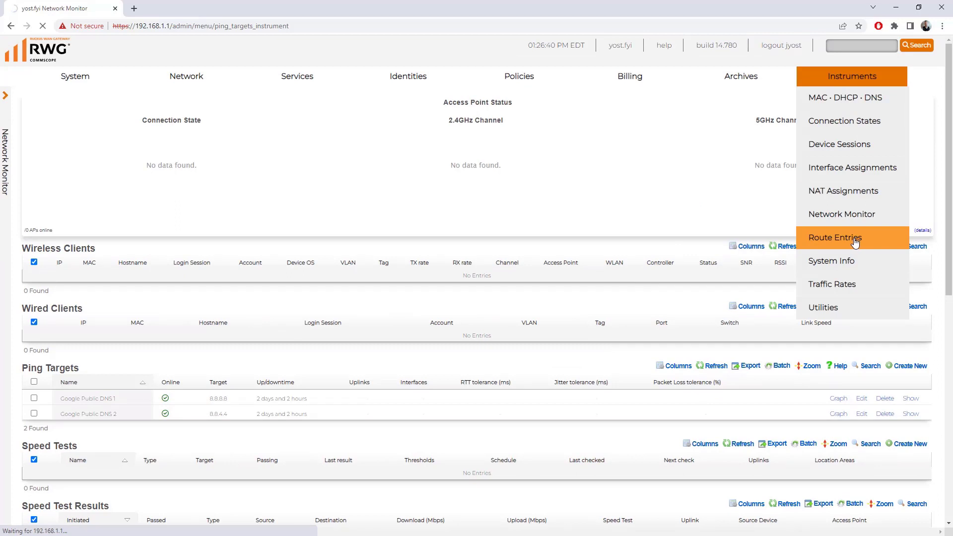
click(835, 238)
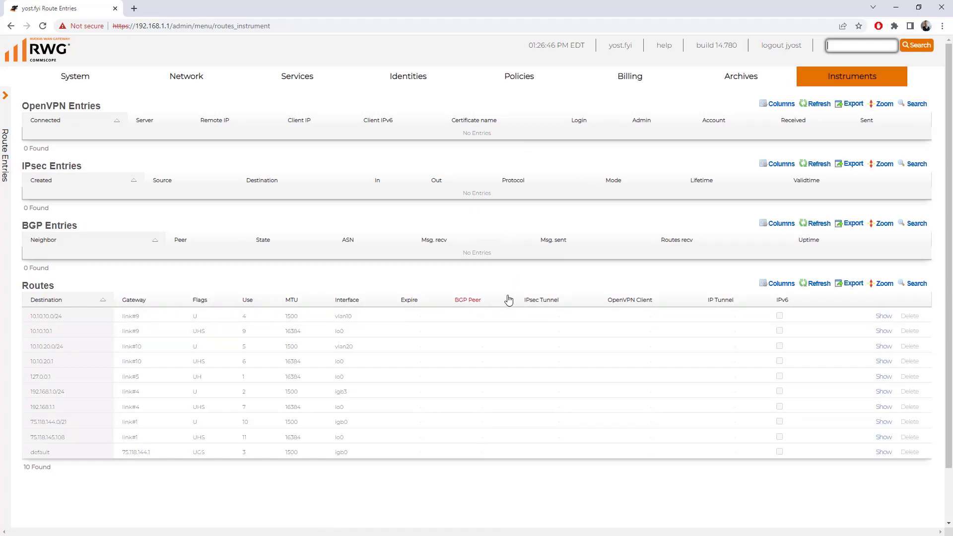
mouse_move(527, 407)
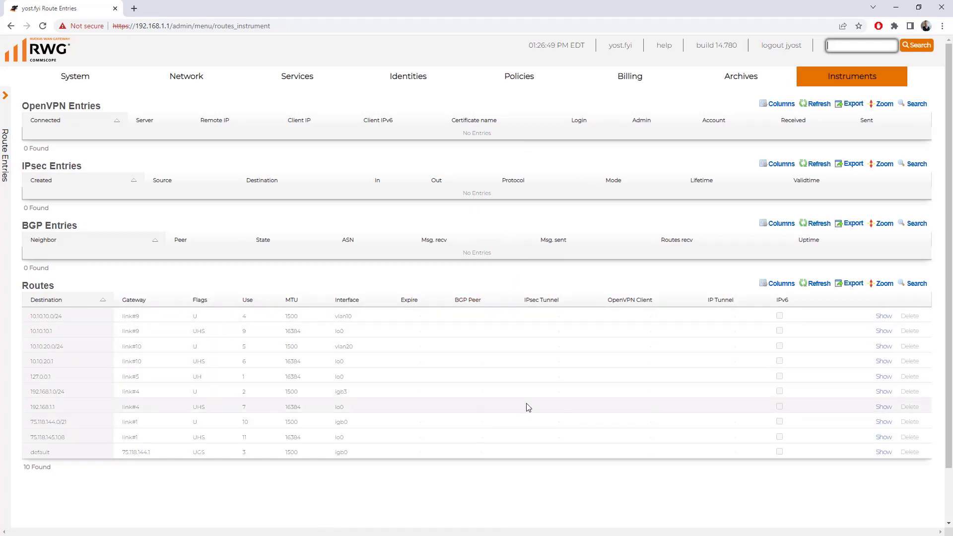
click(852, 77)
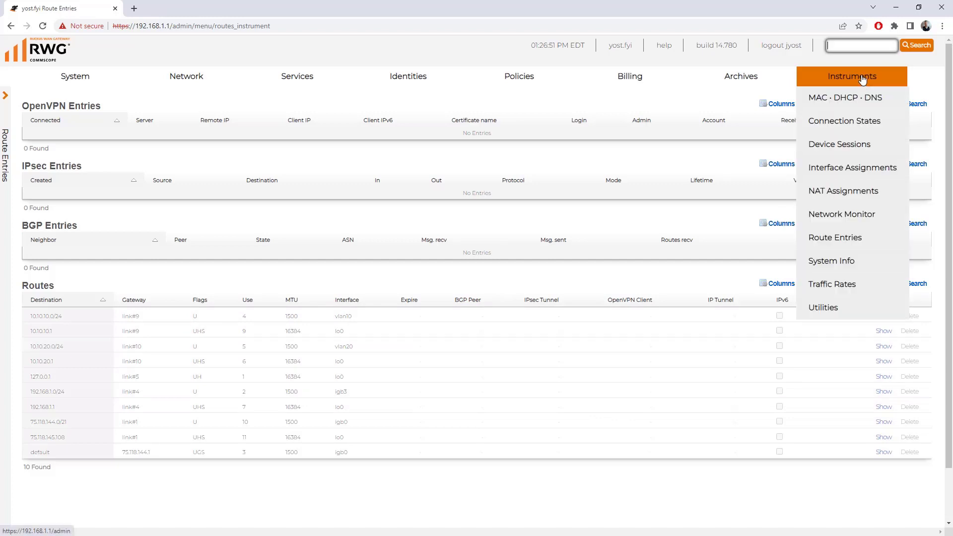
mouse_move(832, 284)
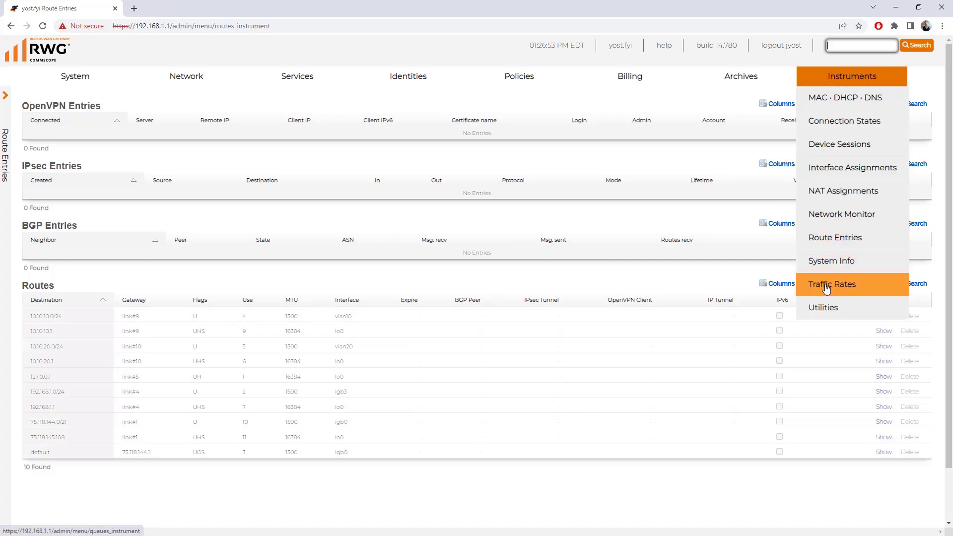
View Traffic Rates: top MACs, IPs, policies, queues, interface rates and PF queues
click(833, 284)
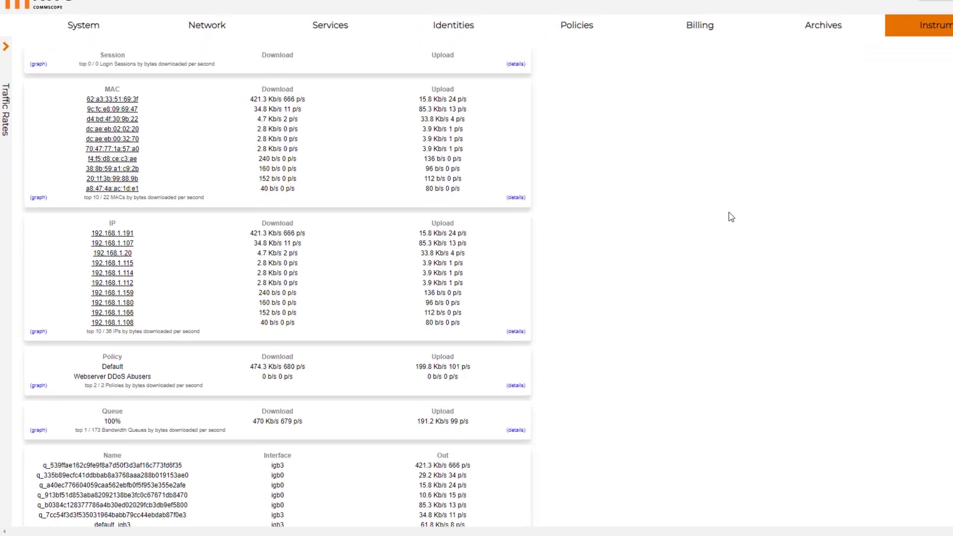
scroll(down, 3)
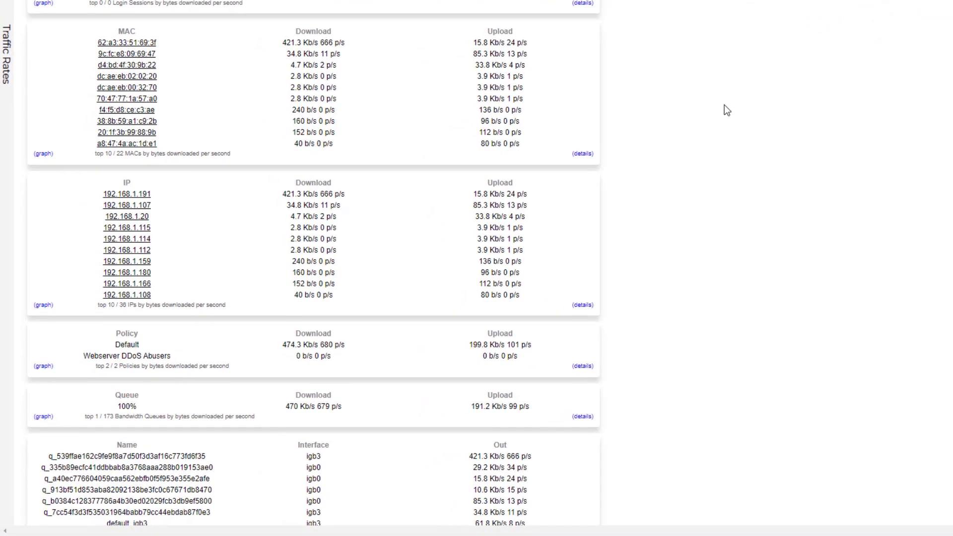
scroll(down, 3)
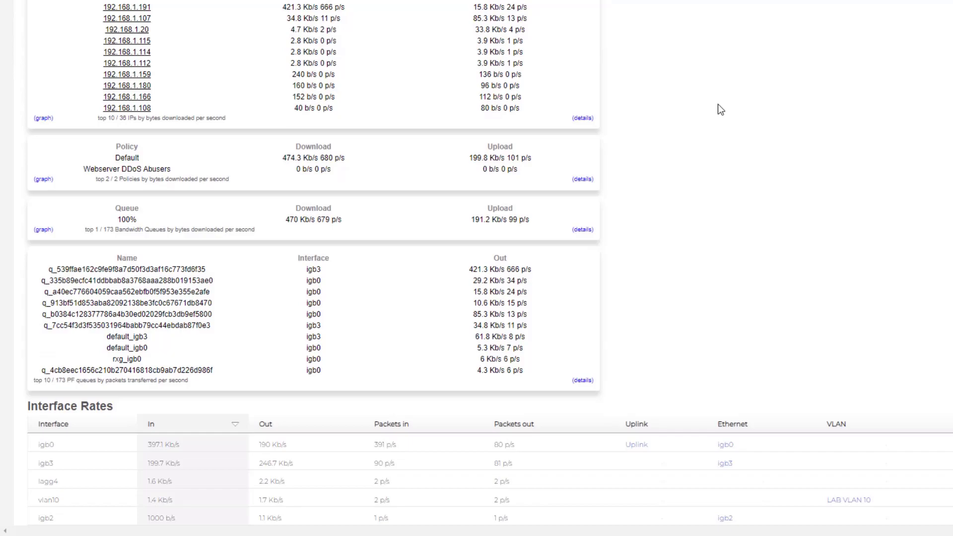
scroll(down, 3)
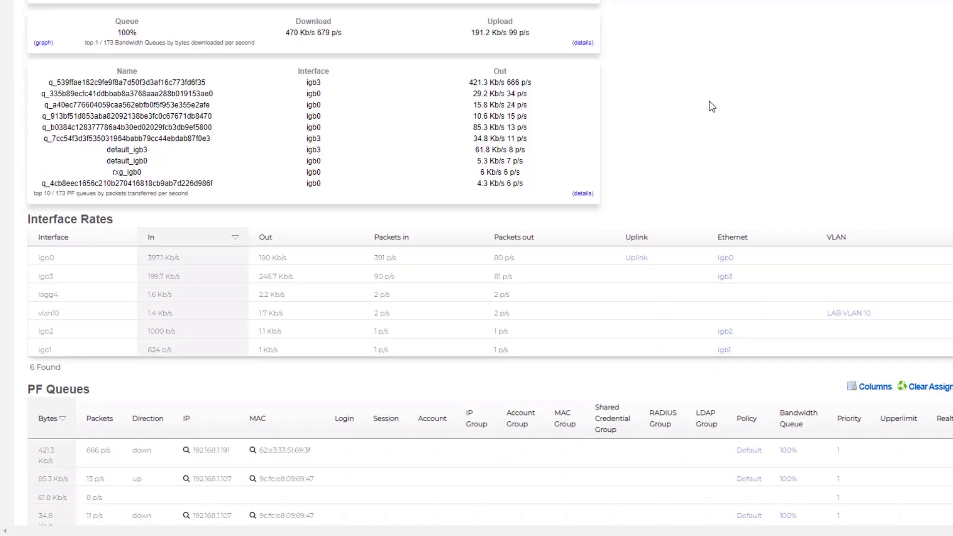
scroll(down, 3)
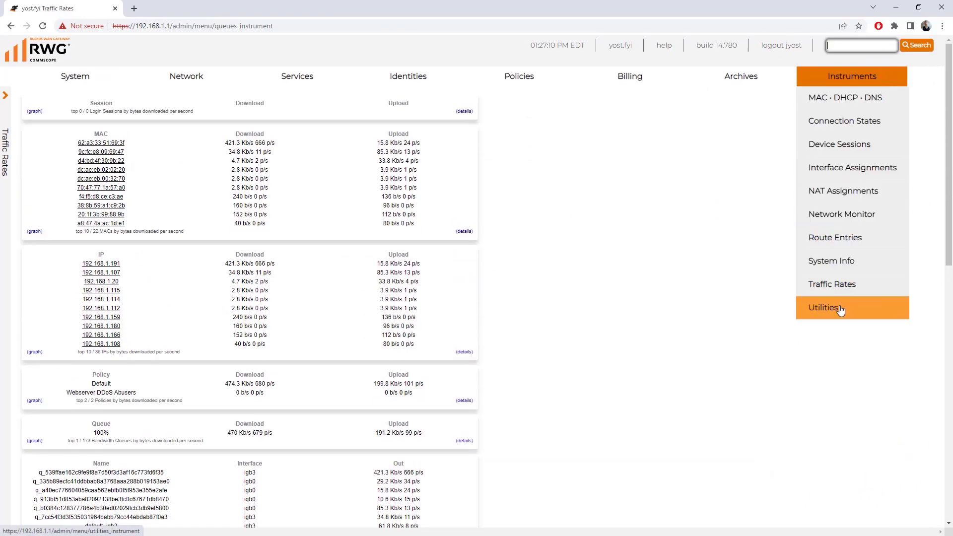
click(824, 307)
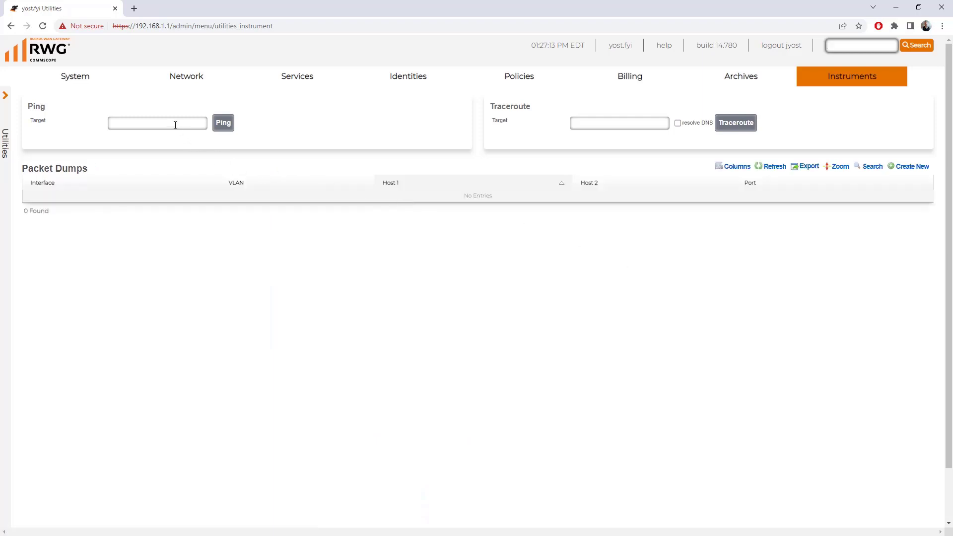
click(157, 123)
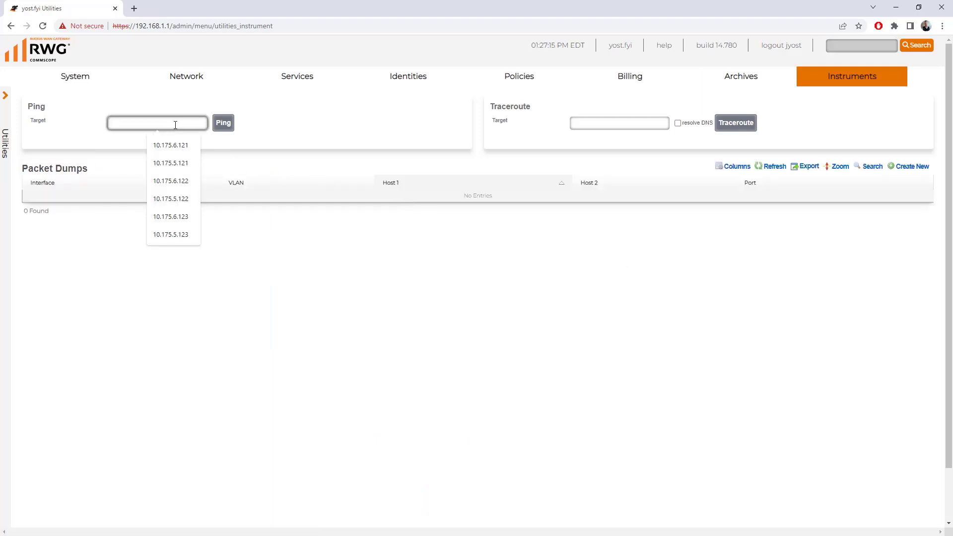
text(8.8.8.8)
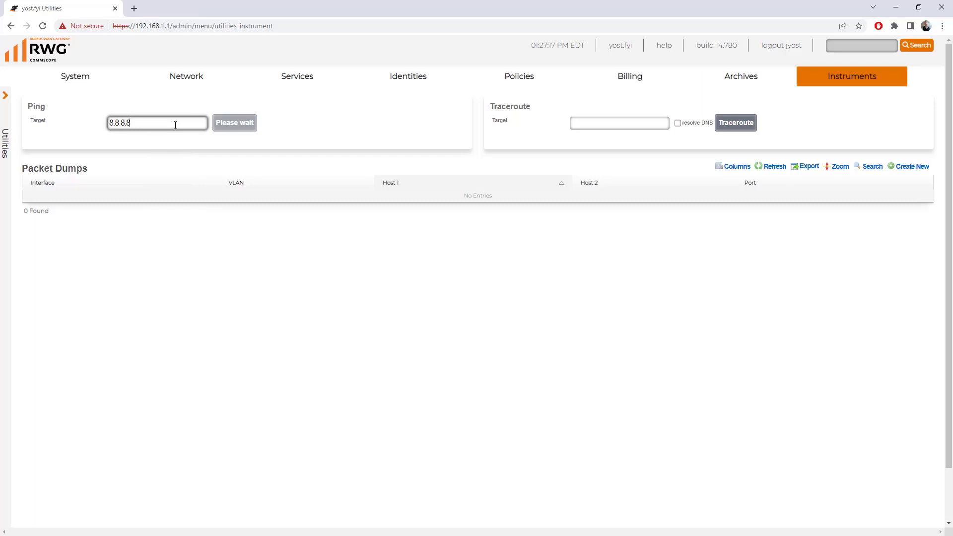
mouse_move(219, 156)
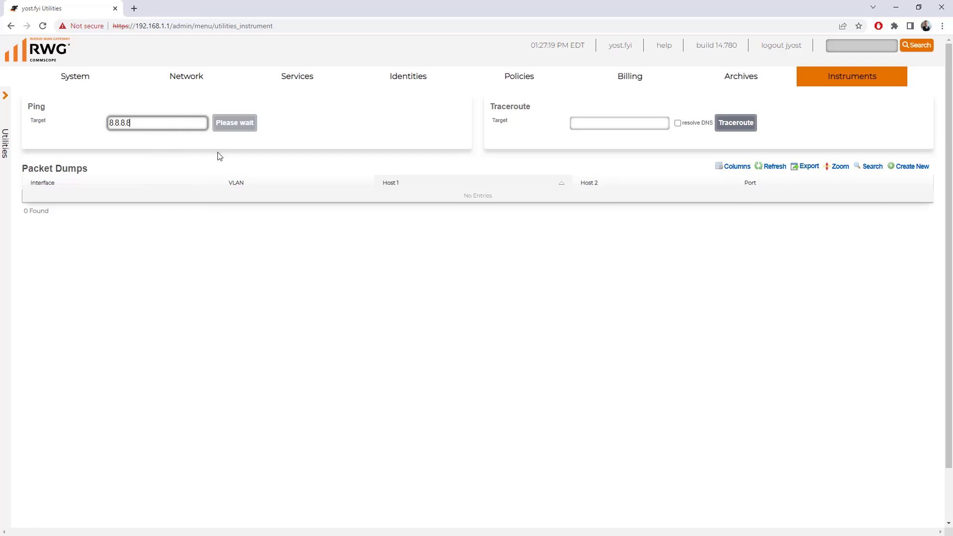
click(235, 122)
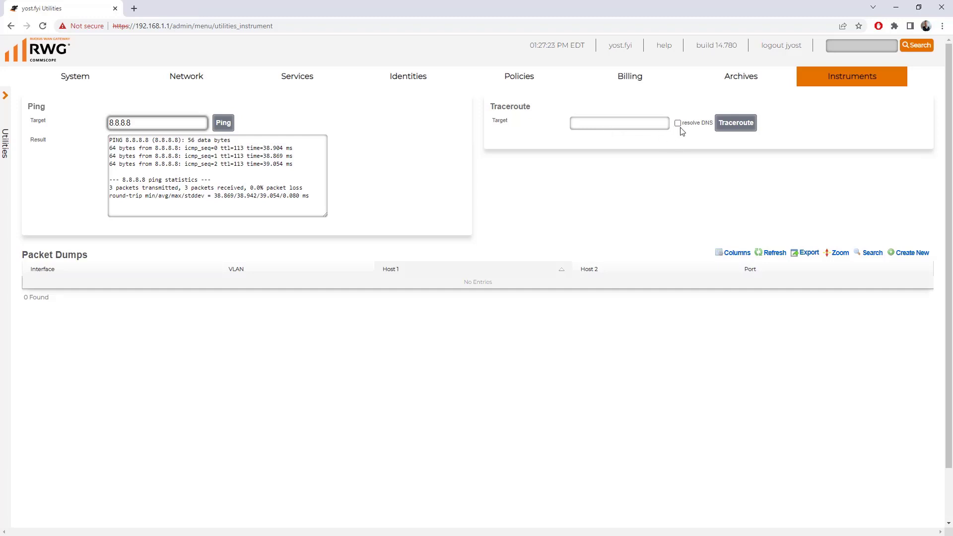
mouse_move(779, 158)
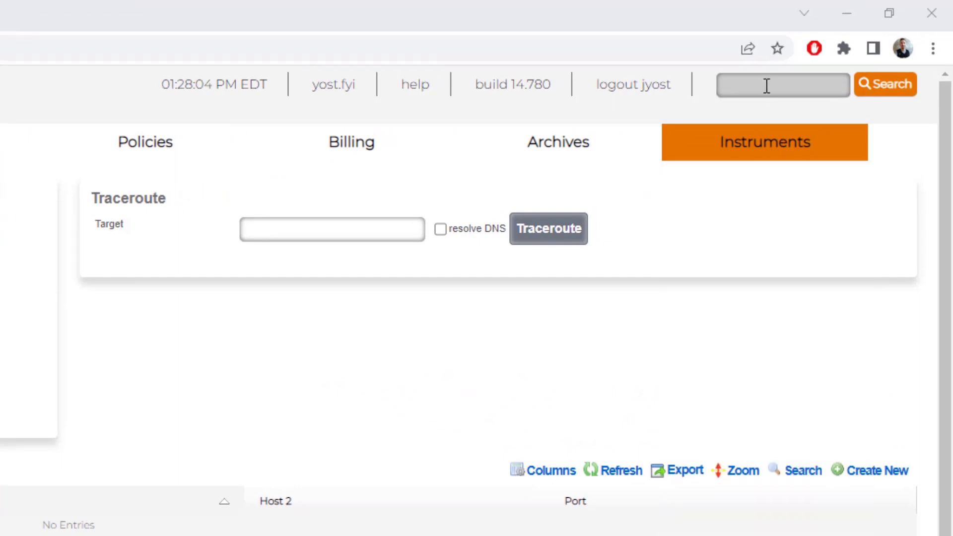
Search globally for the MAC address 9c:fc:e8:09:69:47
text(9c:fc:e8:09:69:47)
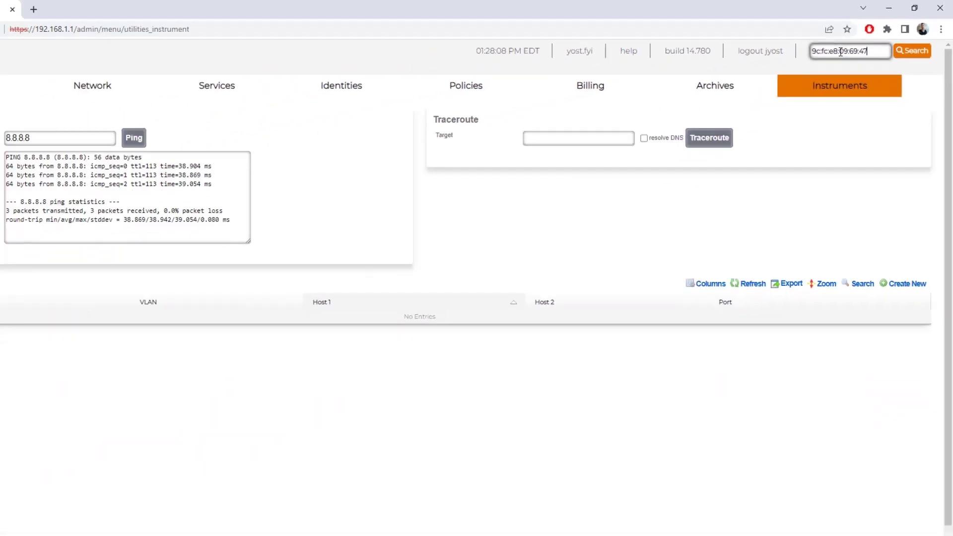
click(912, 50)
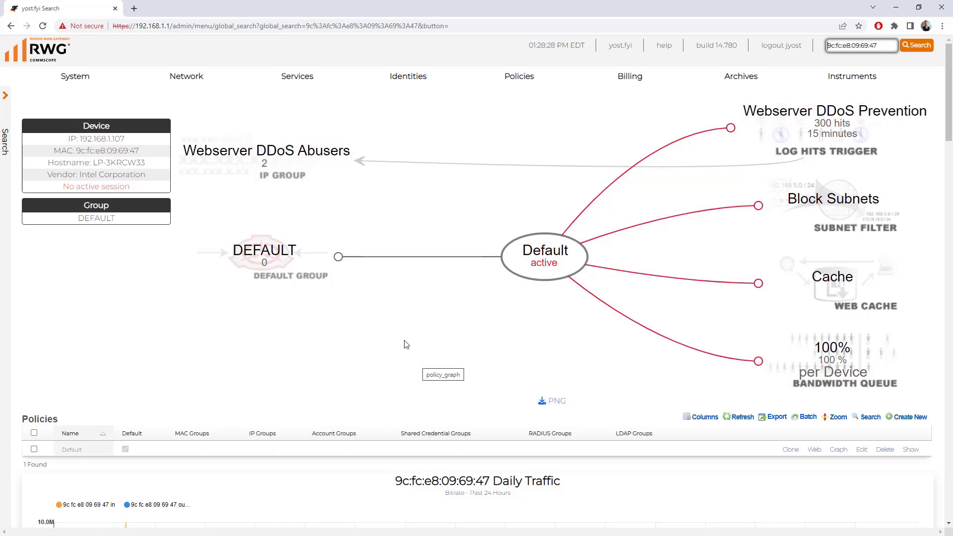
mouse_move(478, 315)
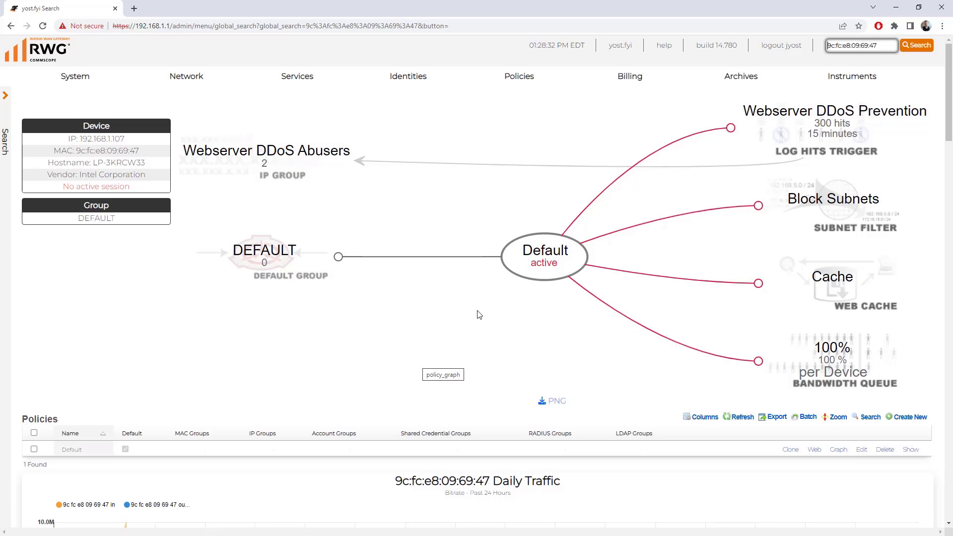
mouse_move(484, 311)
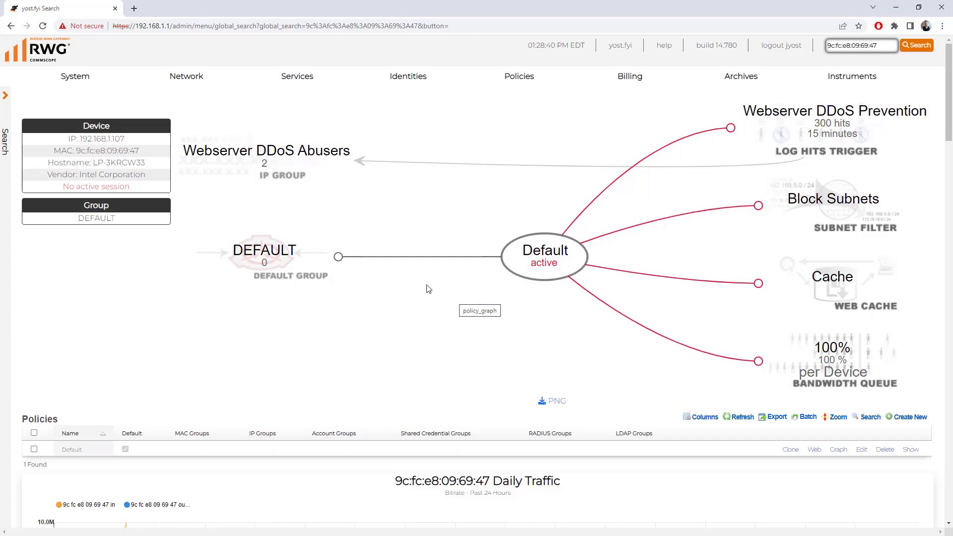
scroll(down, 3)
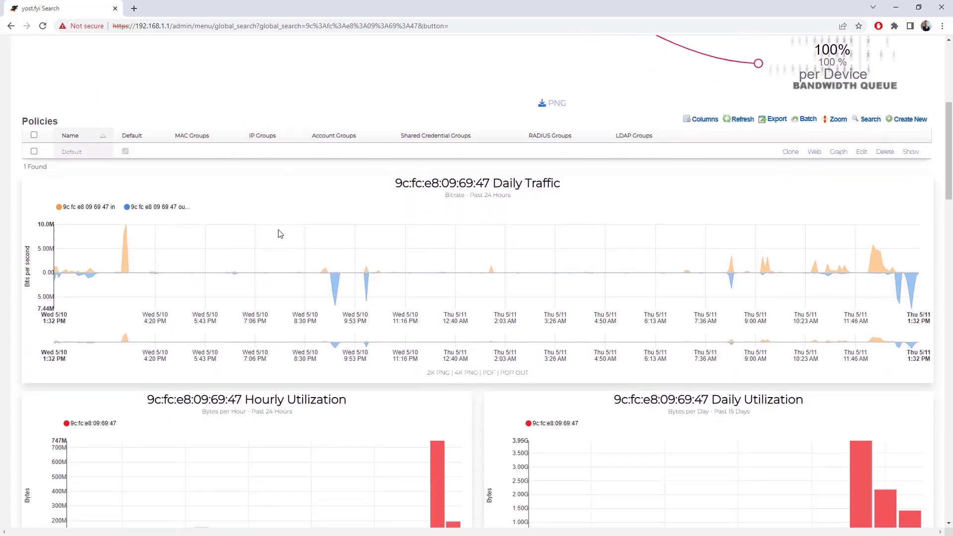
mouse_move(226, 345)
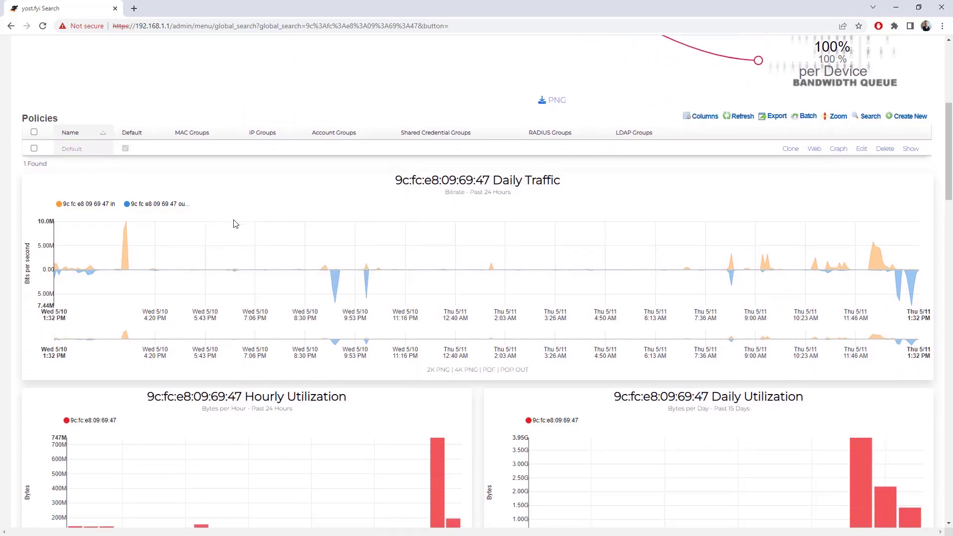
scroll(down, 3)
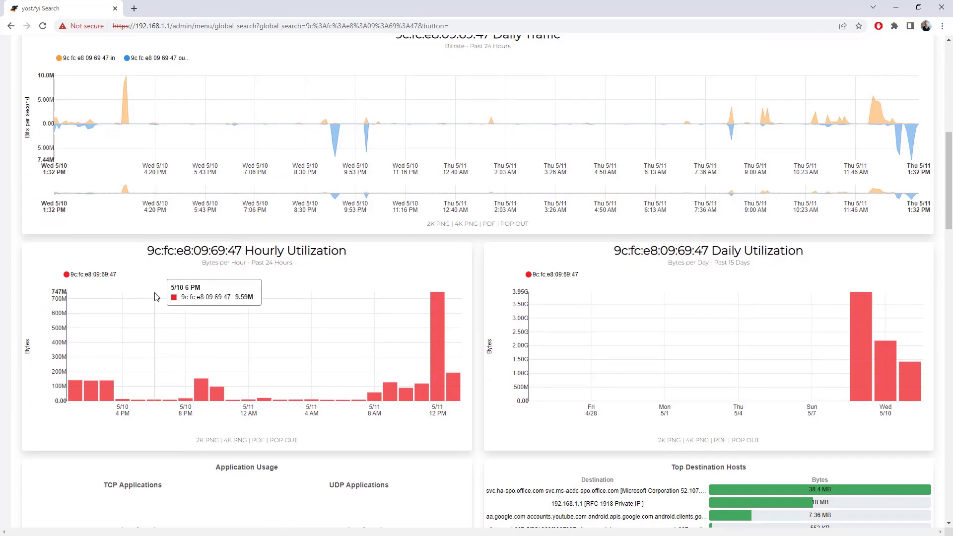
mouse_move(161, 302)
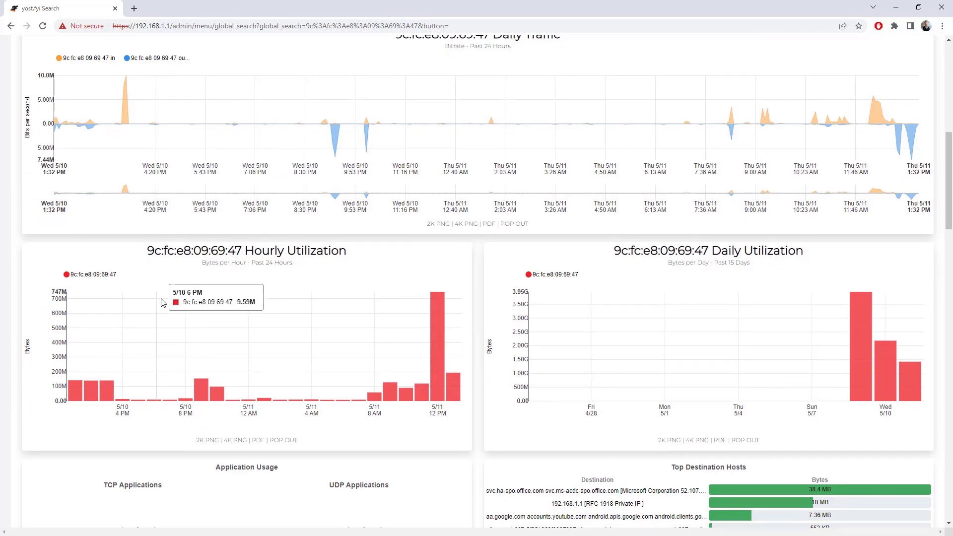
mouse_move(590, 338)
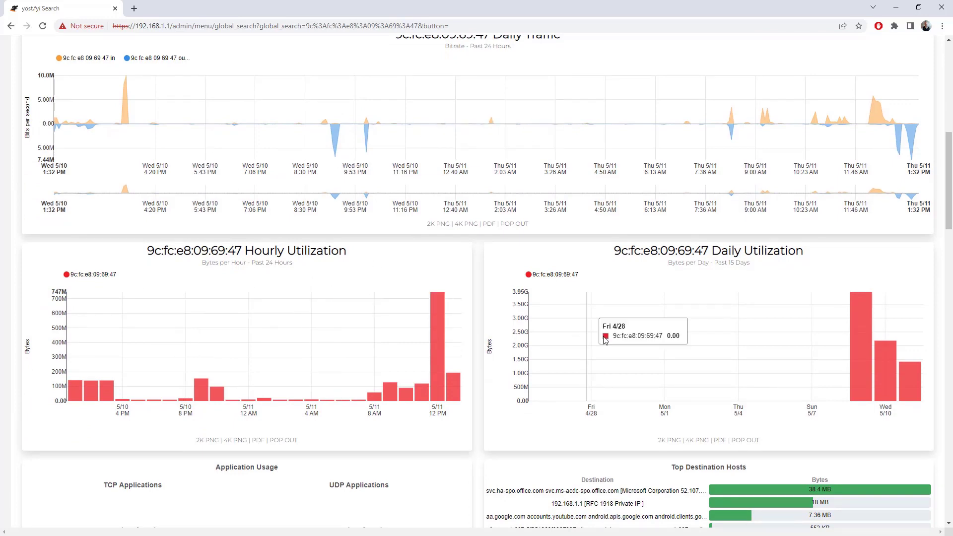
scroll(down, 3)
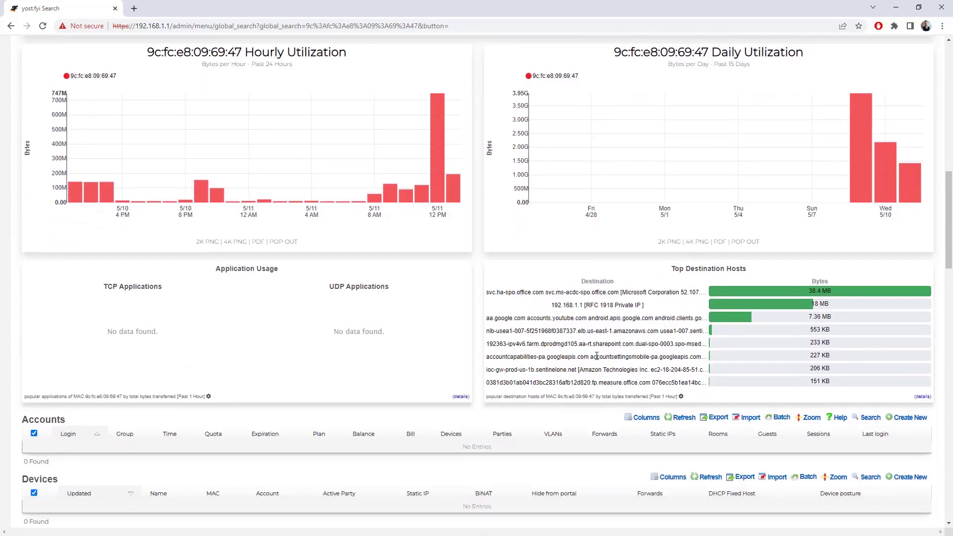
scroll(down, 3)
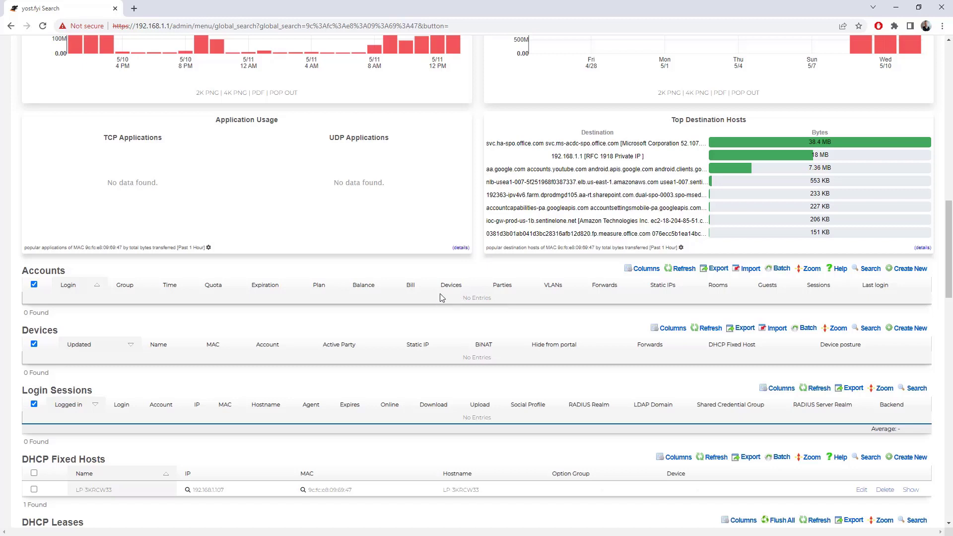
scroll(down, 3)
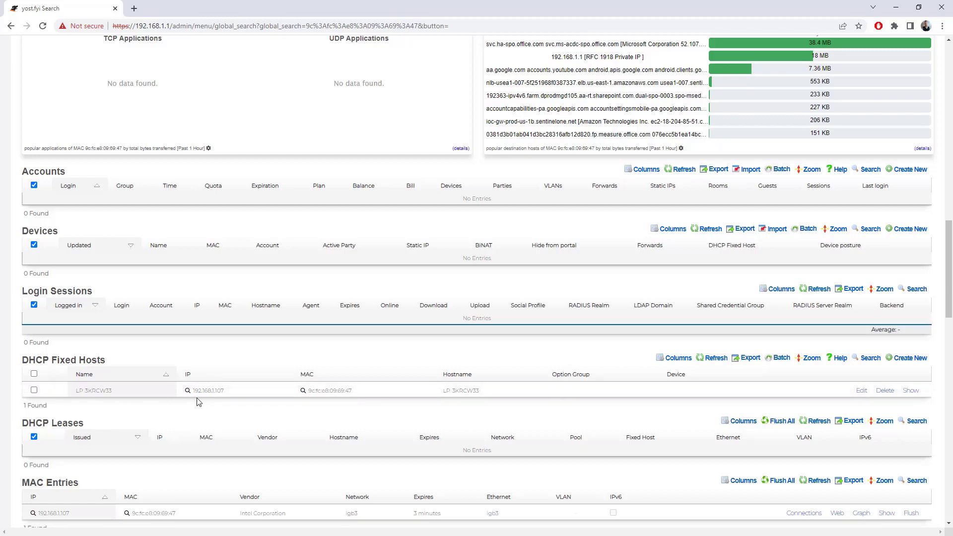
scroll(down, 3)
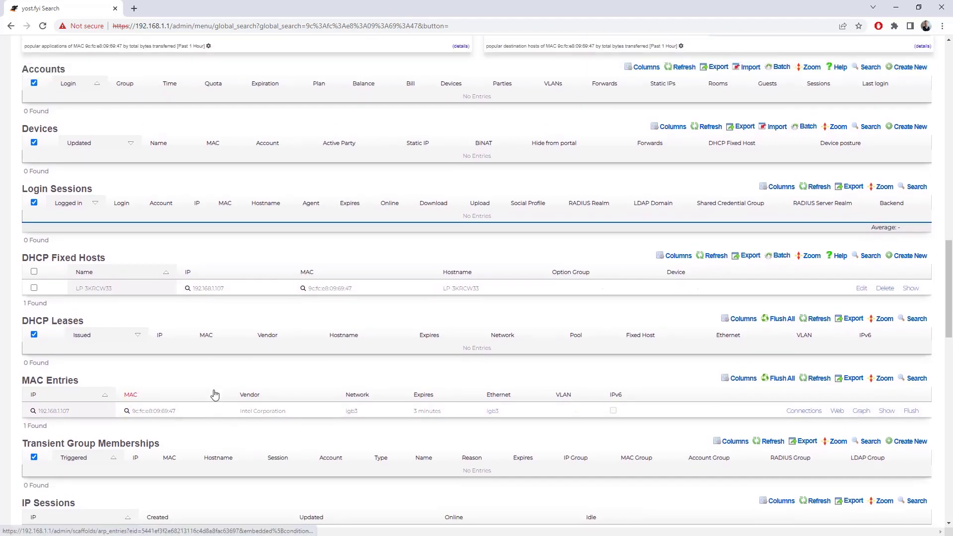
scroll(down, 3)
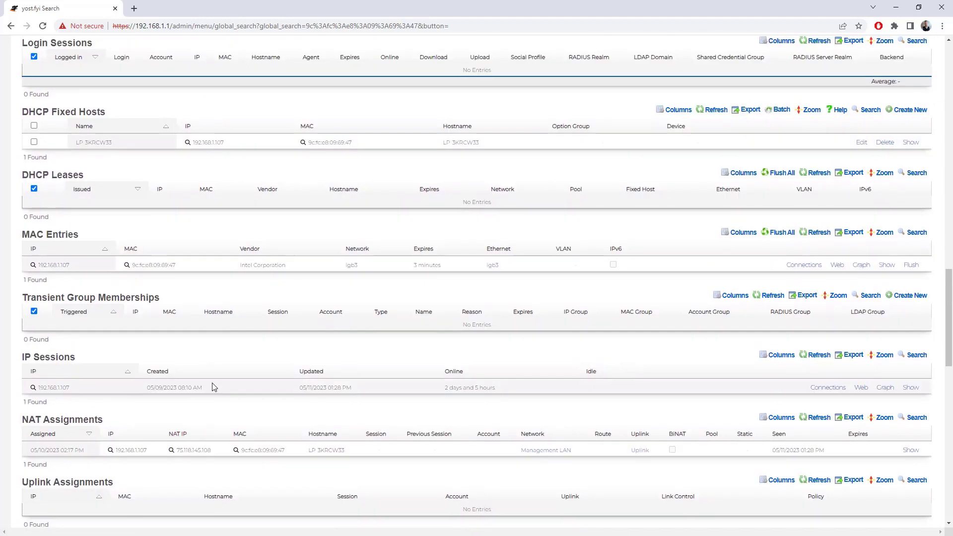
scroll(down, 3)
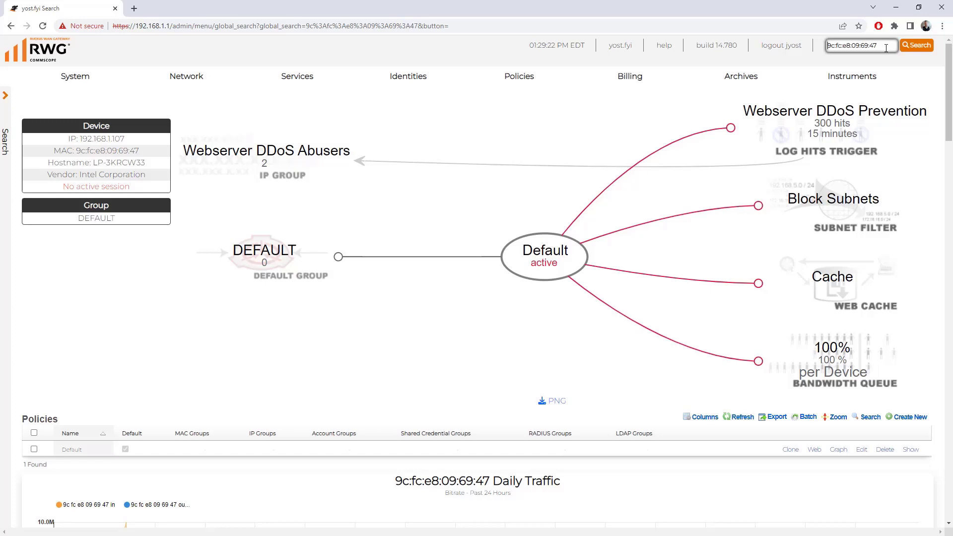
mouse_move(732, 253)
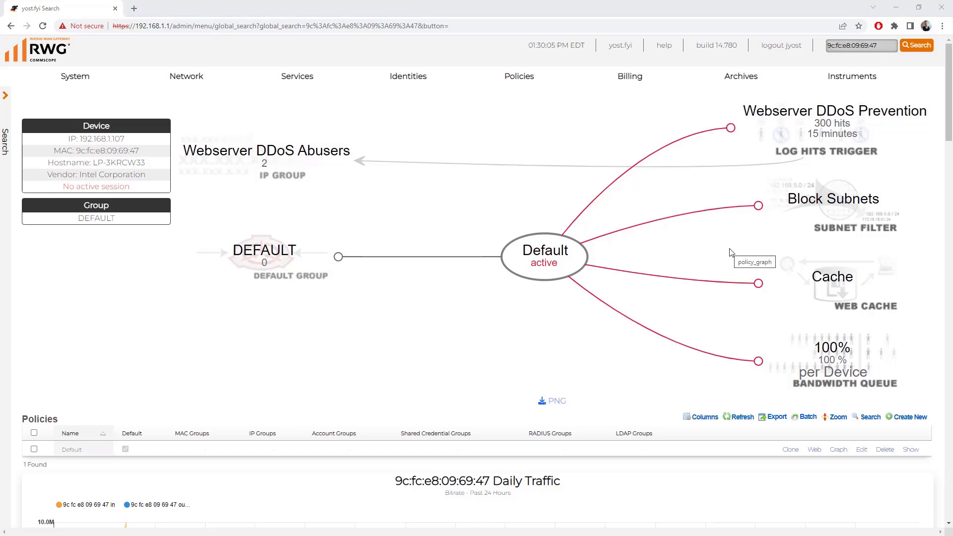
View the Admin Logs archive listing 112 administrator actions
click(741, 77)
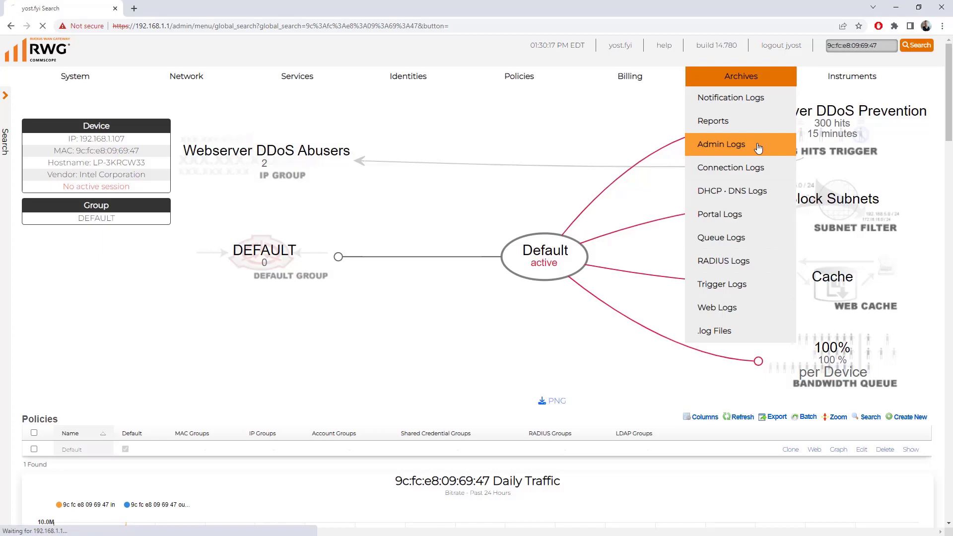
click(722, 144)
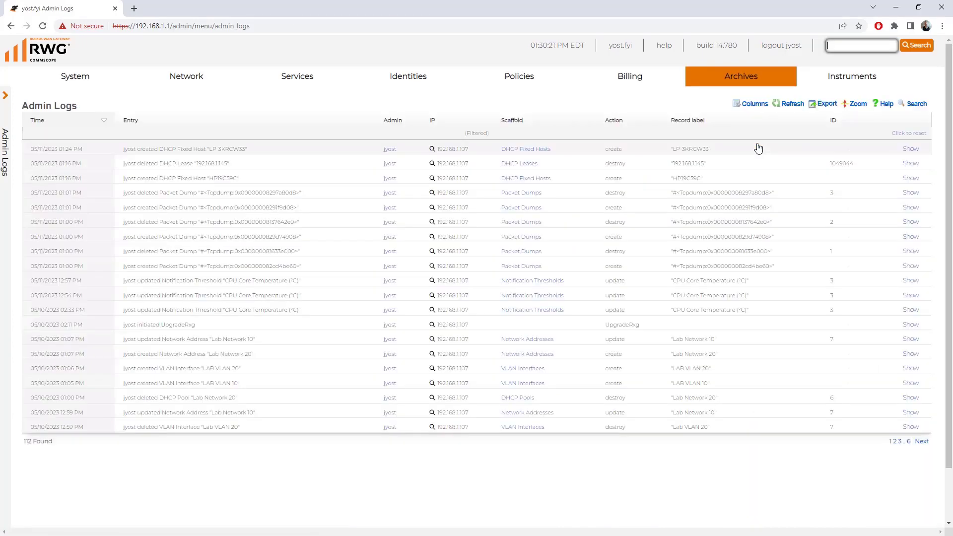
click(741, 76)
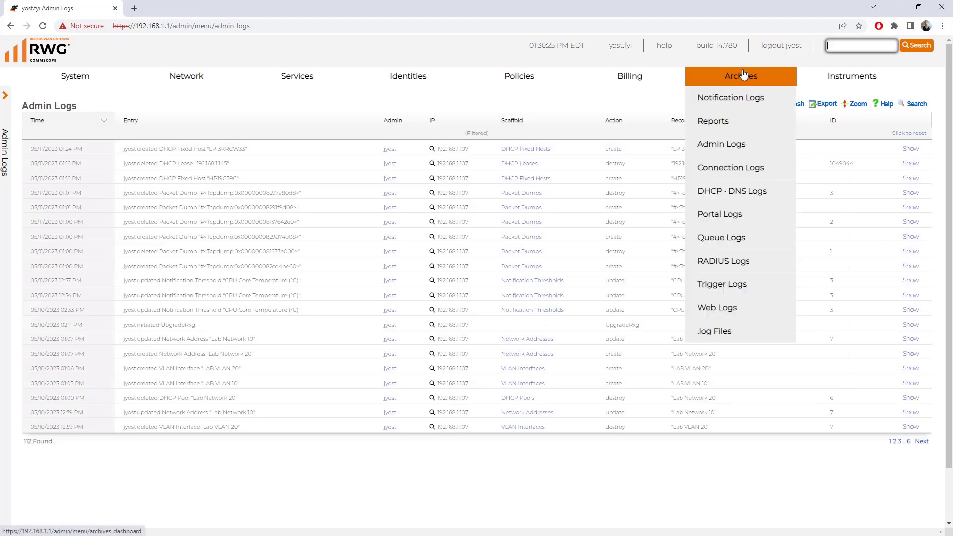
mouse_move(732, 191)
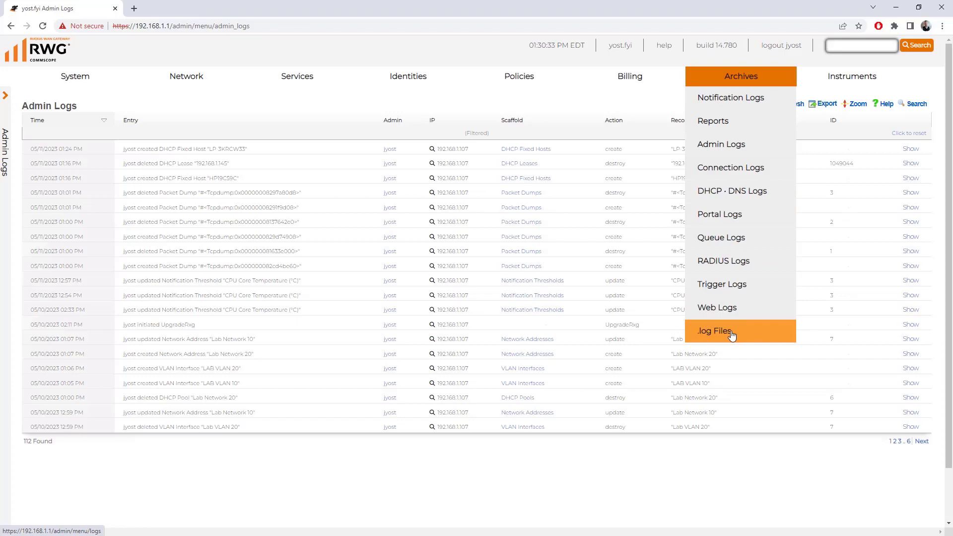
View the raw log files, checking the DHCP Server log and then the System log
click(713, 332)
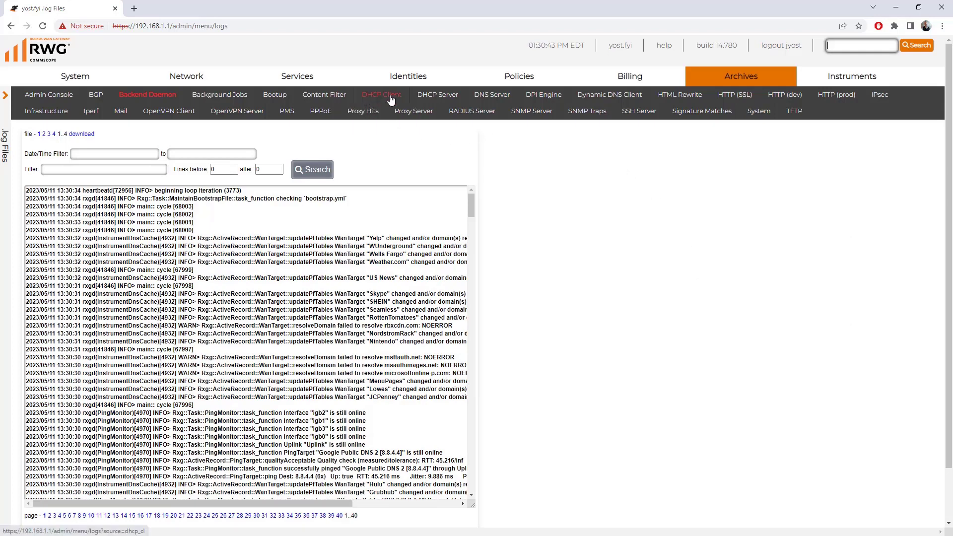
click(437, 94)
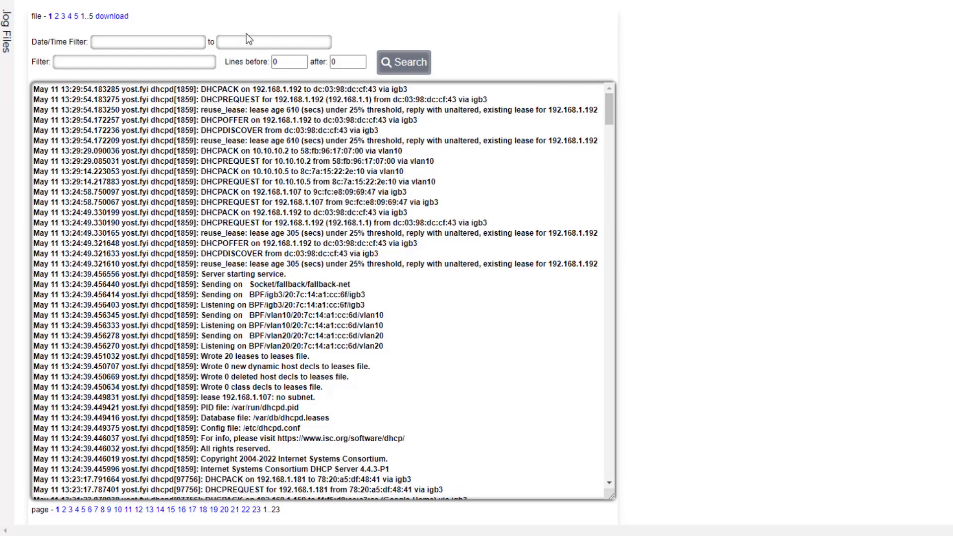
mouse_move(221, 81)
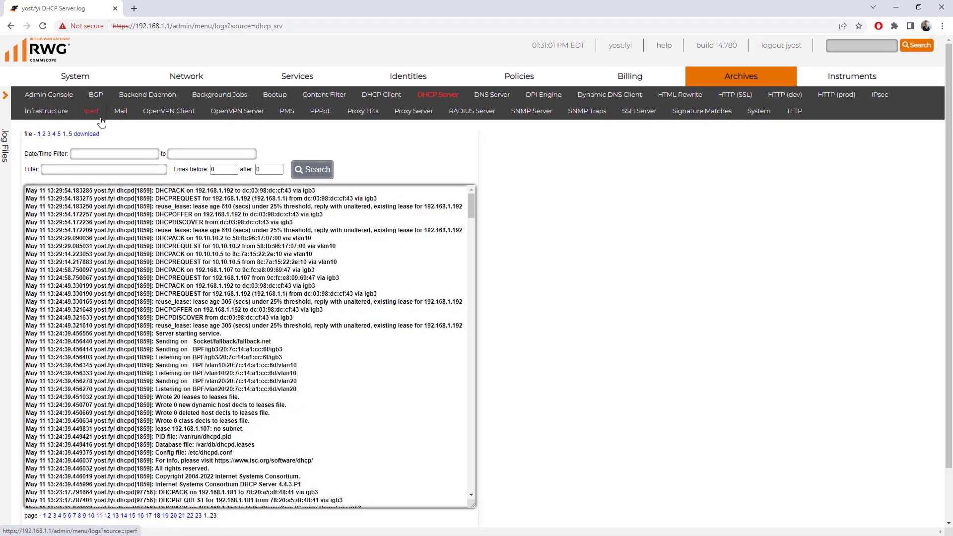
mouse_move(490, 134)
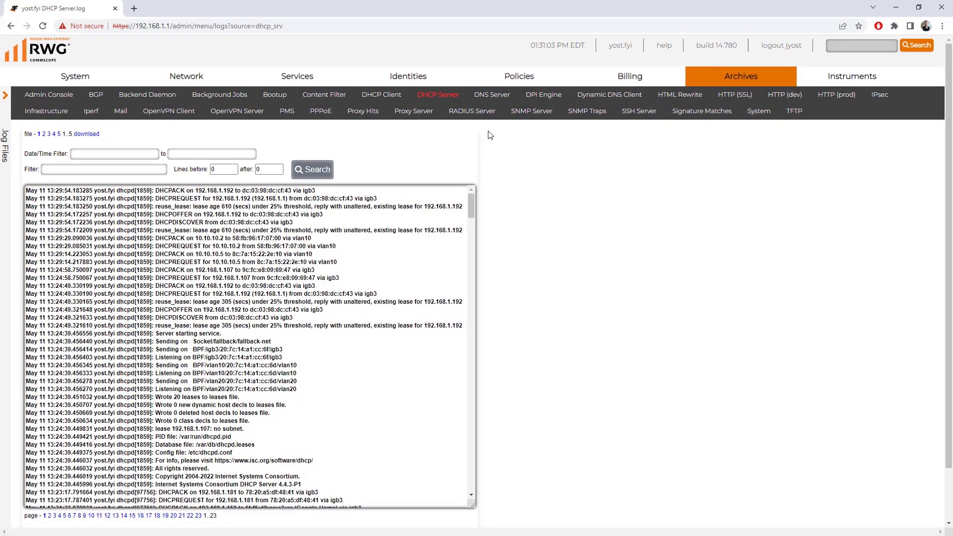
mouse_move(586, 133)
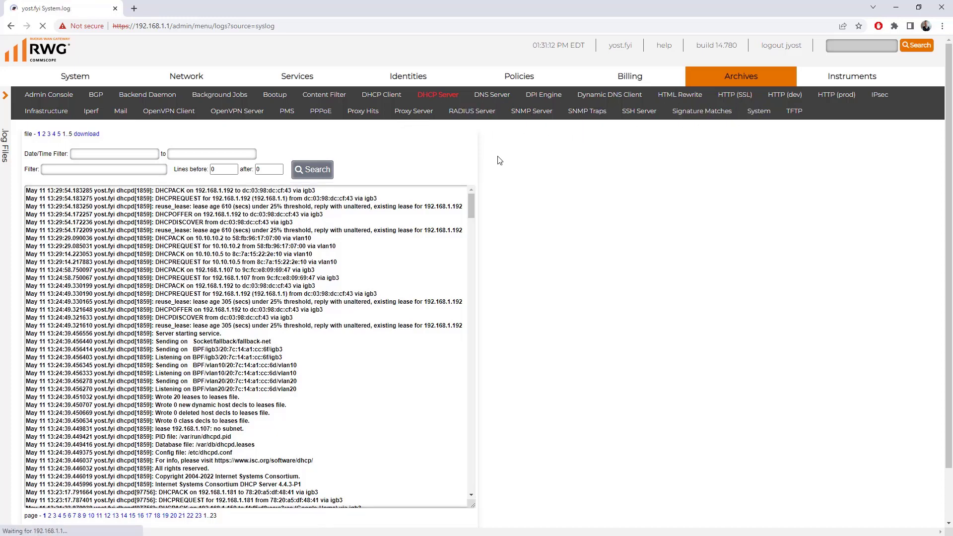
click(757, 110)
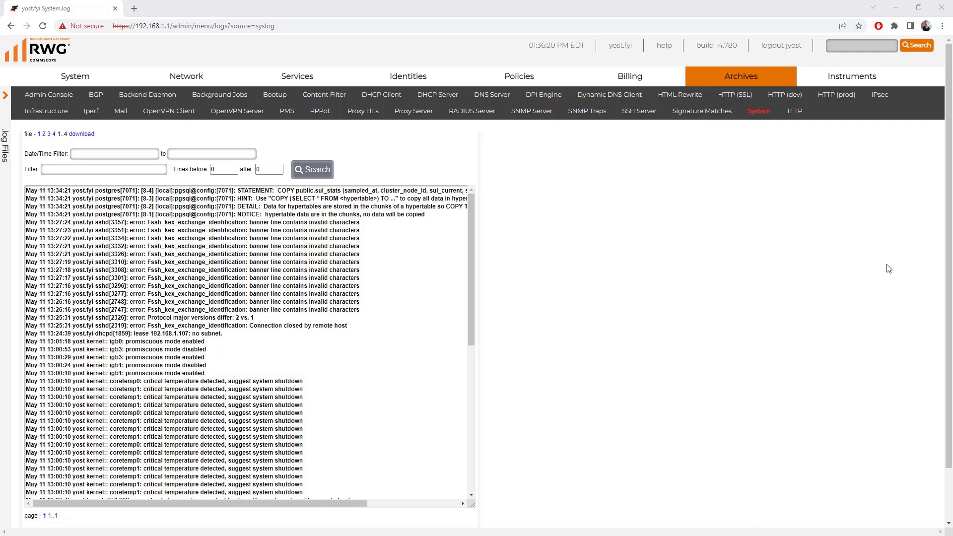
mouse_move(169, 110)
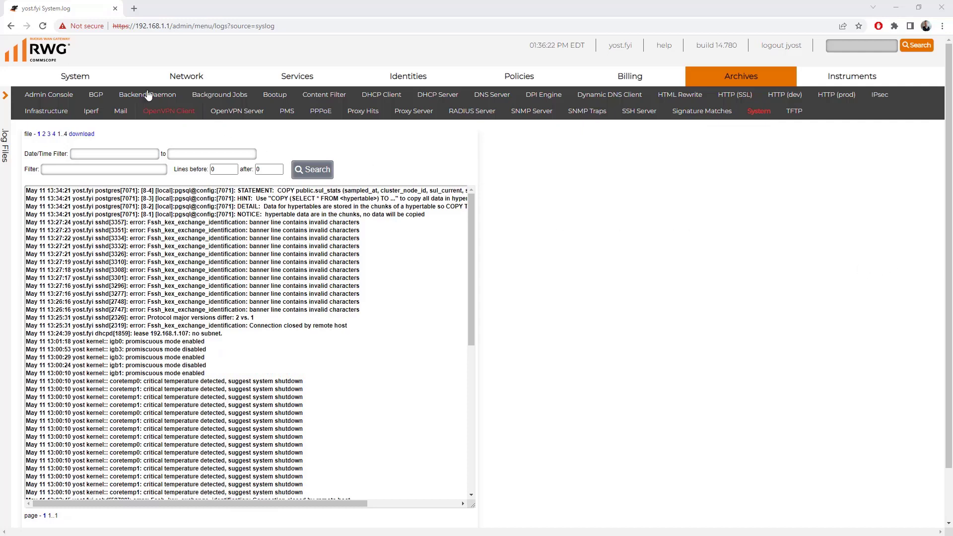
click(74, 76)
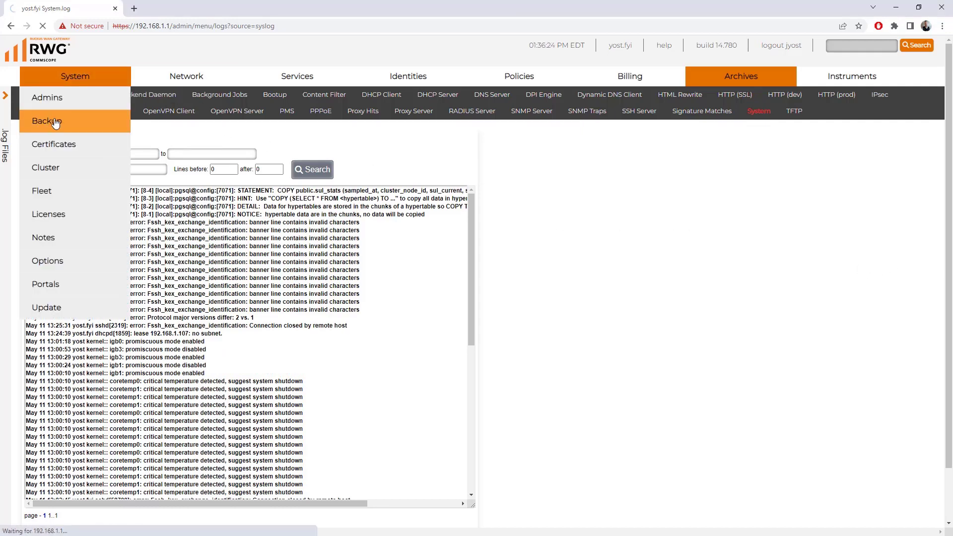
Go to the System Backup page and download a configuration backup
click(46, 122)
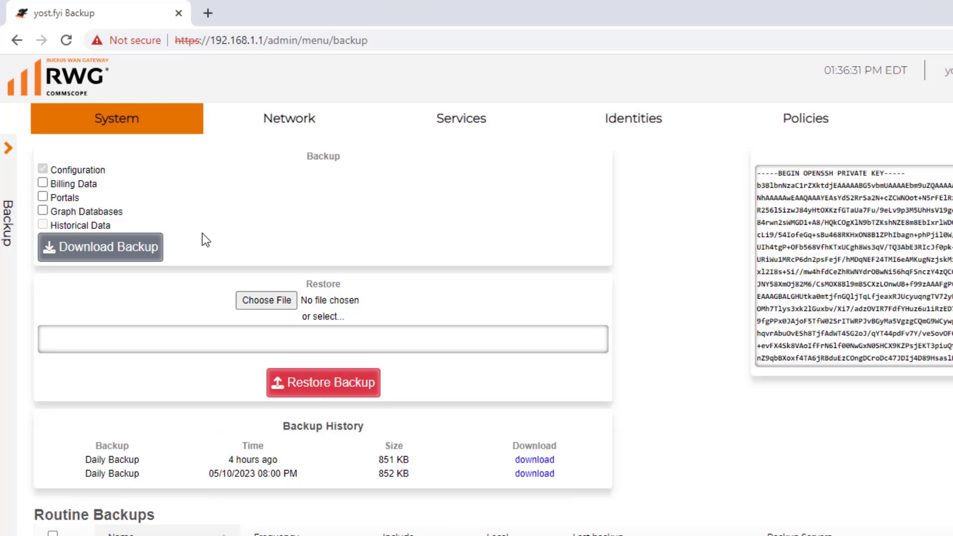
mouse_move(193, 233)
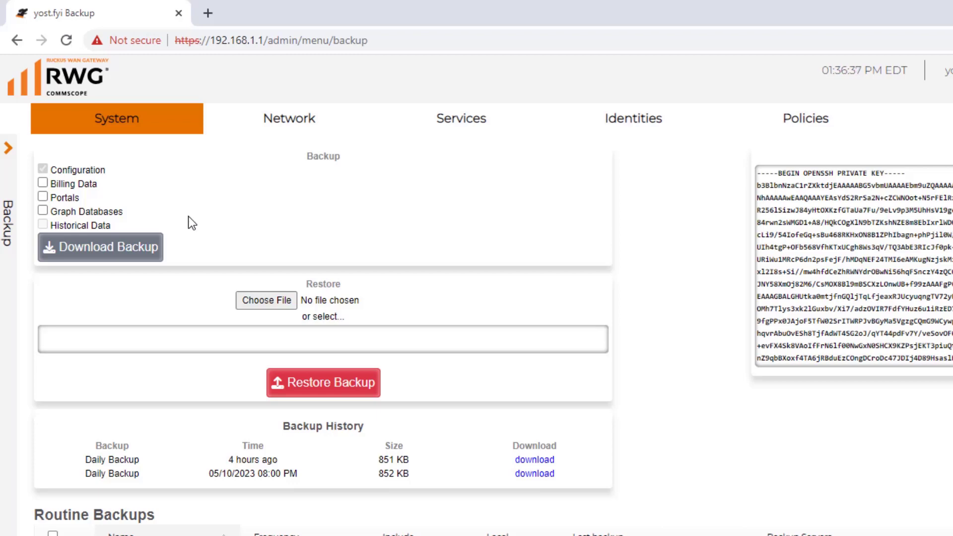
mouse_move(158, 198)
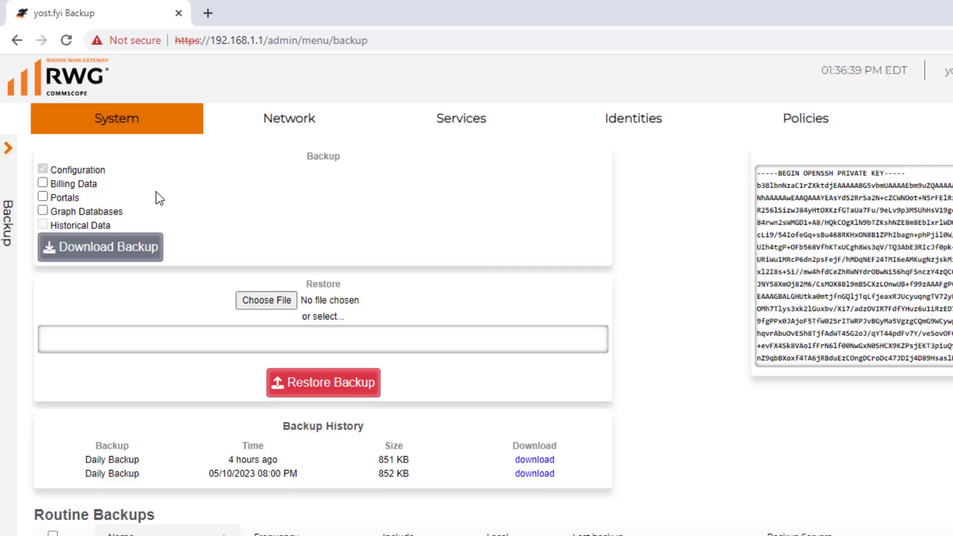
mouse_move(145, 198)
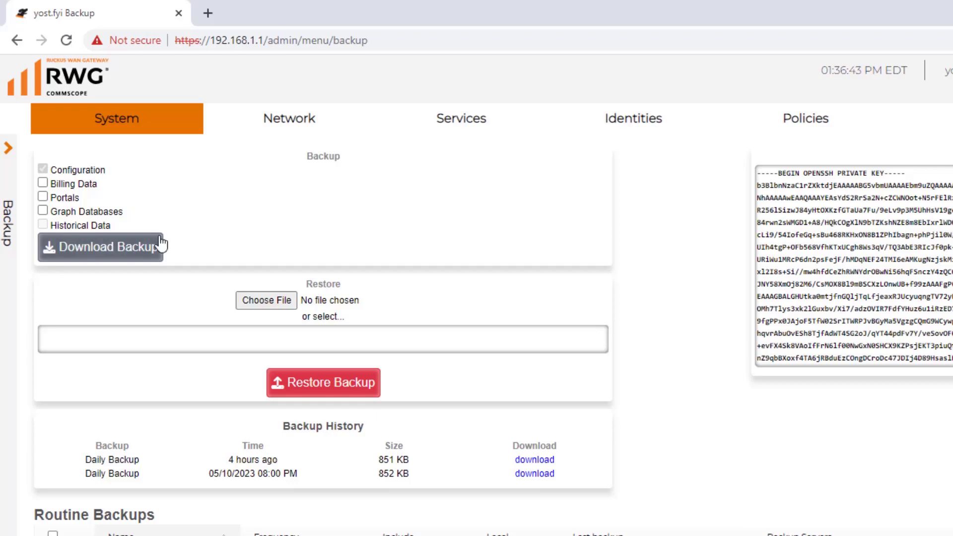
mouse_move(72, 253)
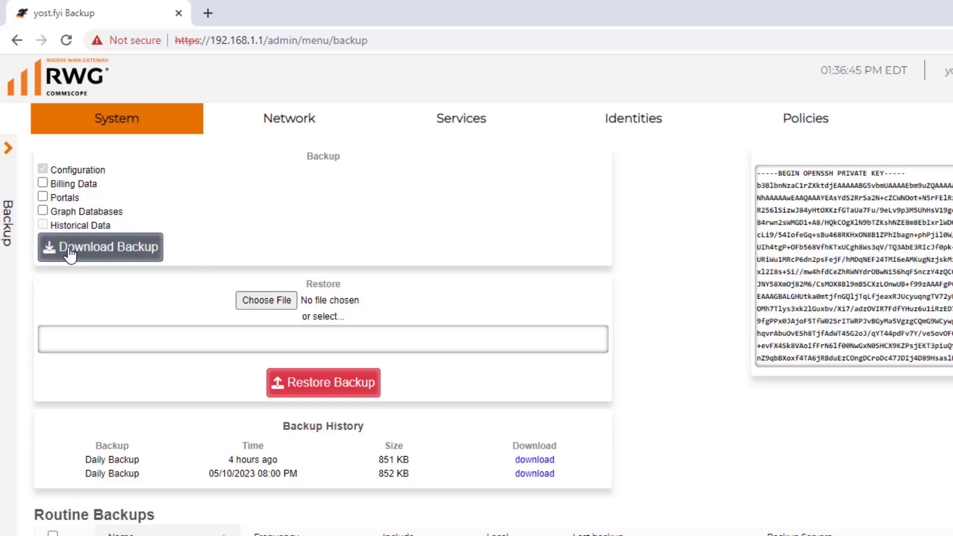
click(99, 247)
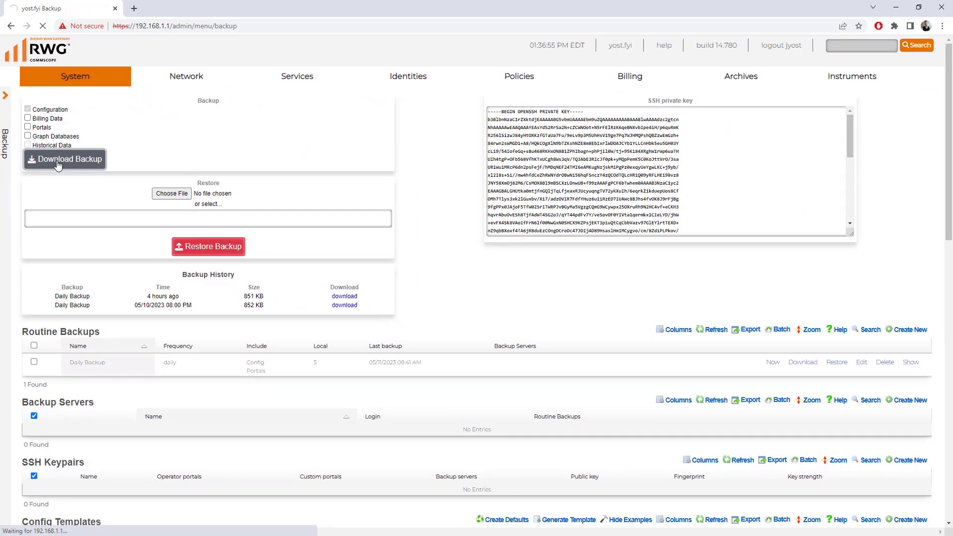
click(65, 159)
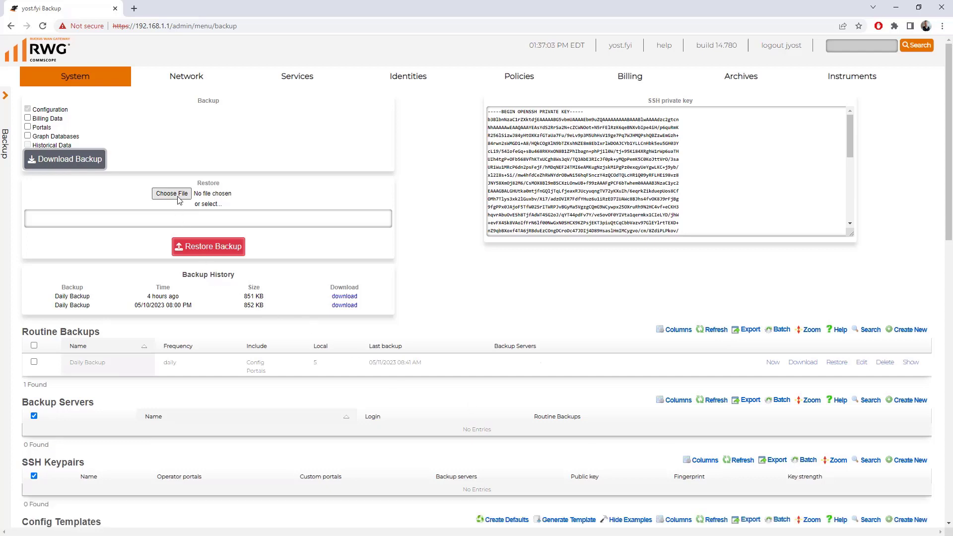
mouse_move(225, 230)
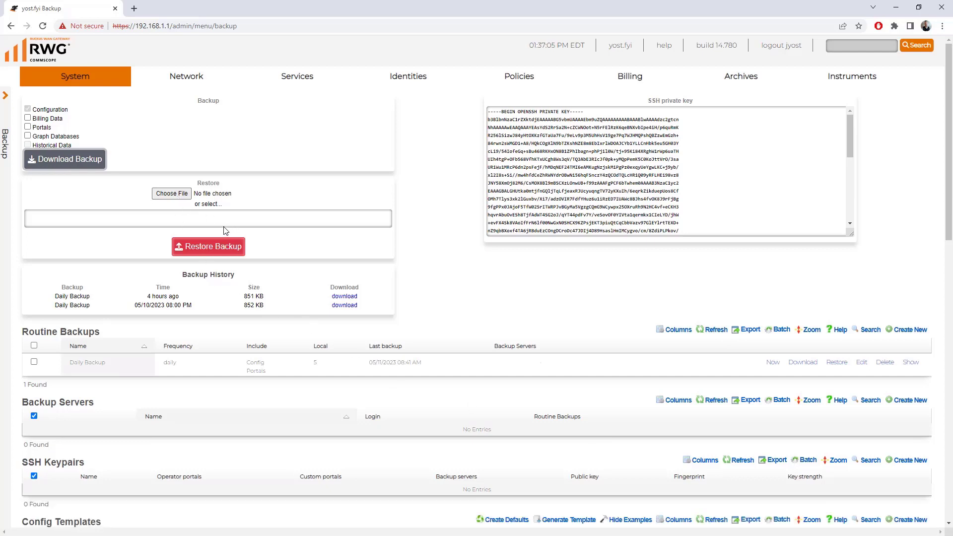
mouse_move(138, 209)
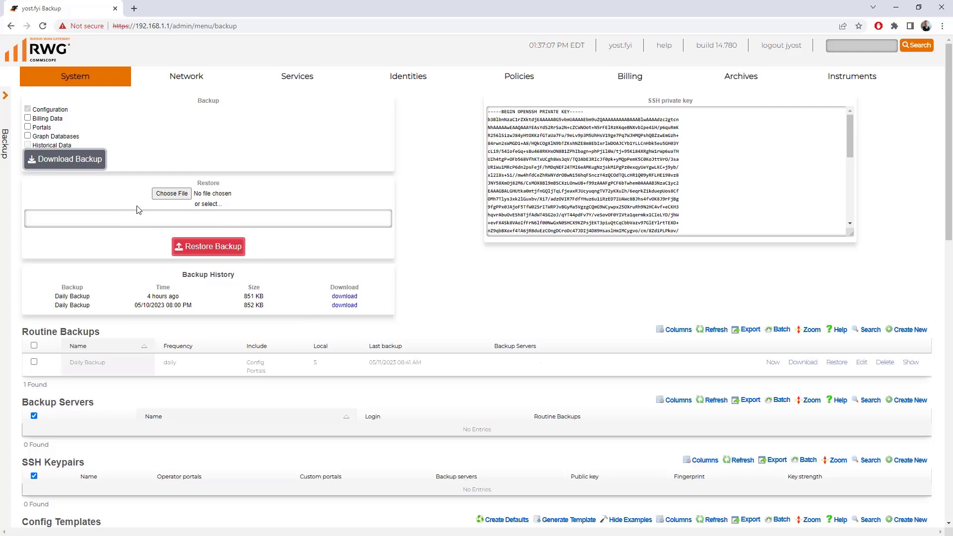
mouse_move(148, 211)
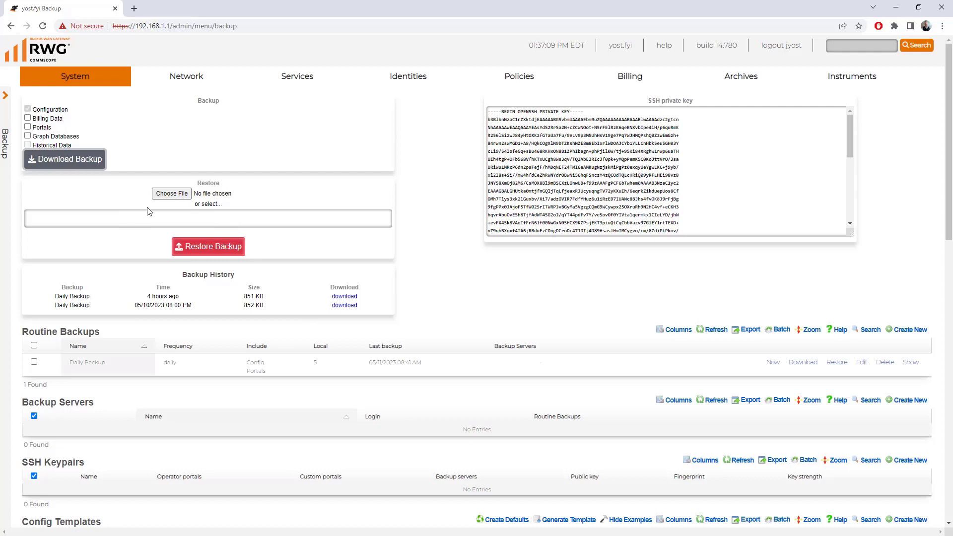
mouse_move(166, 229)
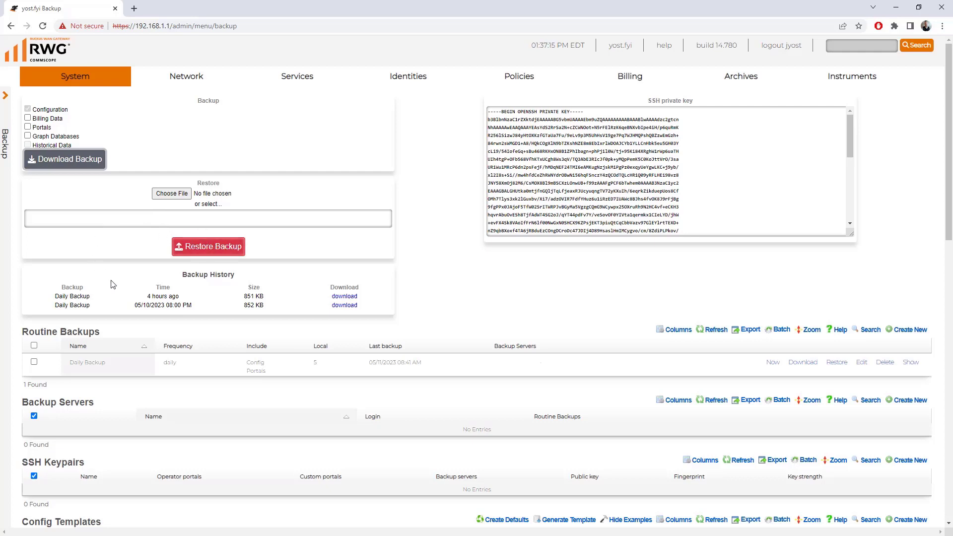
mouse_move(113, 306)
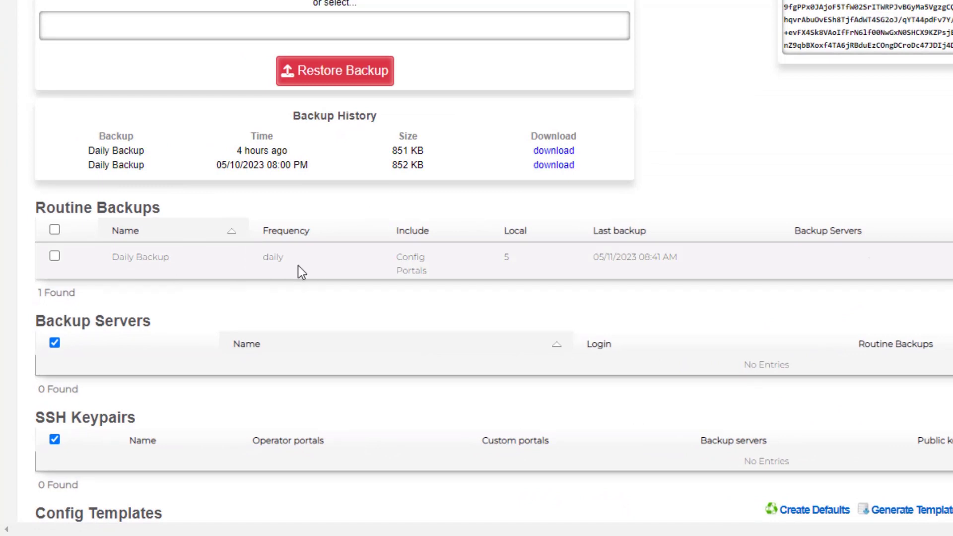
mouse_move(504, 270)
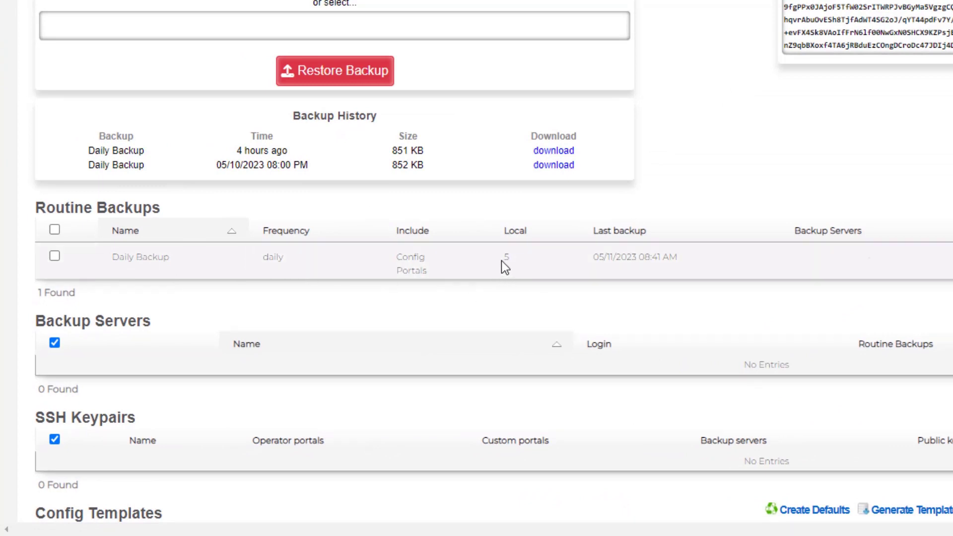
mouse_move(510, 261)
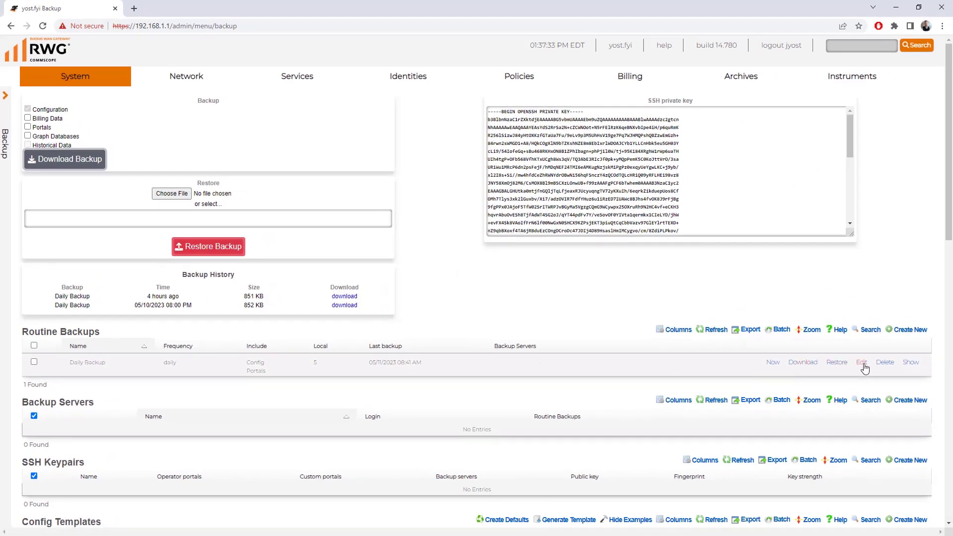
Save the Daily Backup routine unchanged (daily, five local copies) and download a backup from history
click(861, 363)
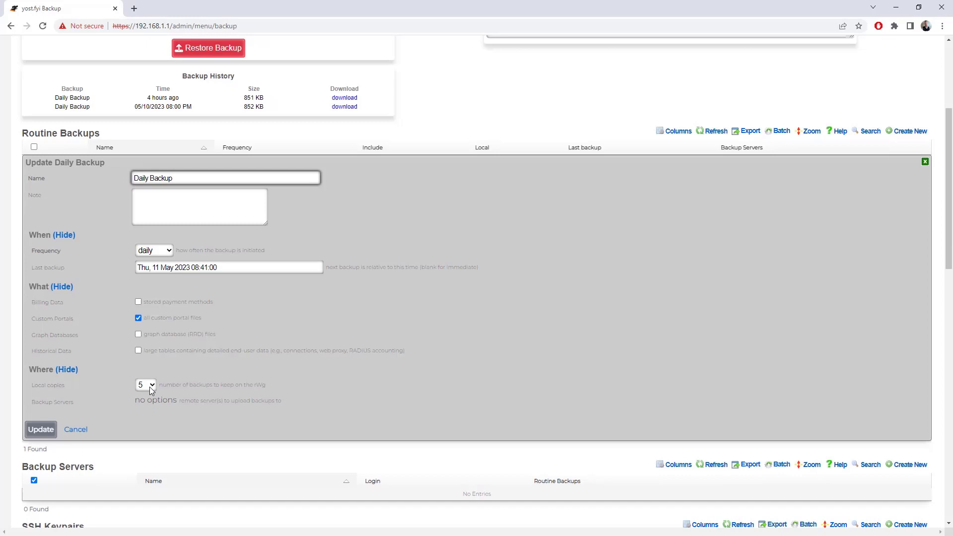
mouse_move(198, 427)
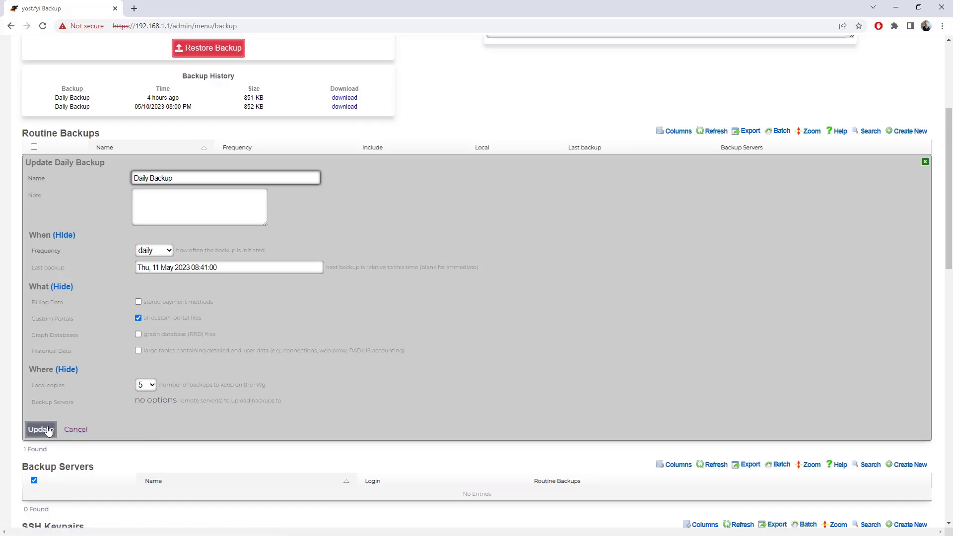
click(40, 429)
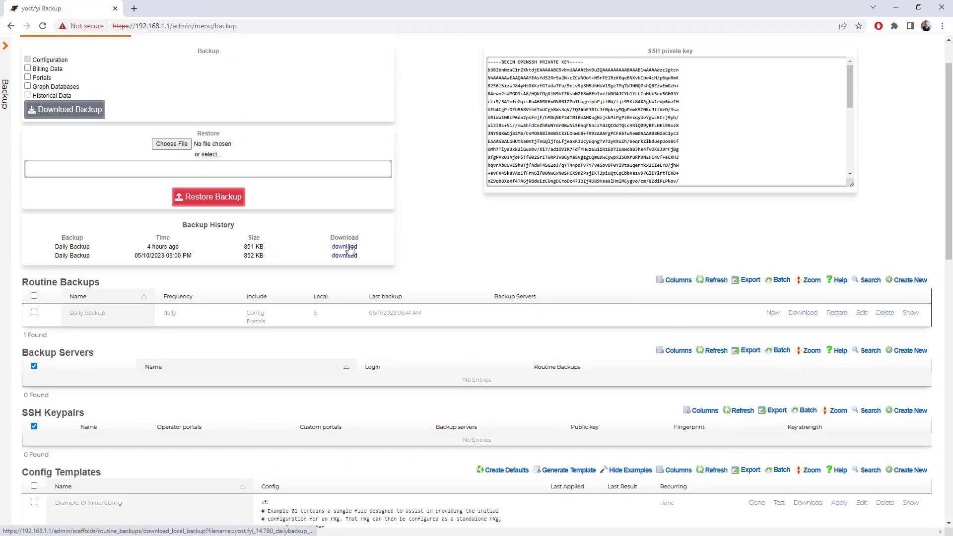
click(345, 246)
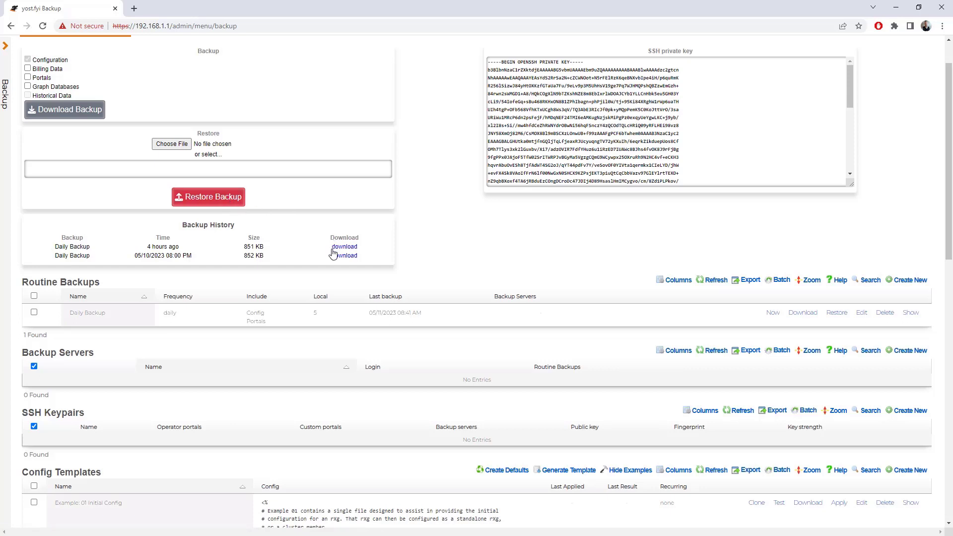
mouse_move(333, 267)
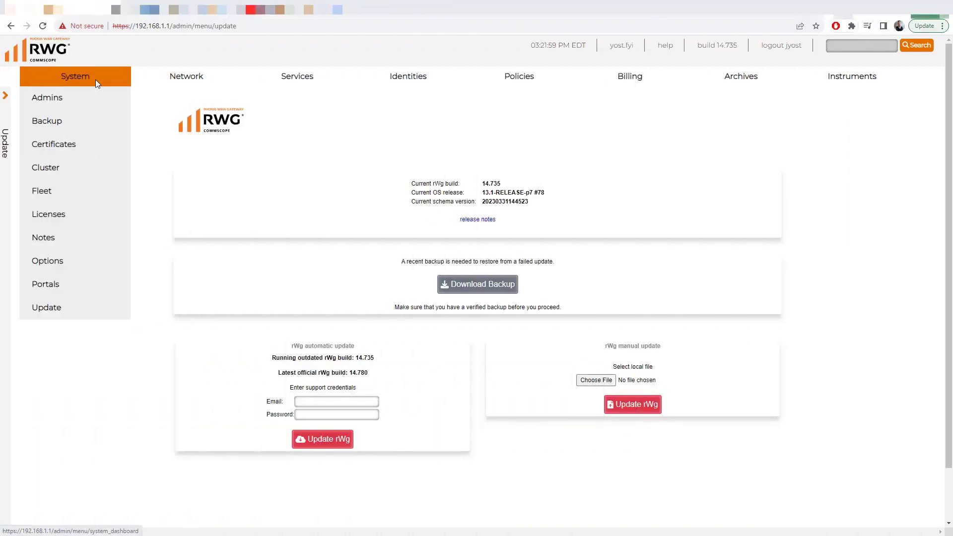
mouse_move(111, 180)
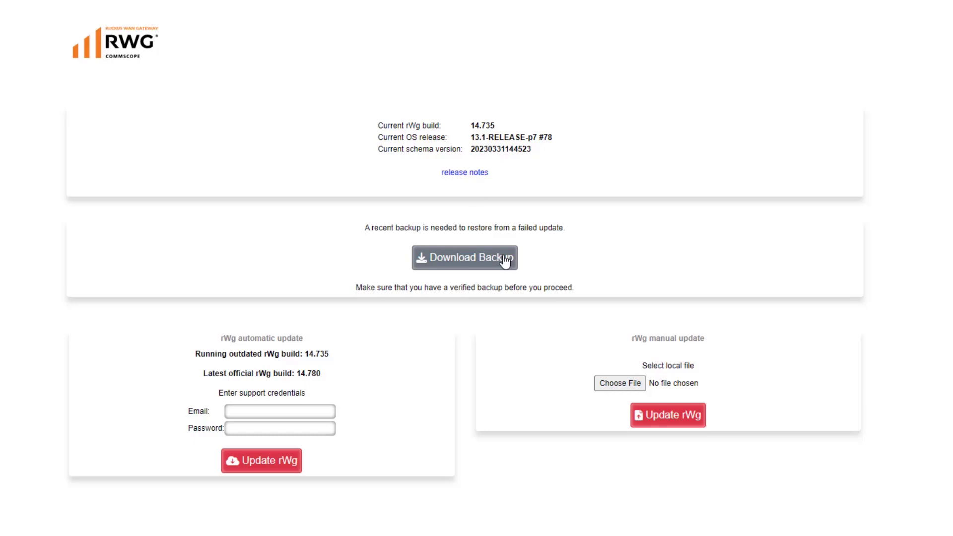
mouse_move(542, 269)
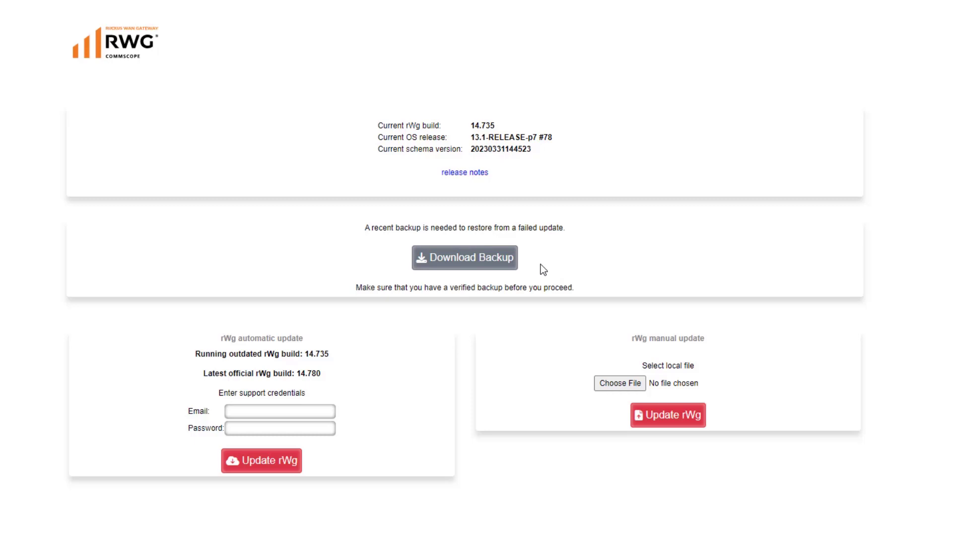
mouse_move(352, 346)
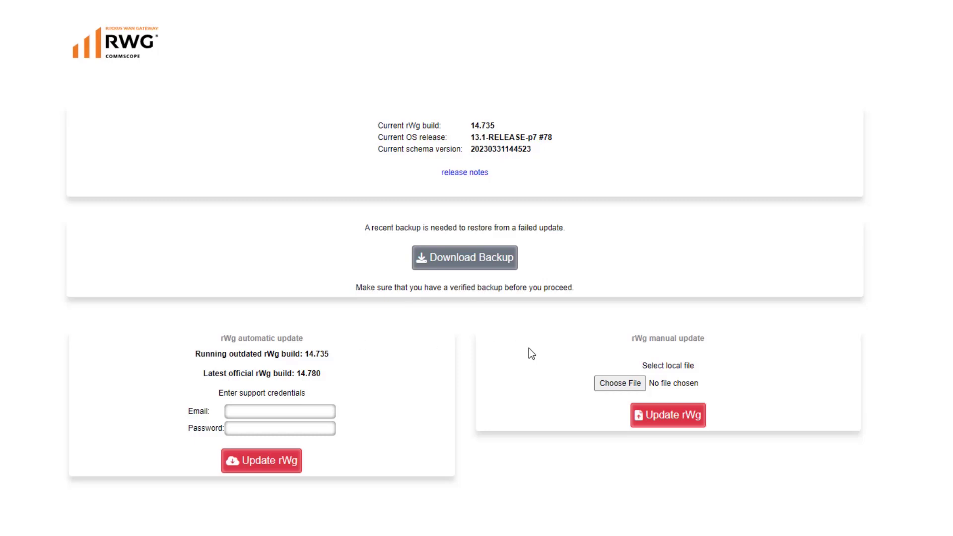
mouse_move(567, 364)
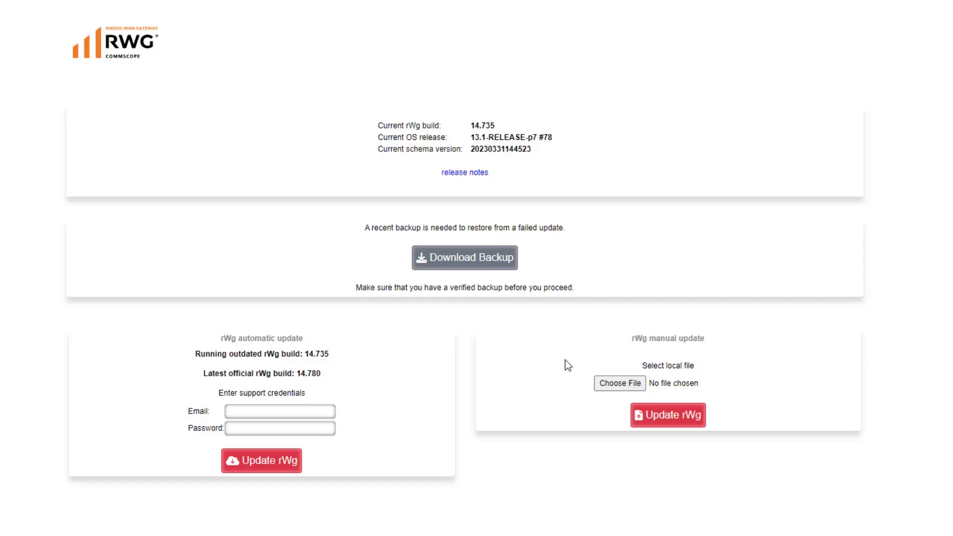